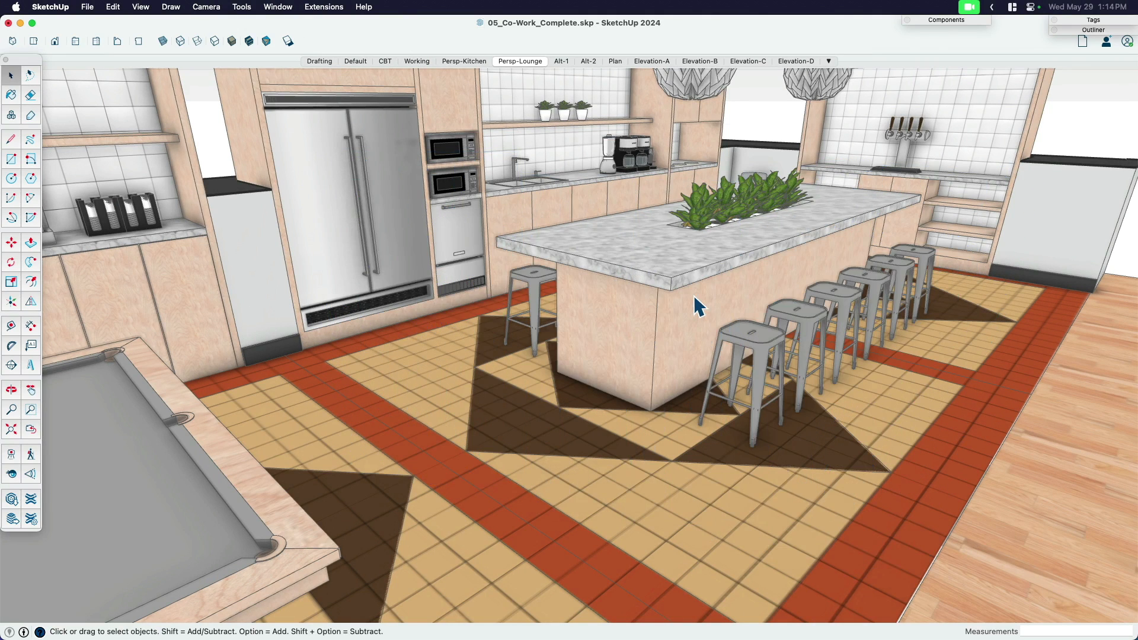
mouse_move(342, 143)
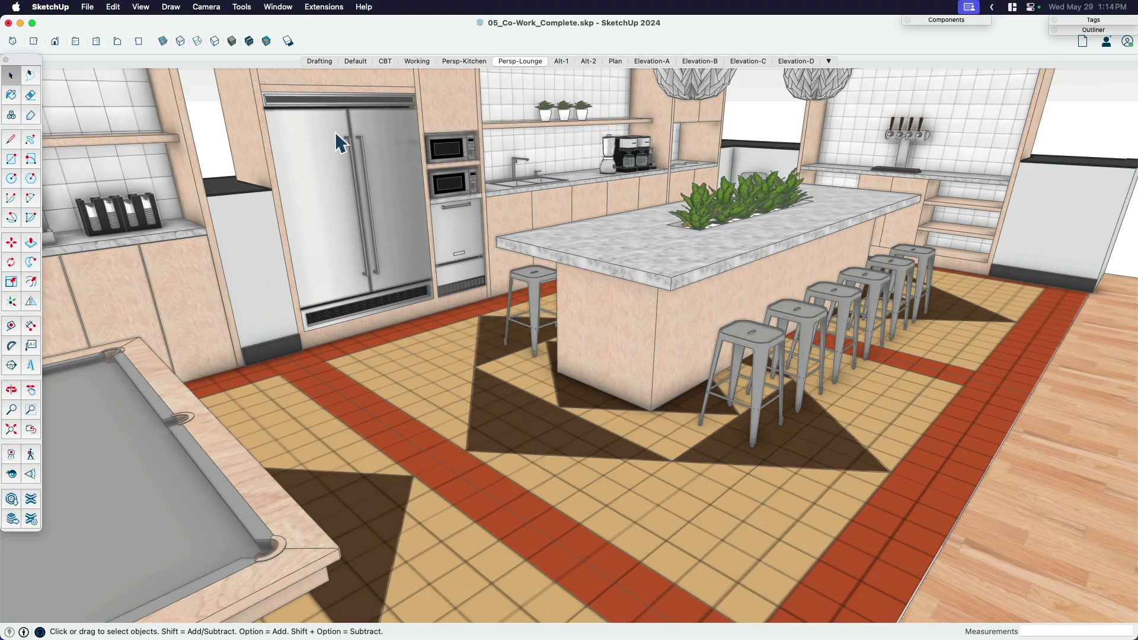
mouse_move(751, 39)
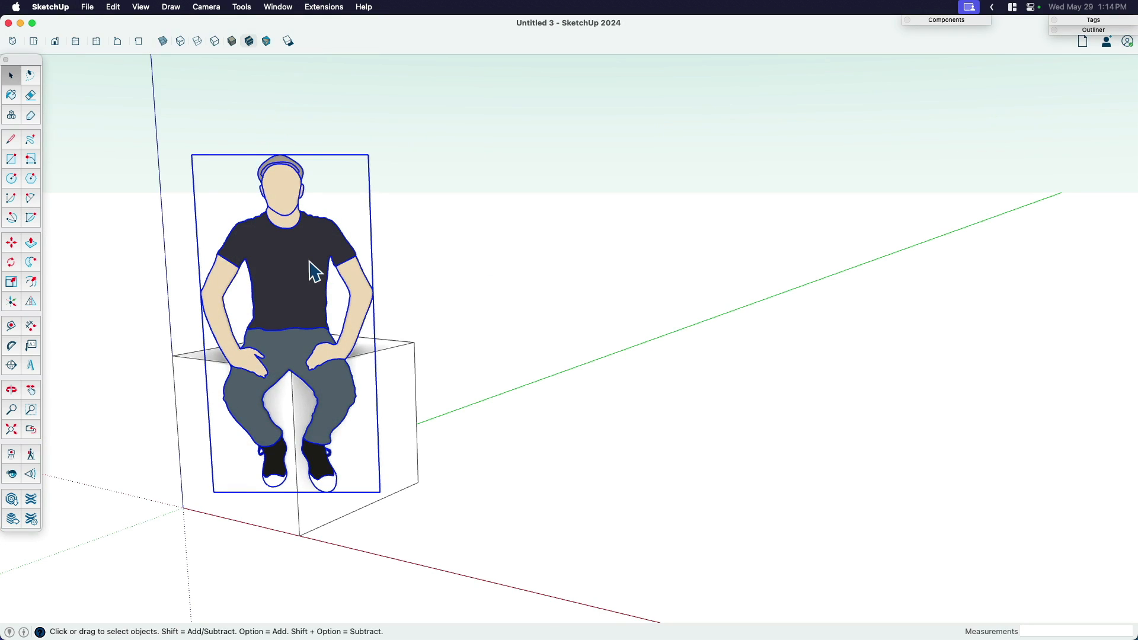
mouse_move(297, 291)
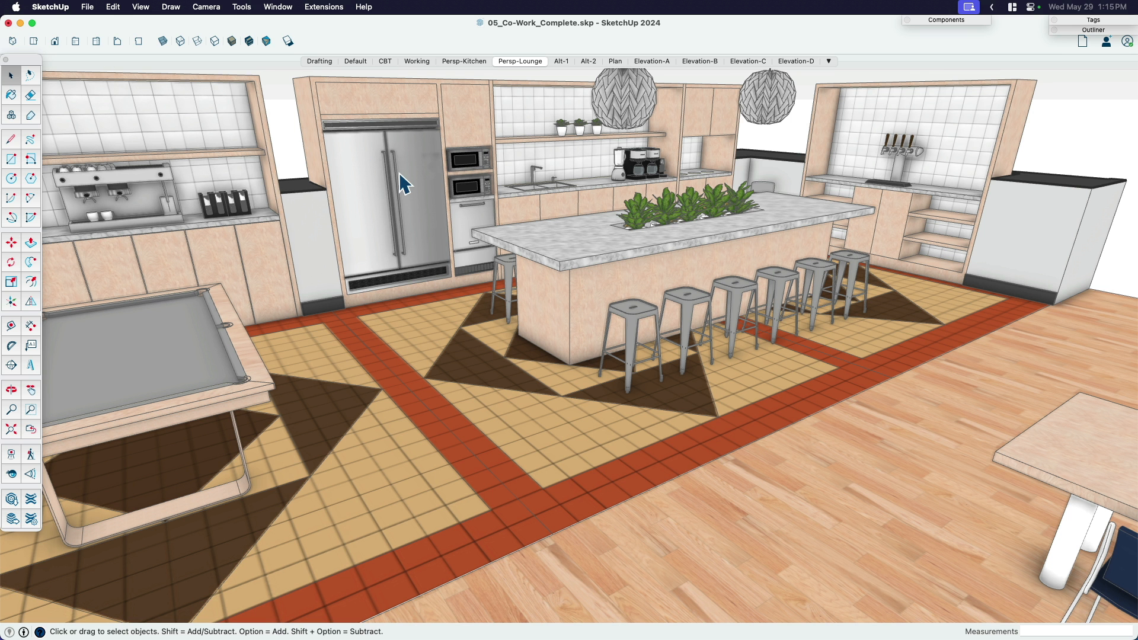
Turn the camera with Look Around for a wide kitchen view, then return to Select.
click(11, 474)
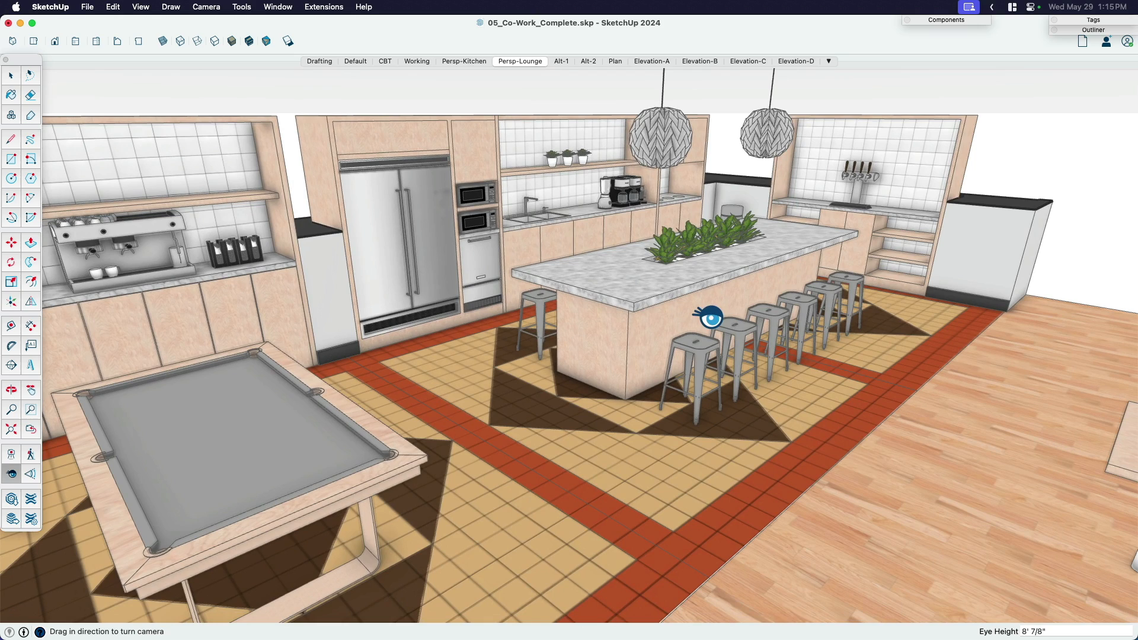
click(11, 75)
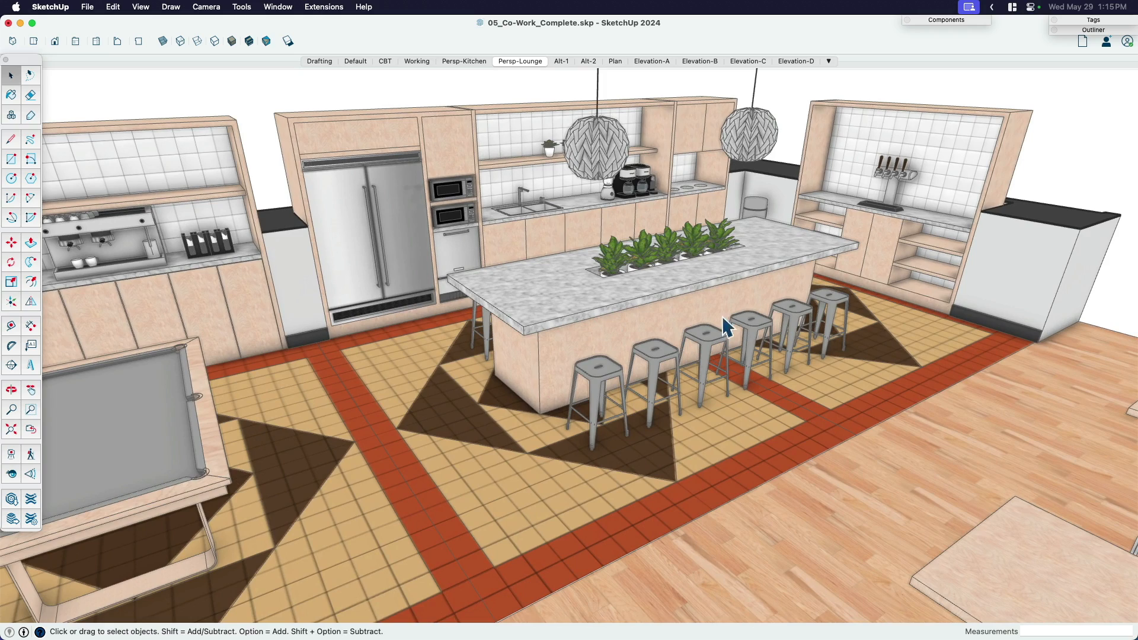
mouse_move(569, 259)
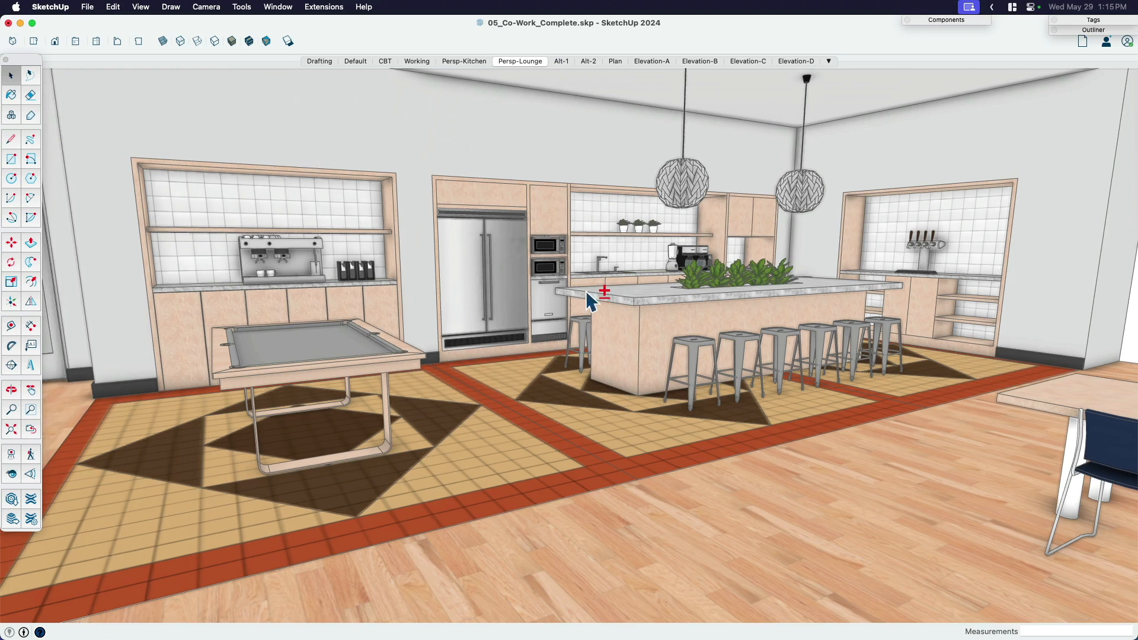
Launch 3D Warehouse from the Window menu and search it for 'people'.
click(277, 7)
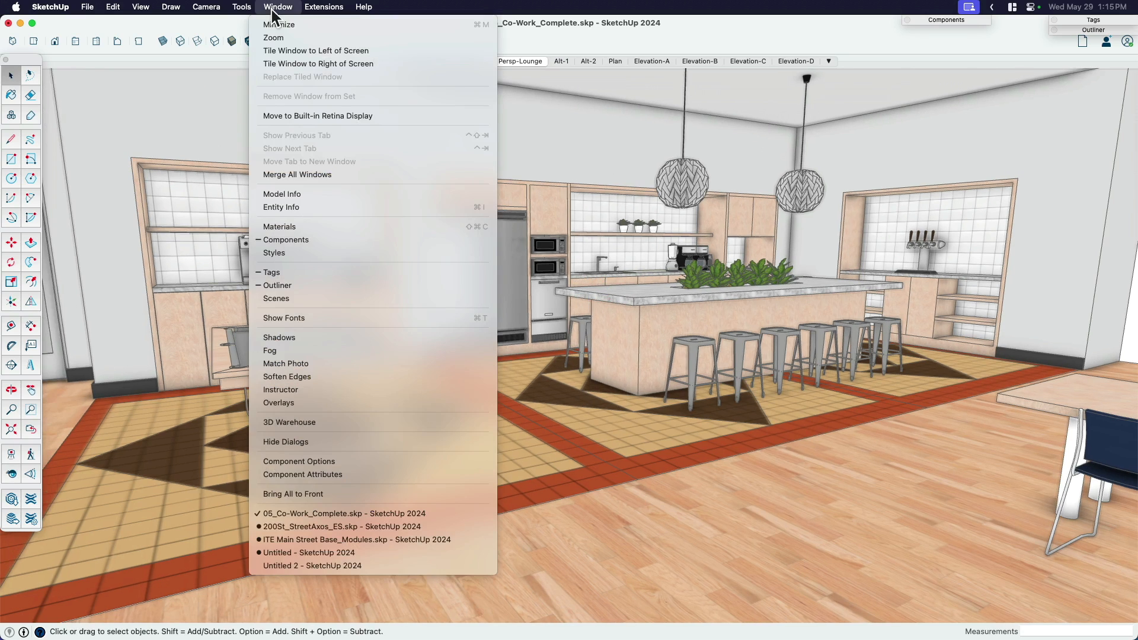
mouse_move(290, 422)
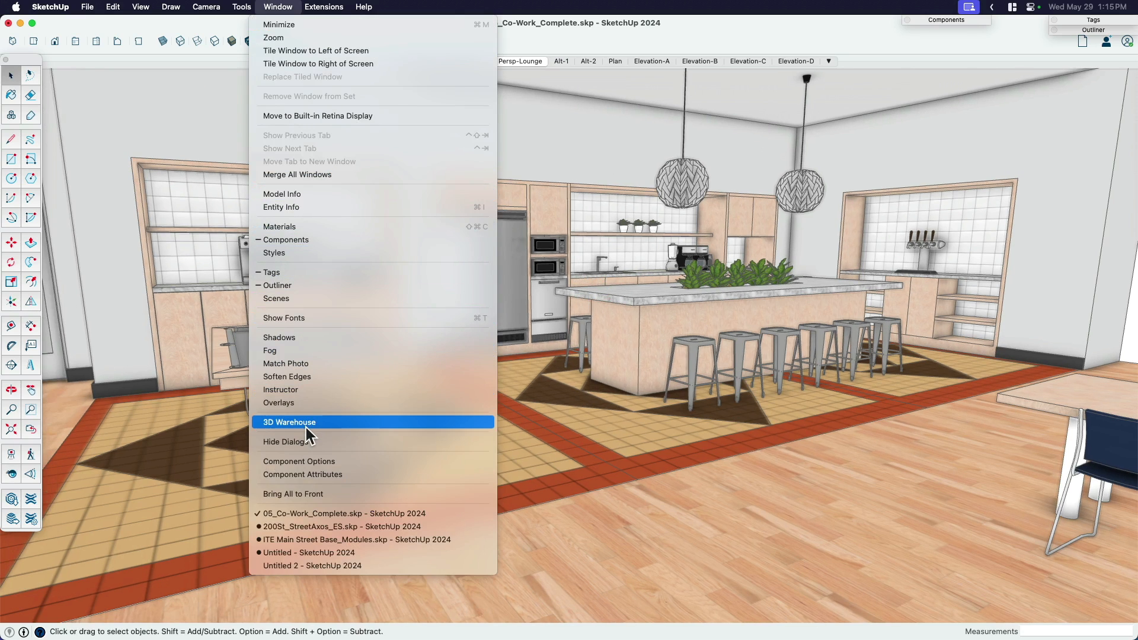
click(289, 422)
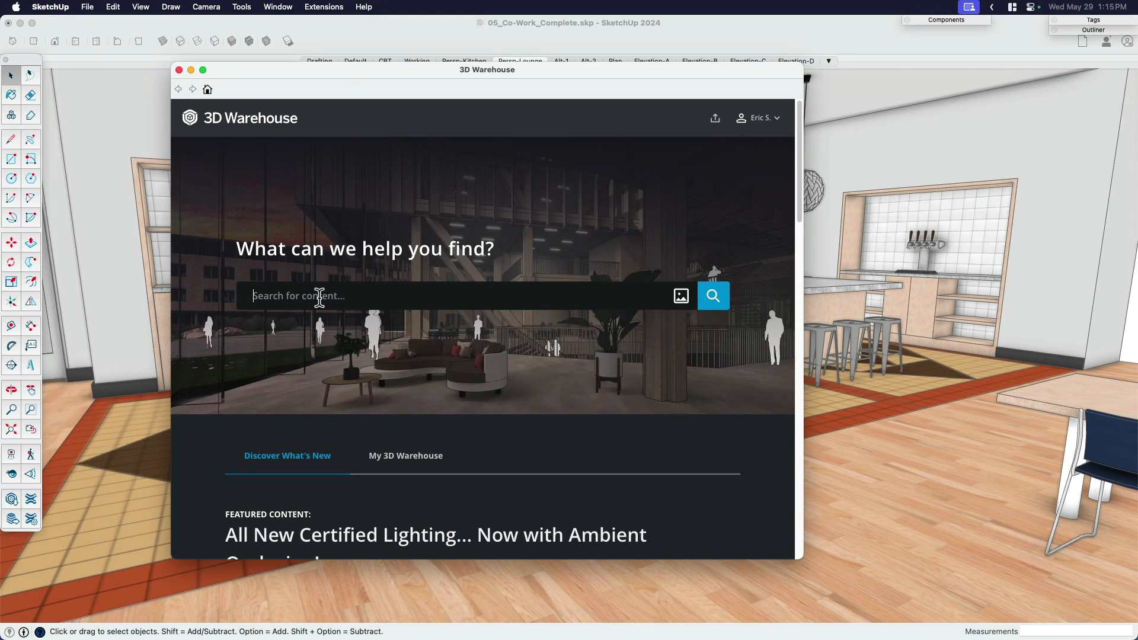
text(p)
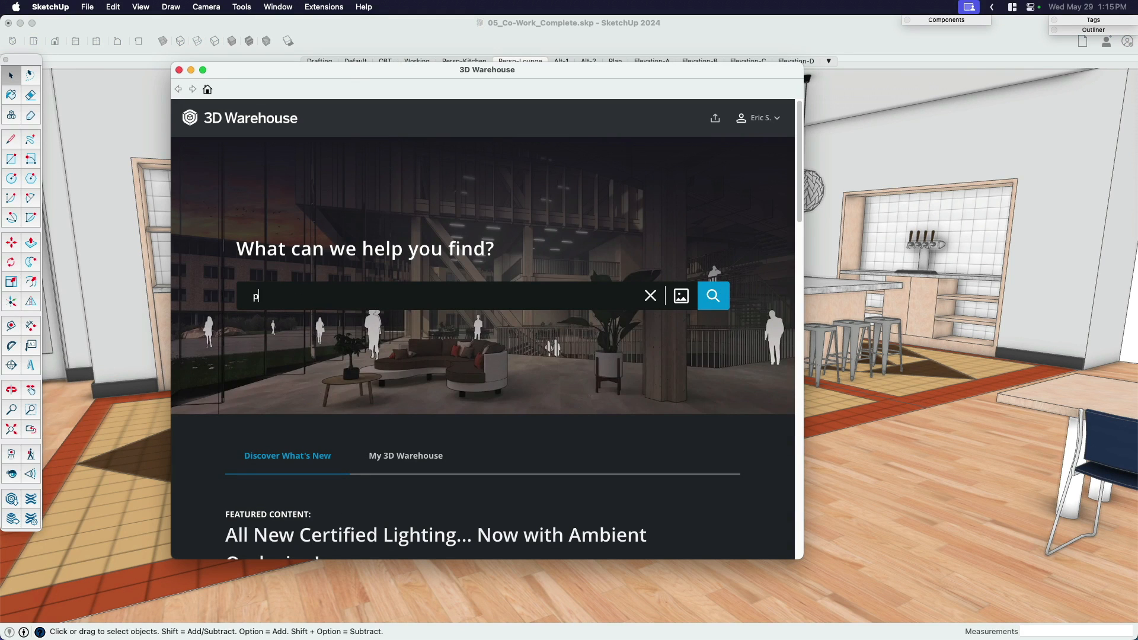
text(eople)
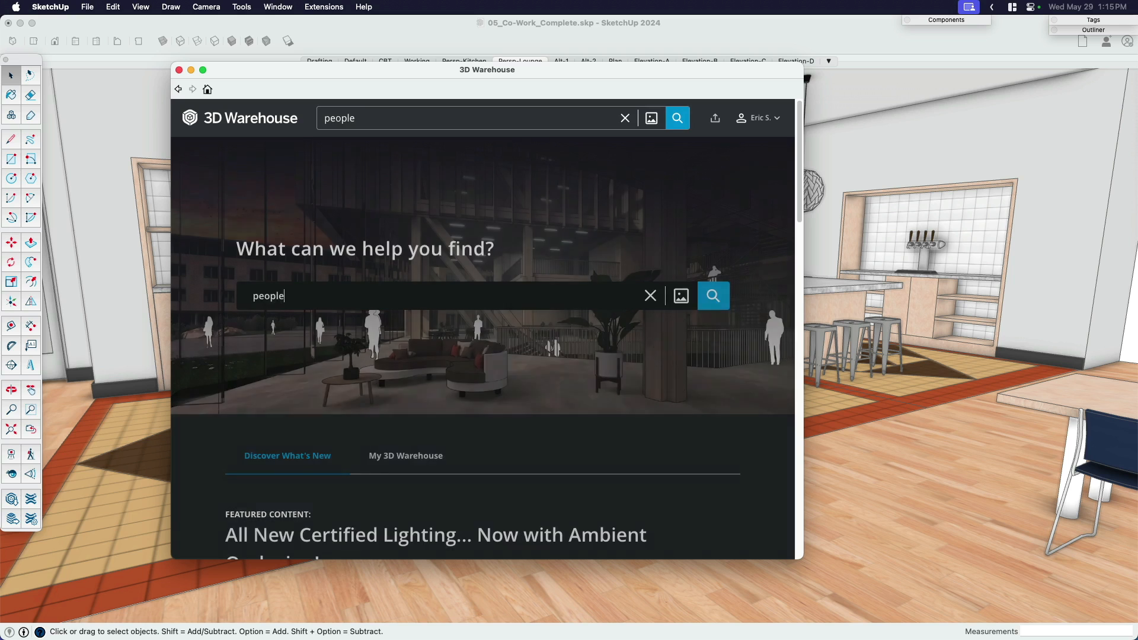
click(712, 296)
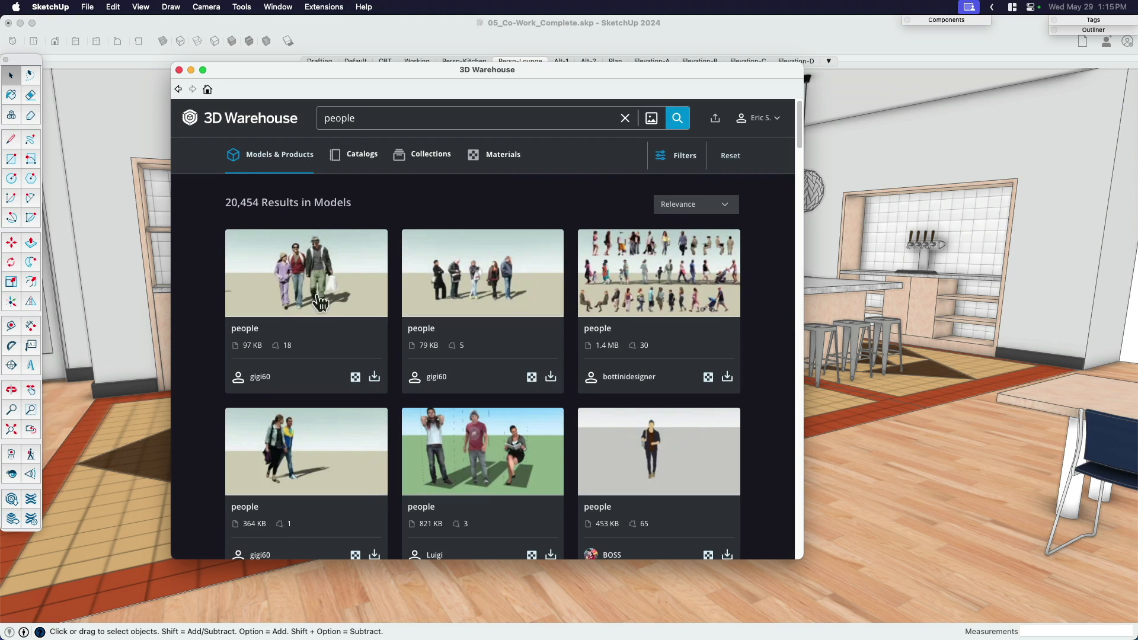
mouse_move(667, 310)
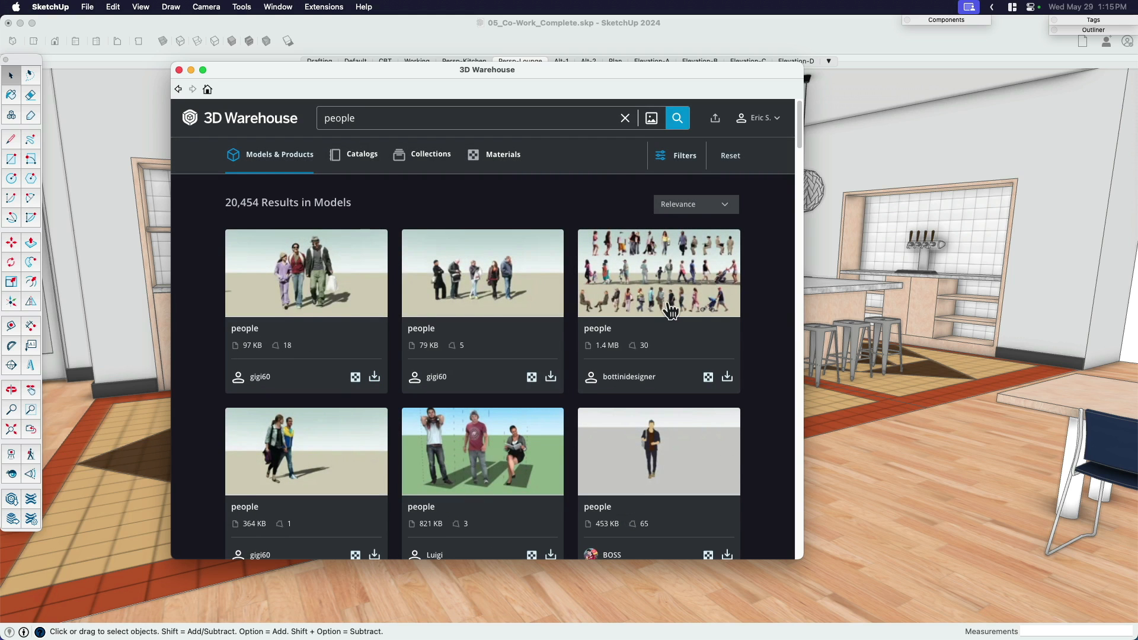
Scroll down through the people model results.
scroll(down, 3)
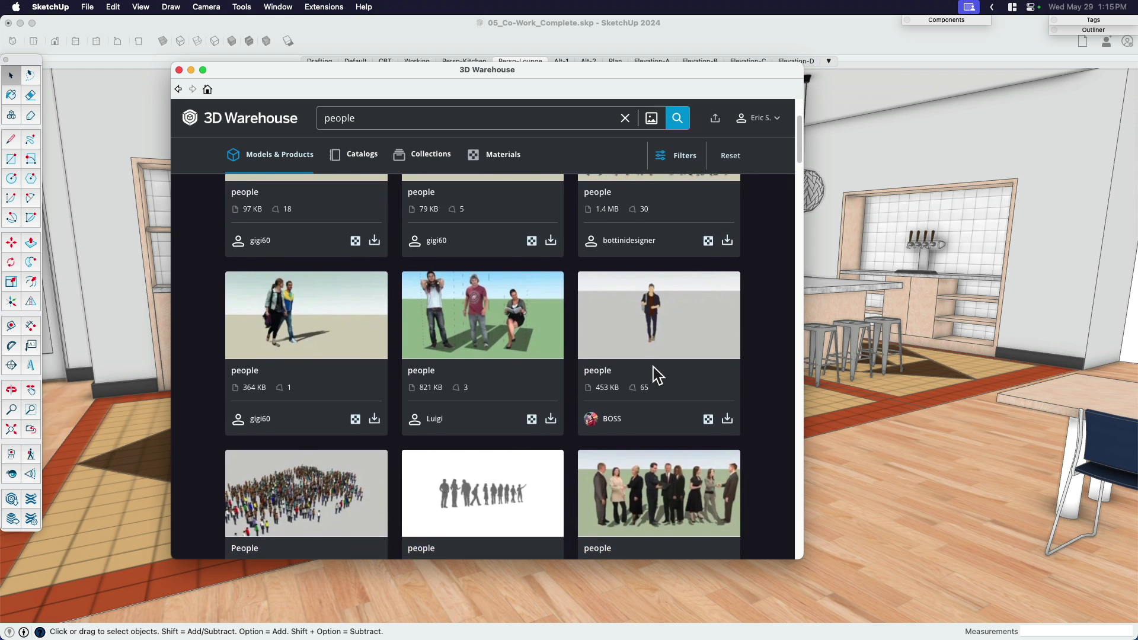
scroll(down, 3)
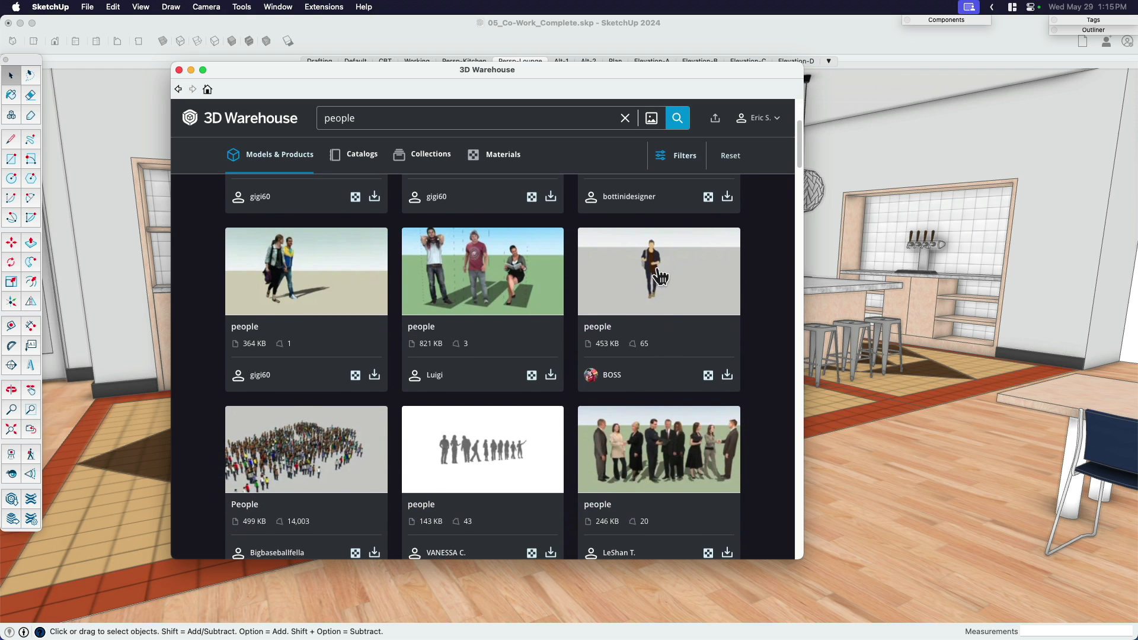
scroll(down, 3)
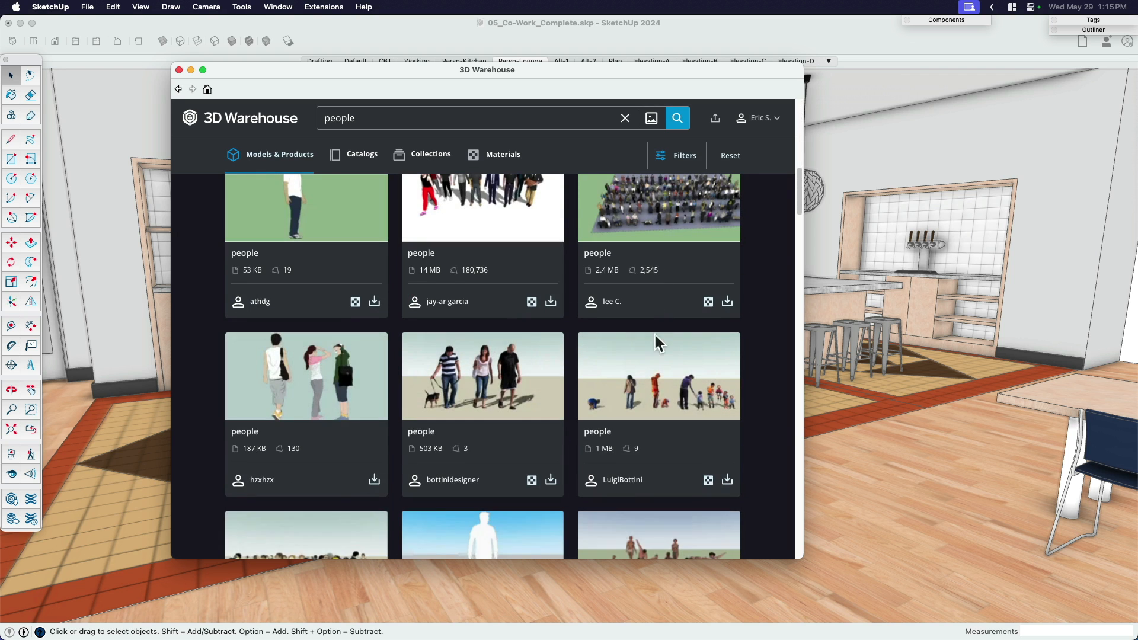
scroll(down, 3)
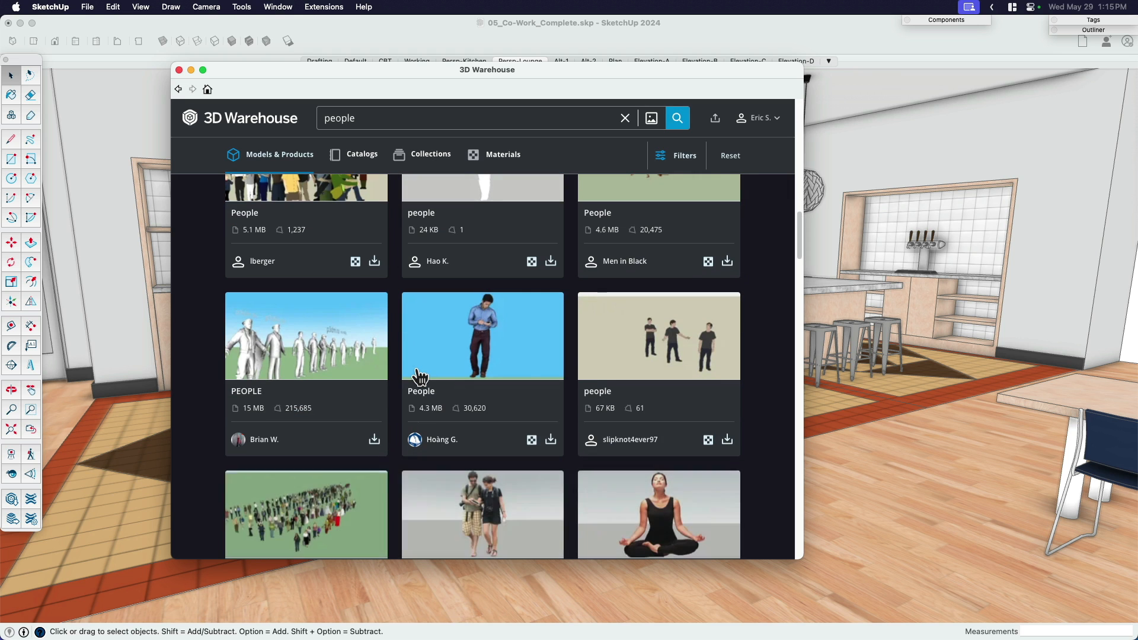
mouse_move(301, 356)
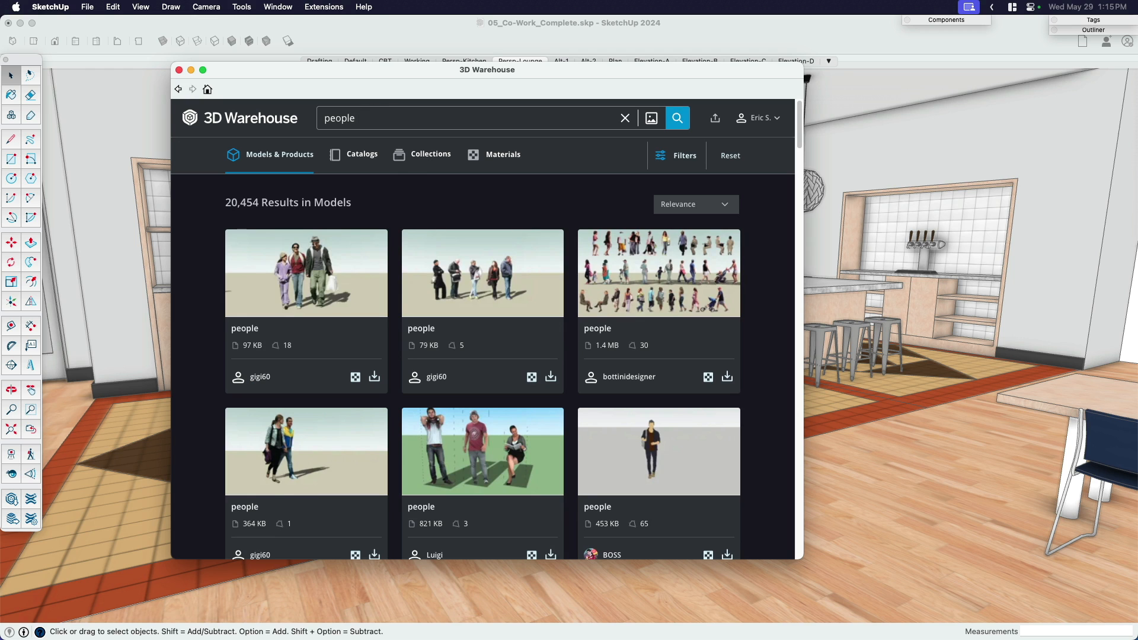
Refine the search to 2D FaceMe people and browse the 427 matching models.
text(2d)
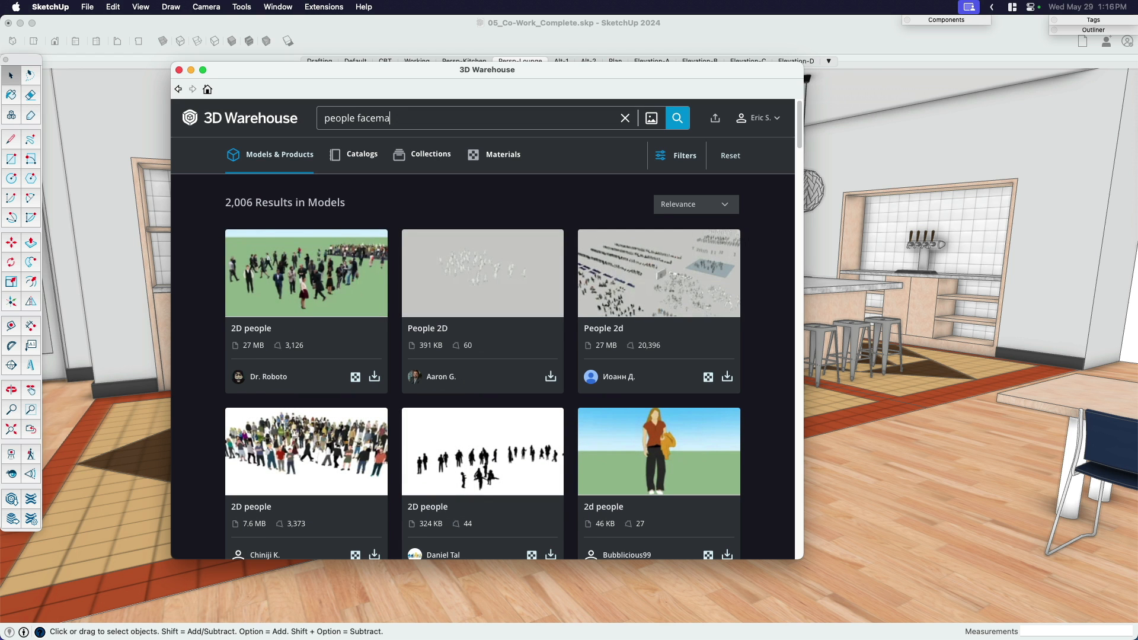
text(e)
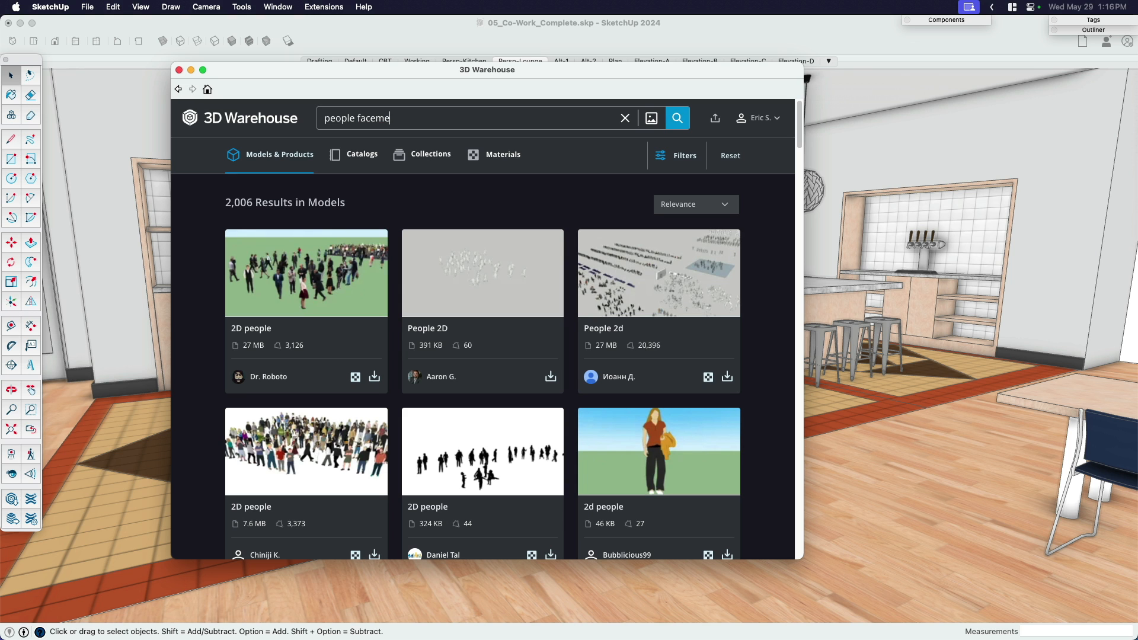
click(676, 118)
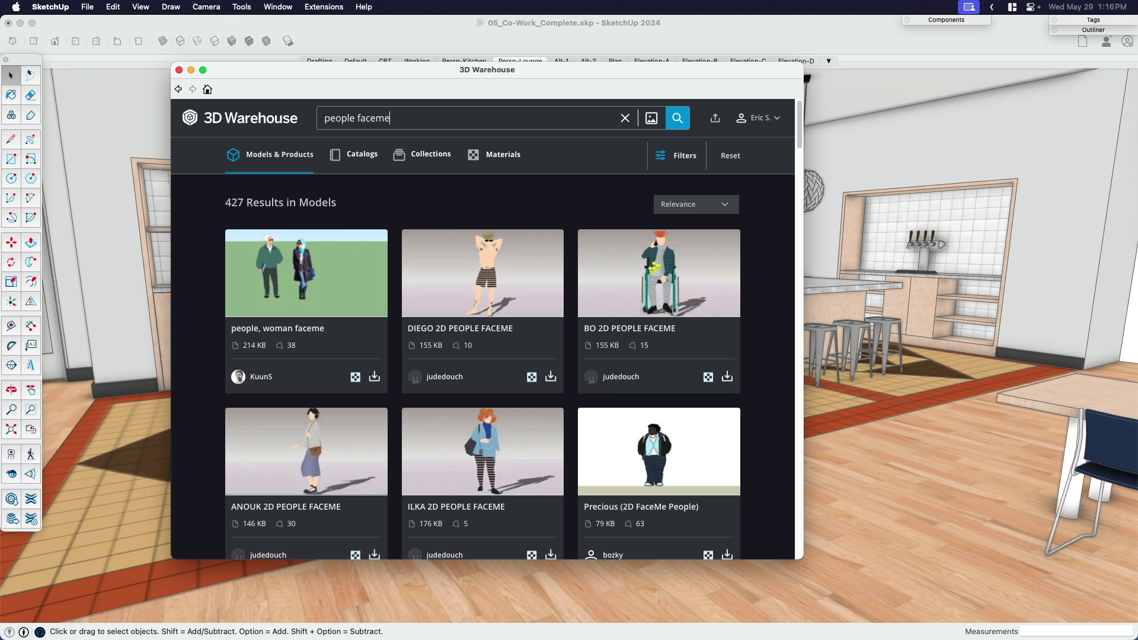
mouse_move(551, 402)
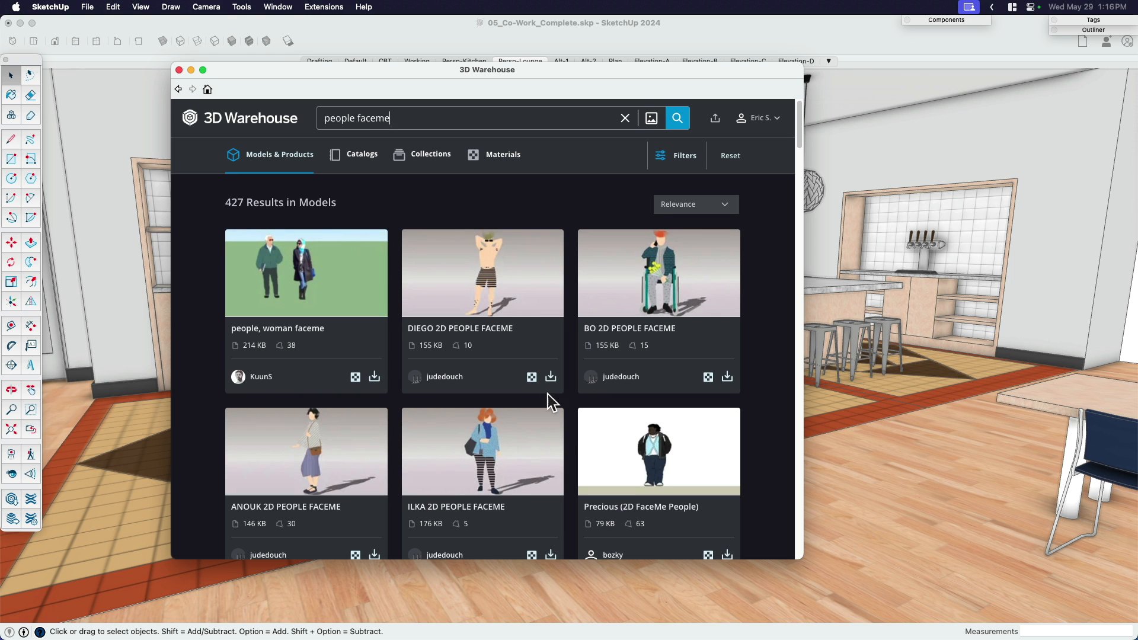
scroll(down, 3)
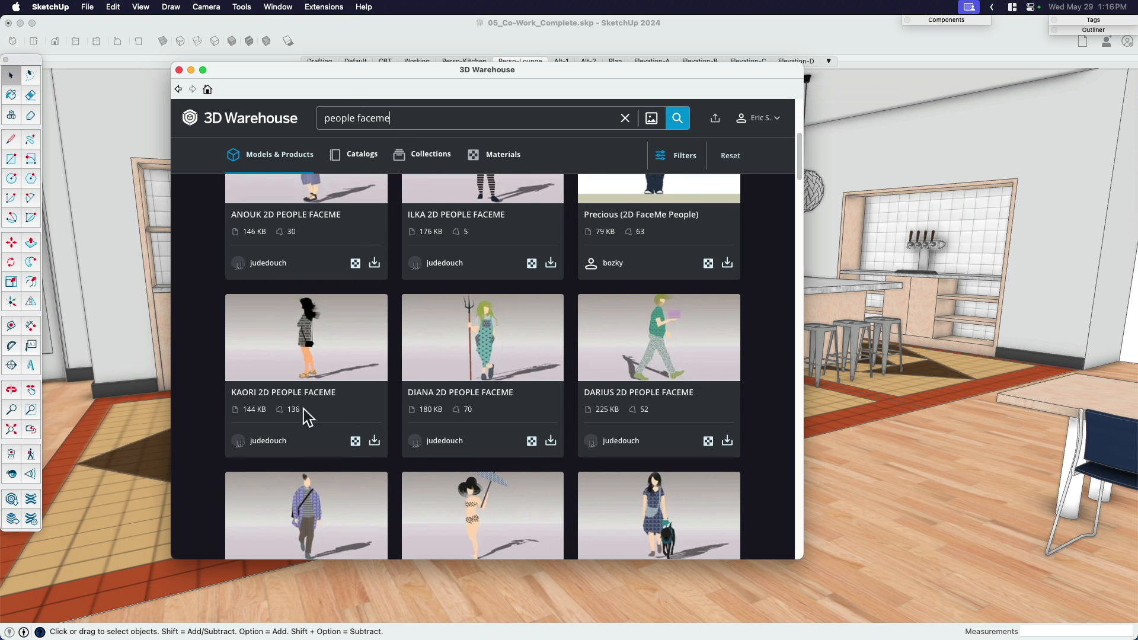
scroll(up, 3)
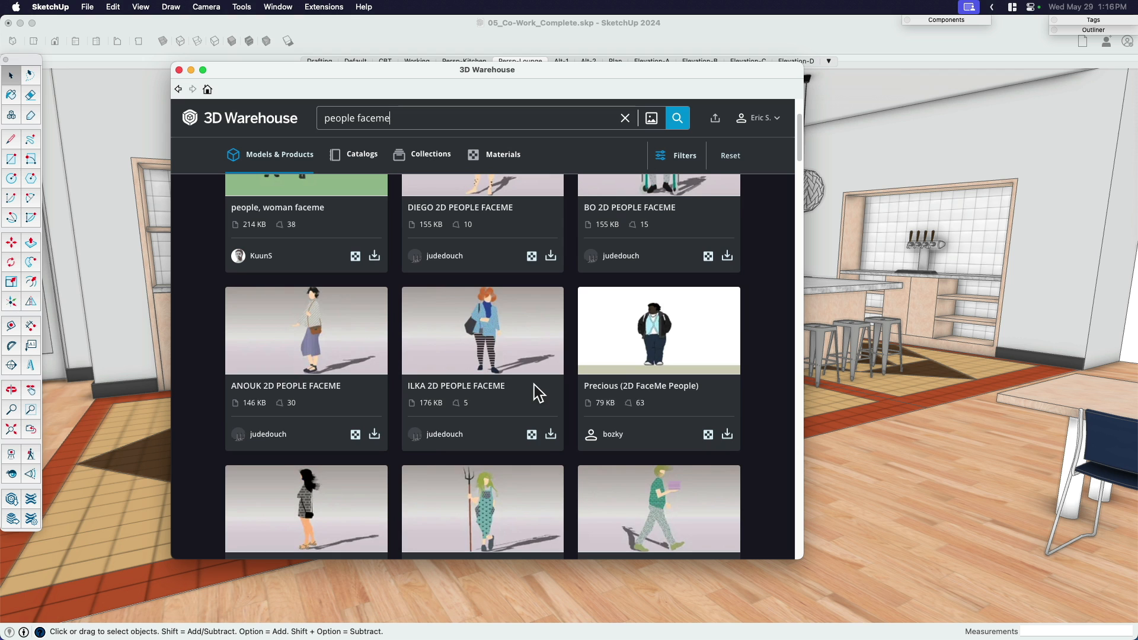
scroll(up, 3)
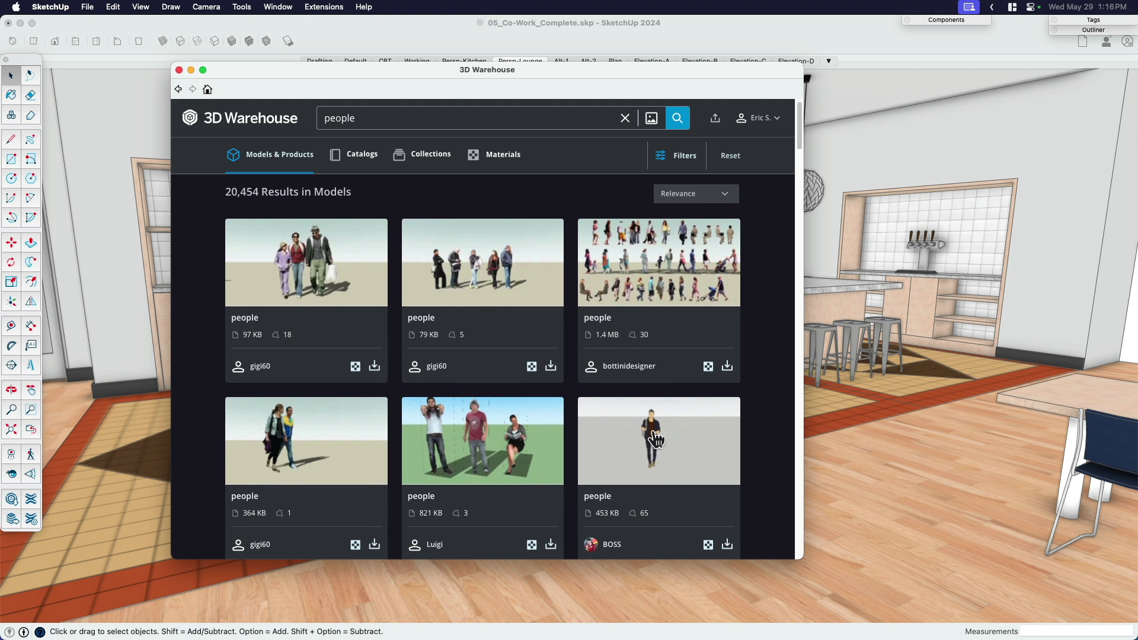
Download the single standing 3D man and load him into the kitchen model.
scroll(down, 3)
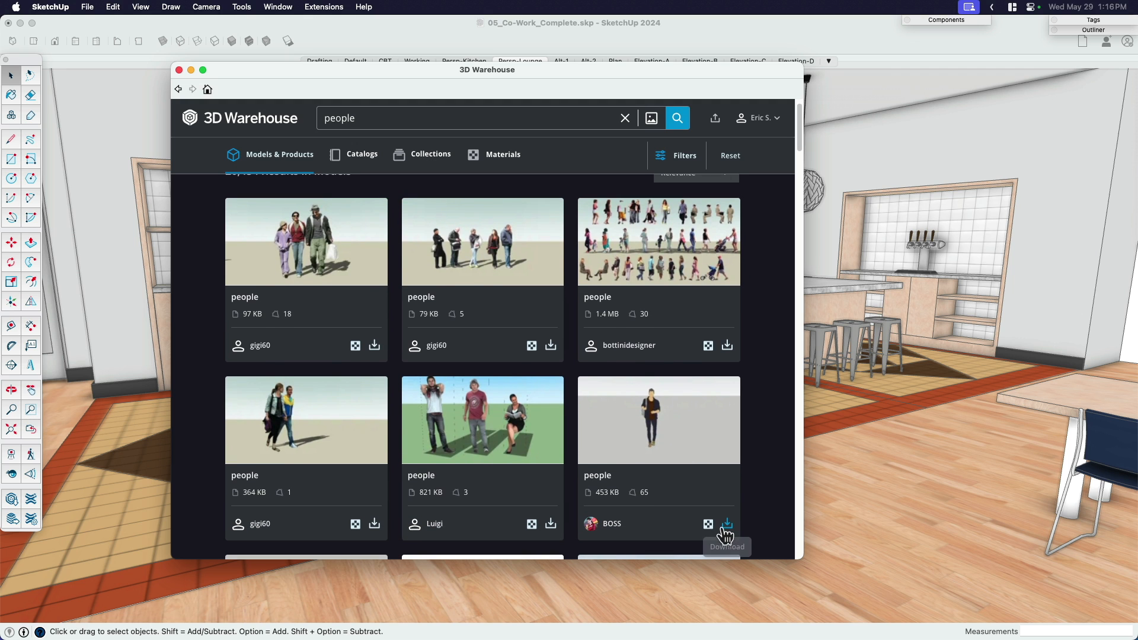
click(726, 523)
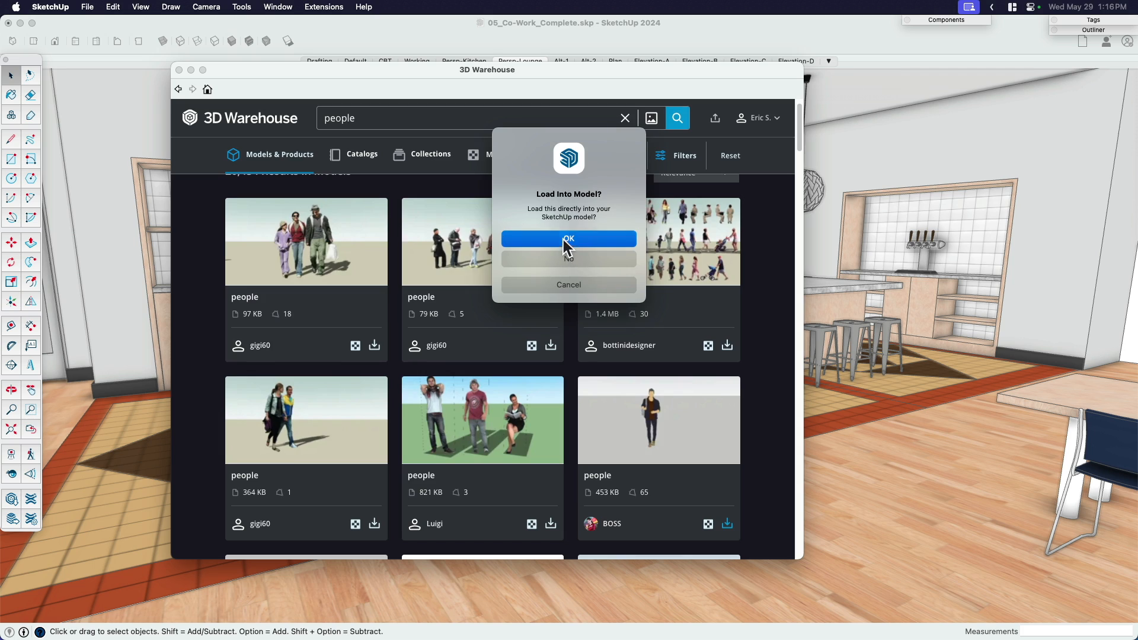
click(568, 238)
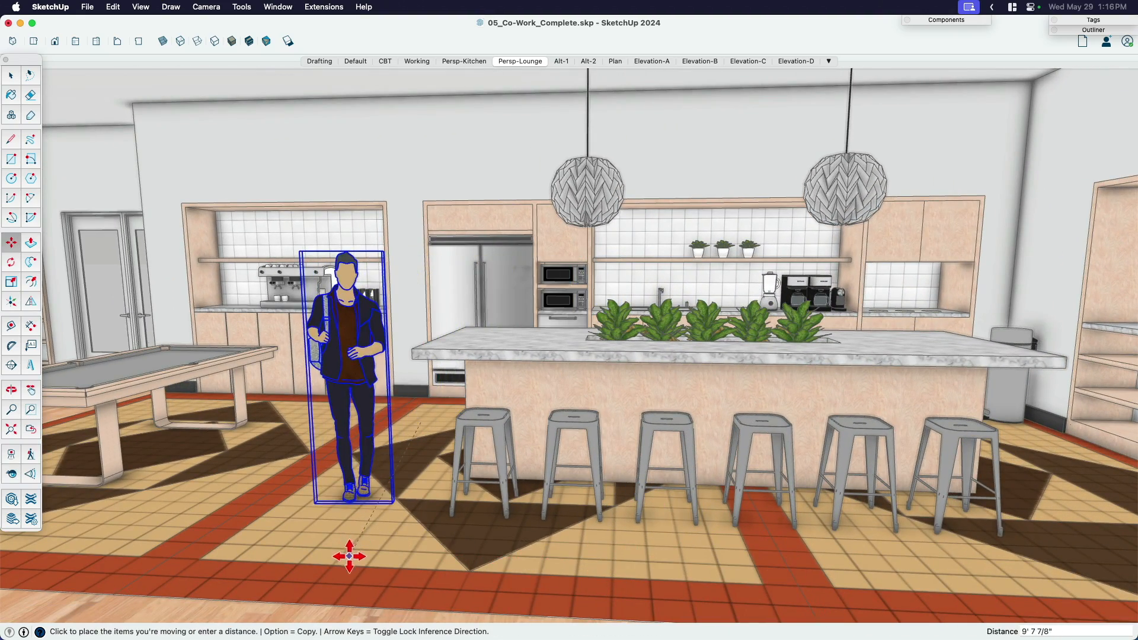
Drop a copy of the 3D man, Make Unique, and enter it with all faces selected.
click(348, 362)
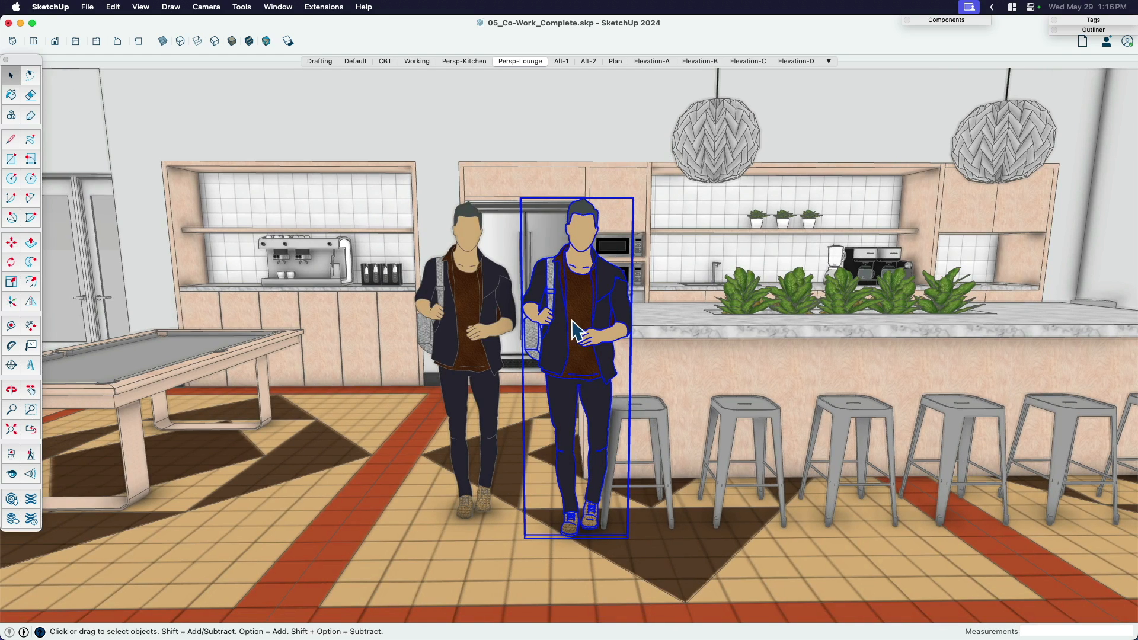
right_click(573, 331)
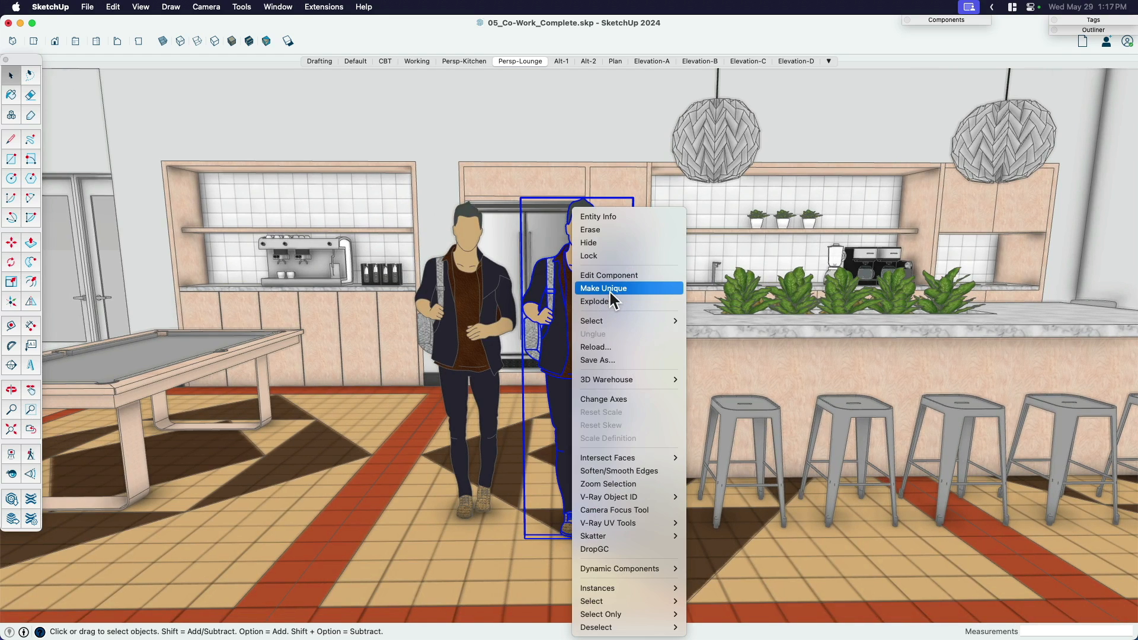
mouse_move(613, 301)
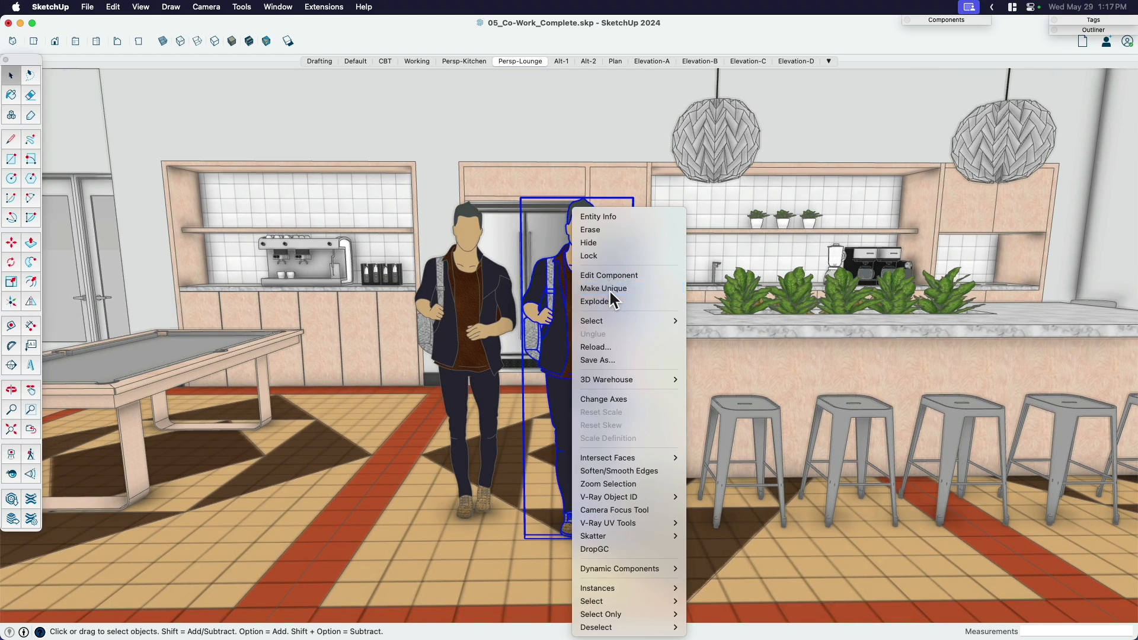
click(608, 274)
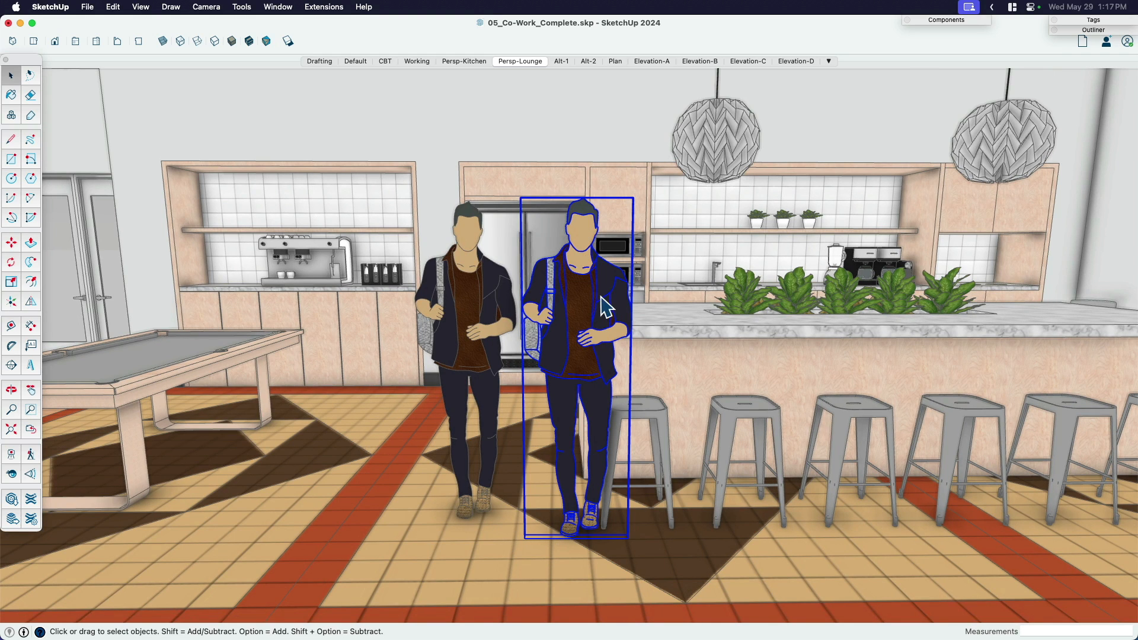
double_click(578, 312)
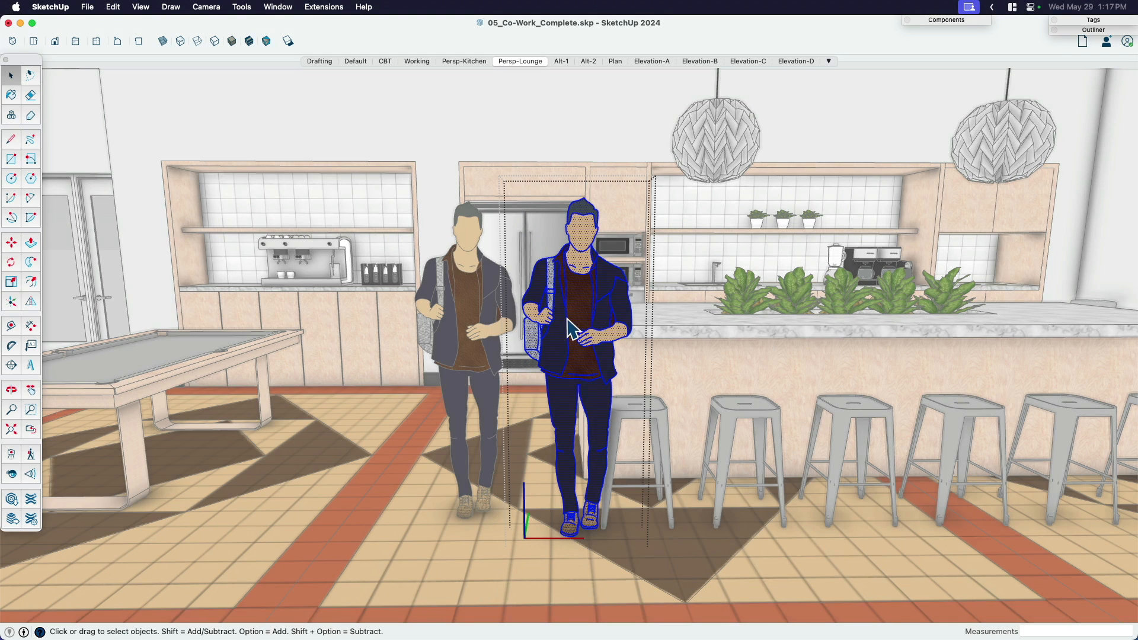
click(11, 95)
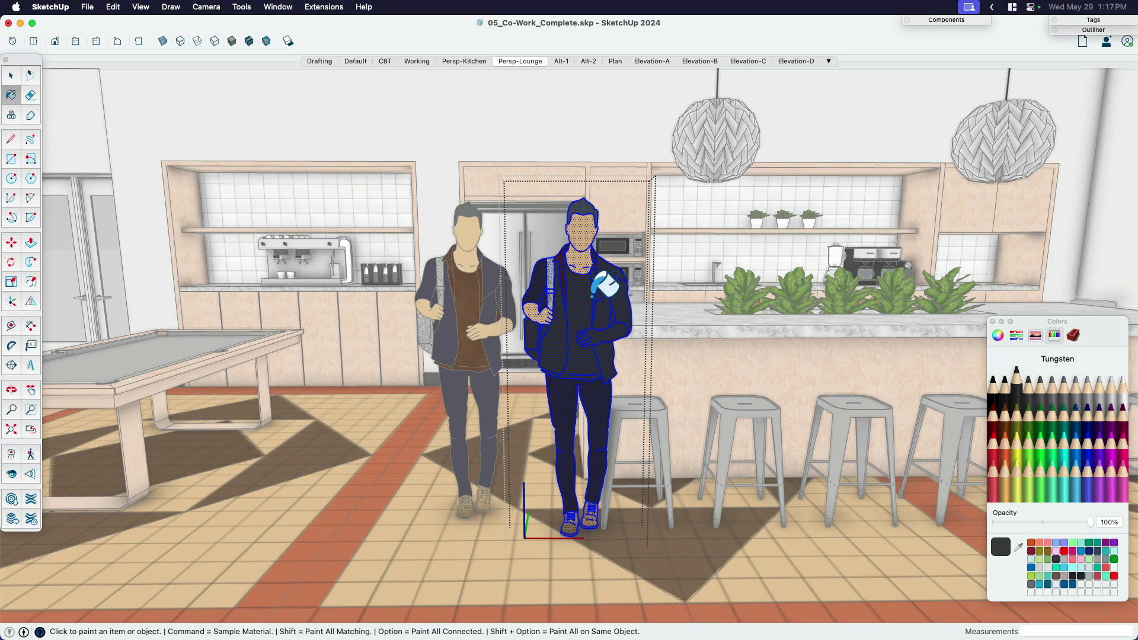
Paint the copy's faces a charcoal colour at about 76% opacity.
click(10, 75)
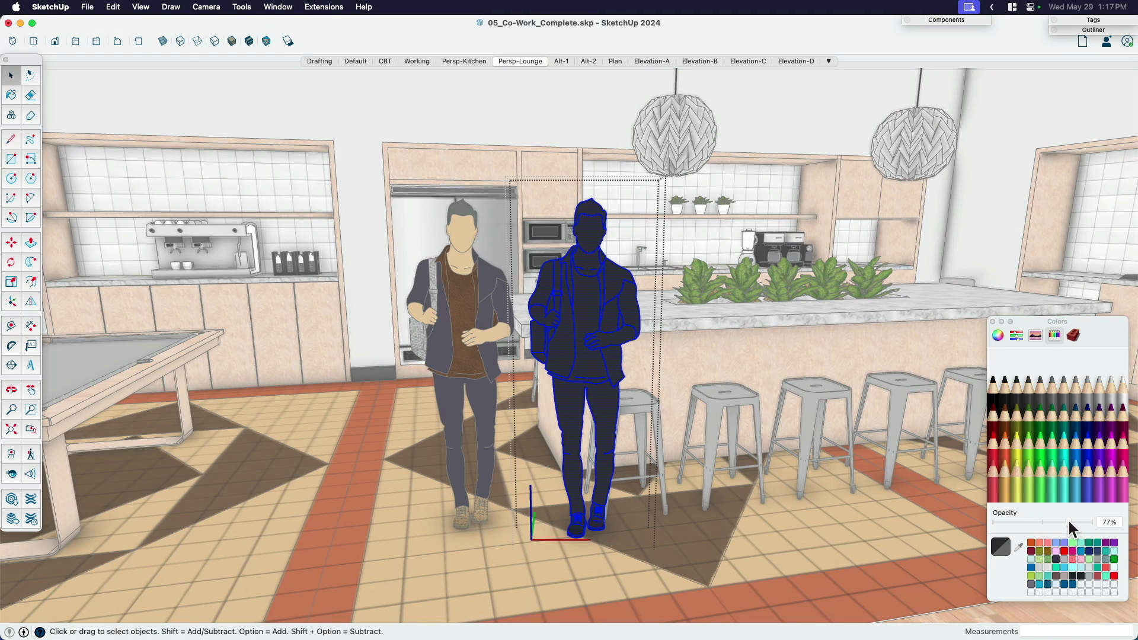
click(11, 95)
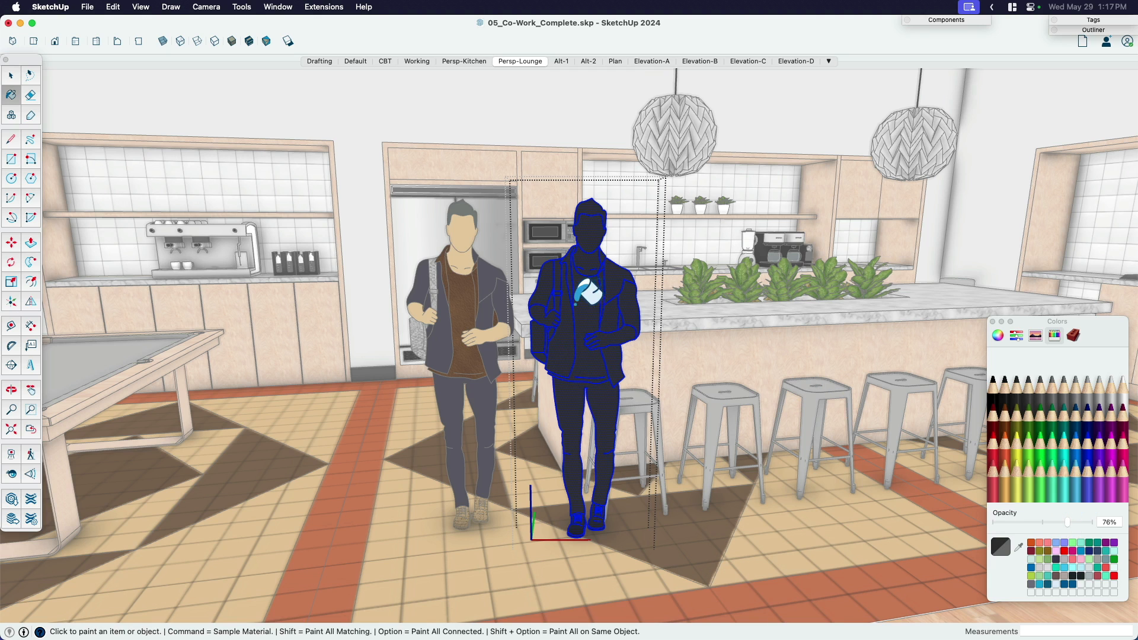
click(591, 312)
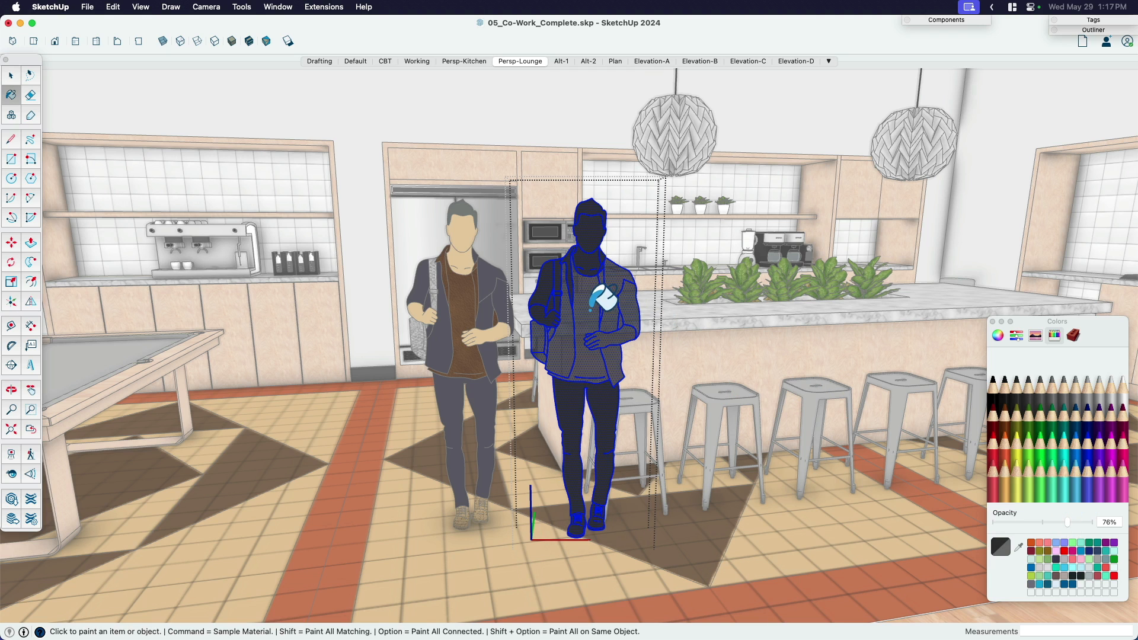
click(11, 74)
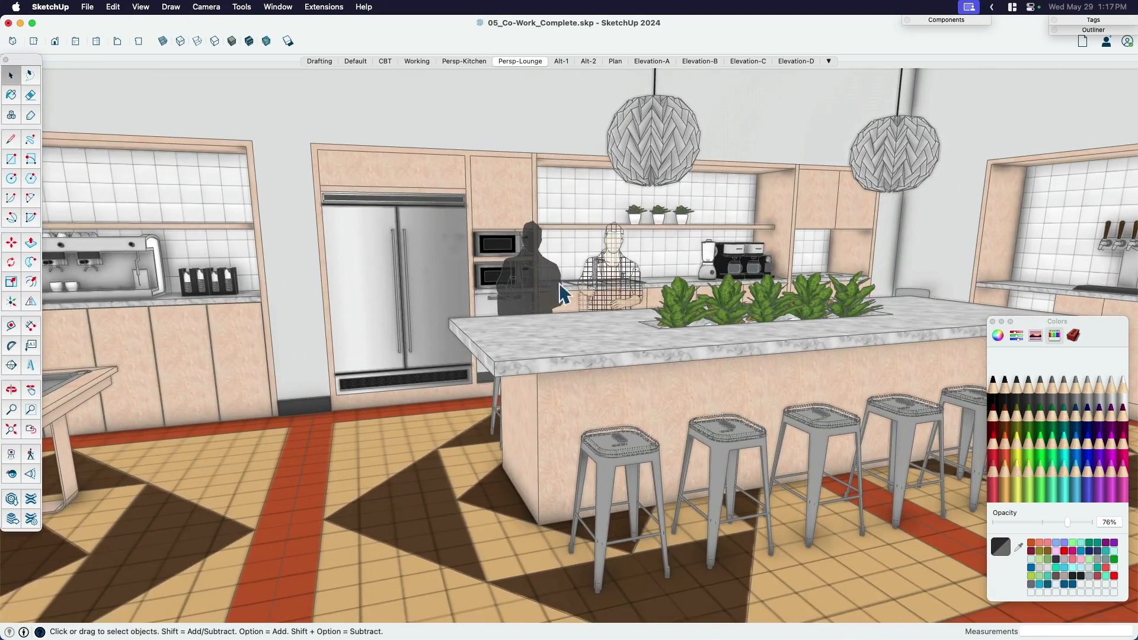
Select the dark silhouette figure behind the island and Lock it in place.
click(609, 269)
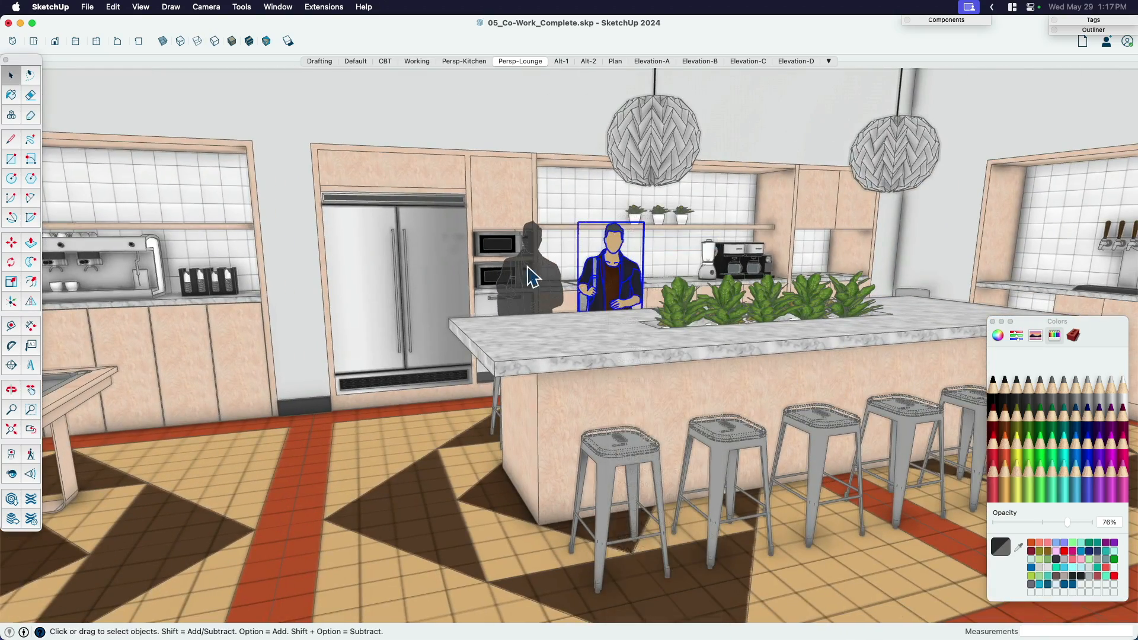
click(530, 269)
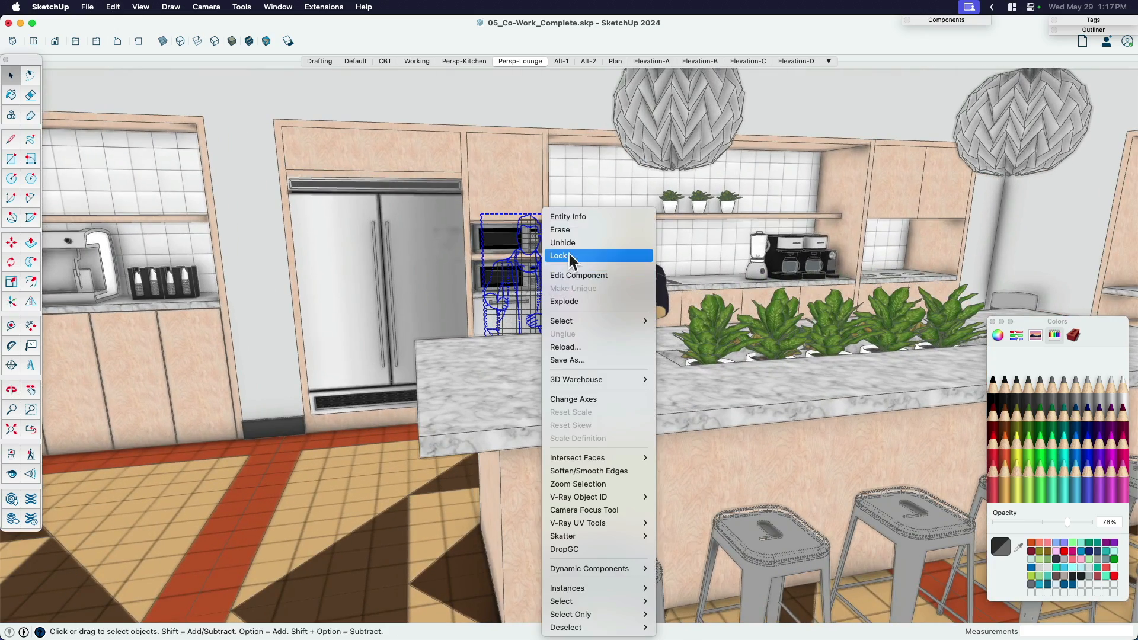
click(562, 241)
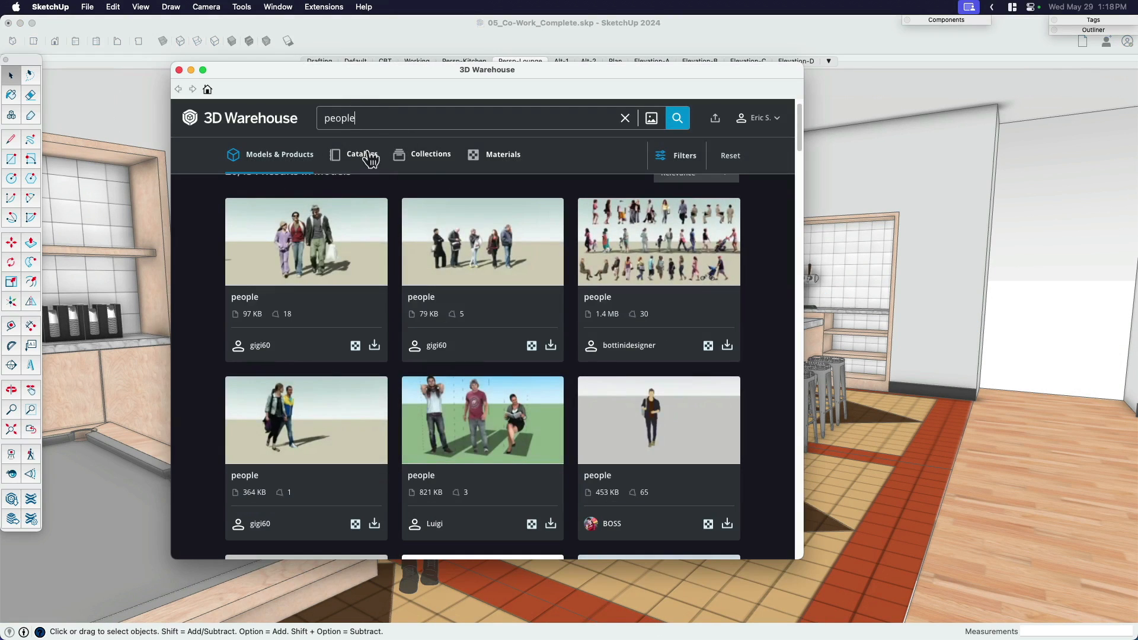
Scroll through the 3D Warehouse people results looking for a photo figure.
scroll(down, 3)
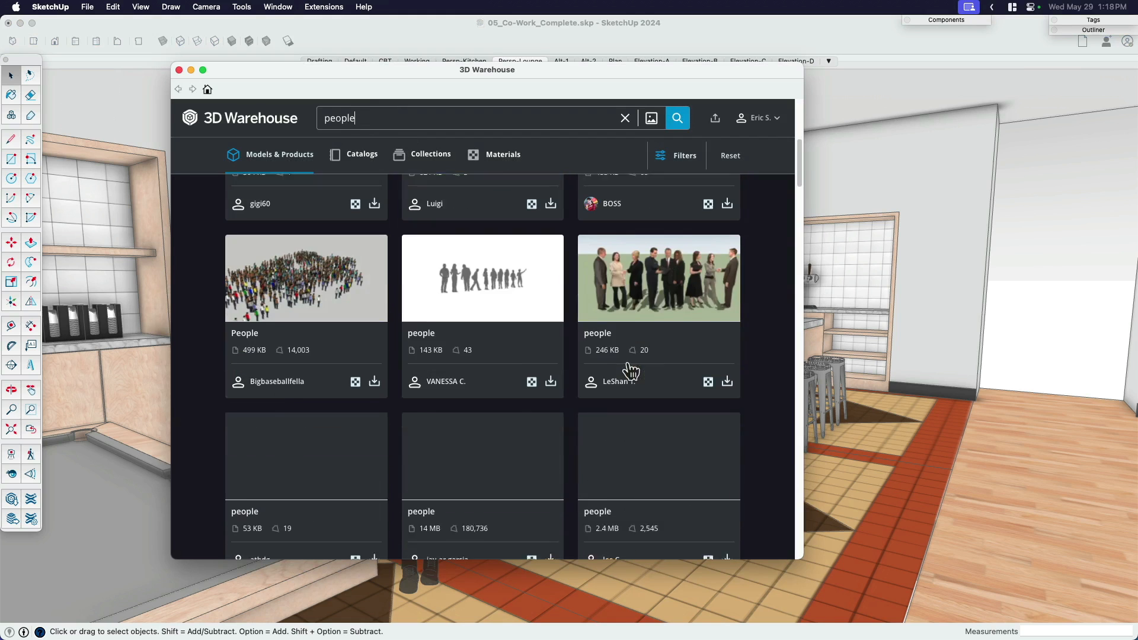
scroll(down, 3)
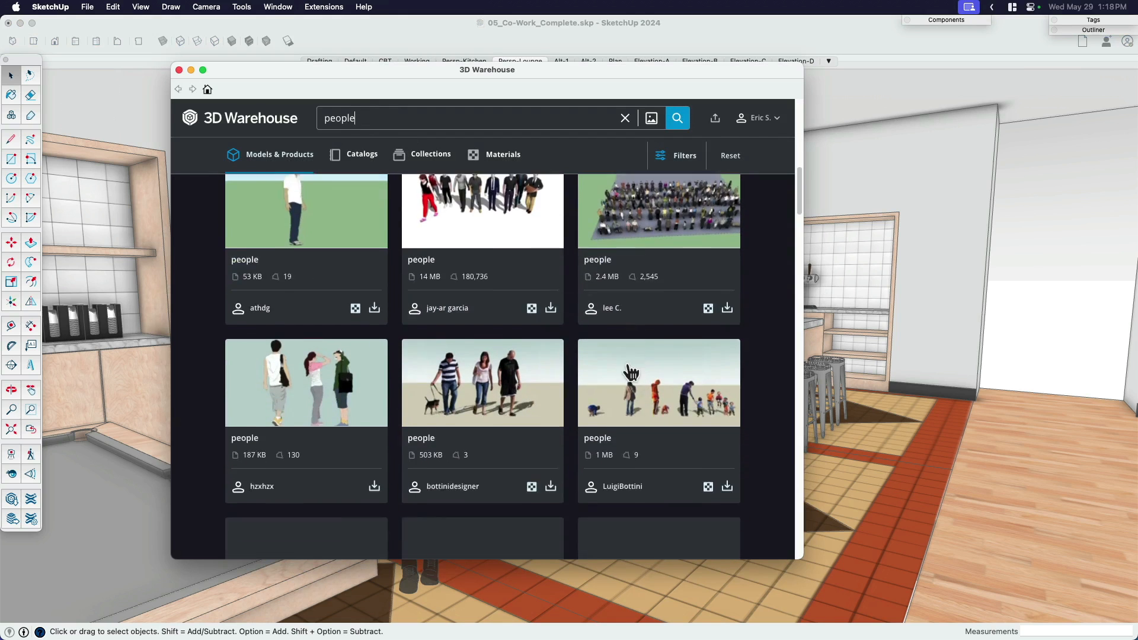
scroll(down, 3)
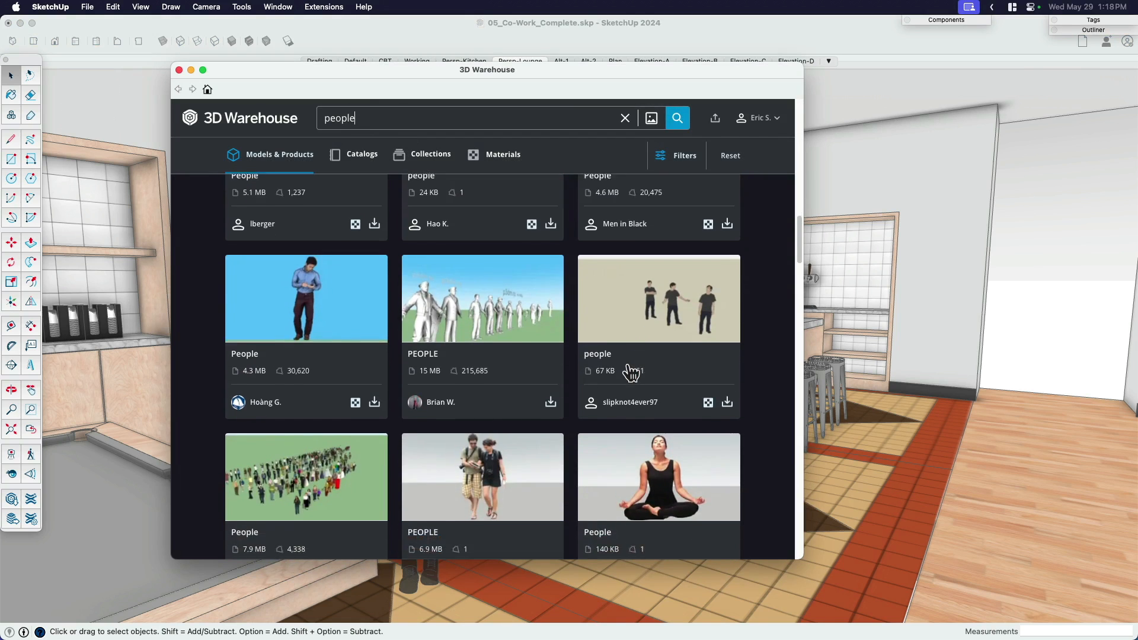
scroll(down, 3)
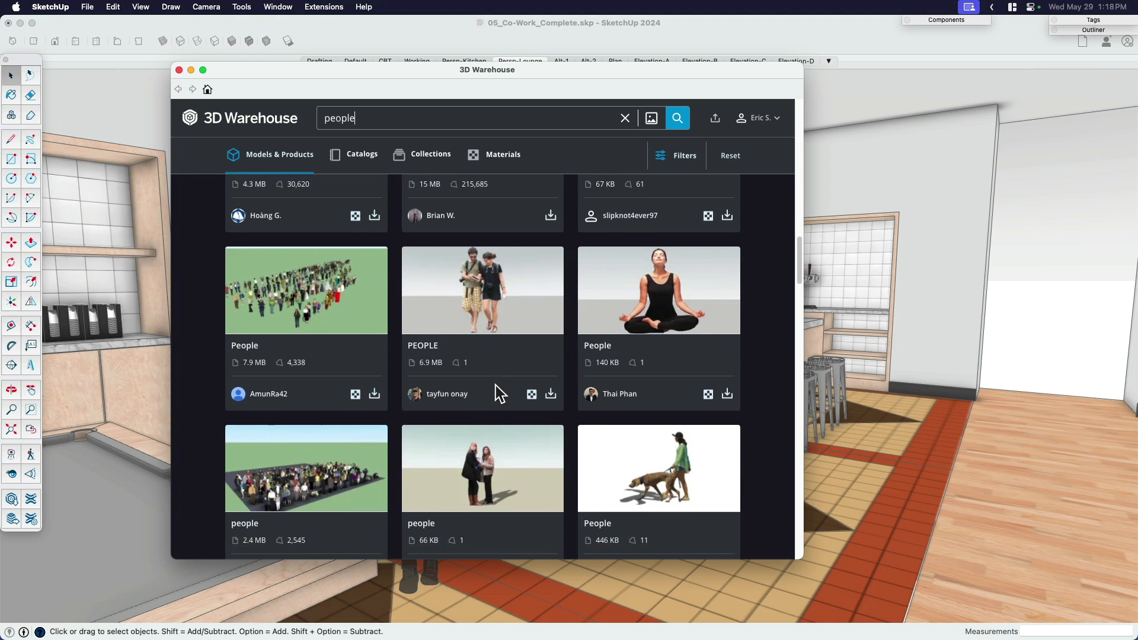
scroll(down, 3)
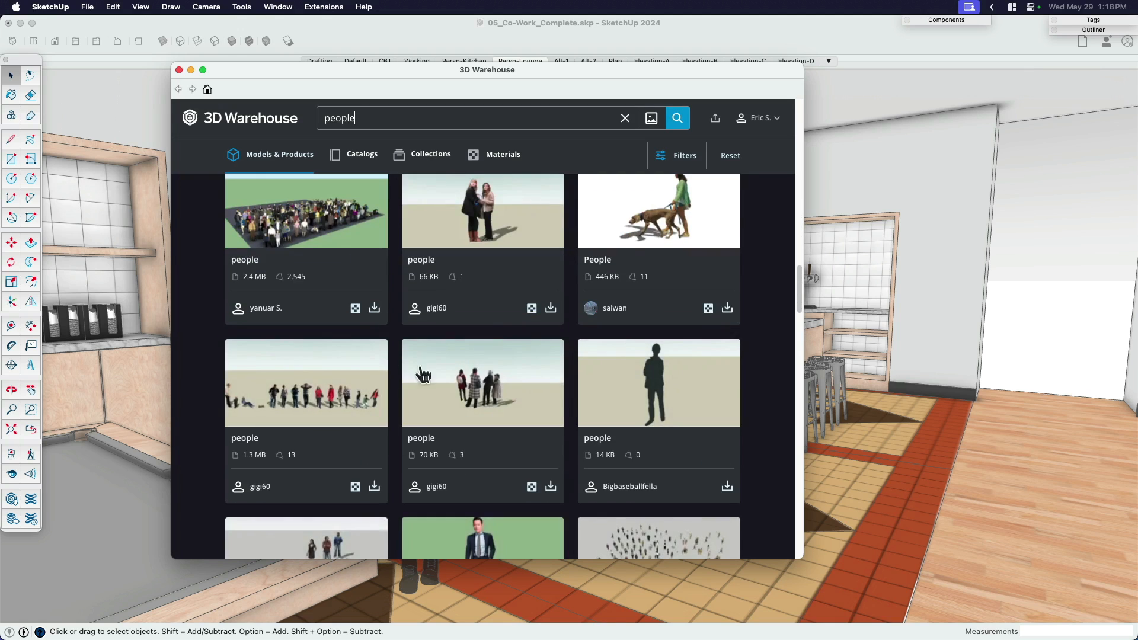
scroll(up, 3)
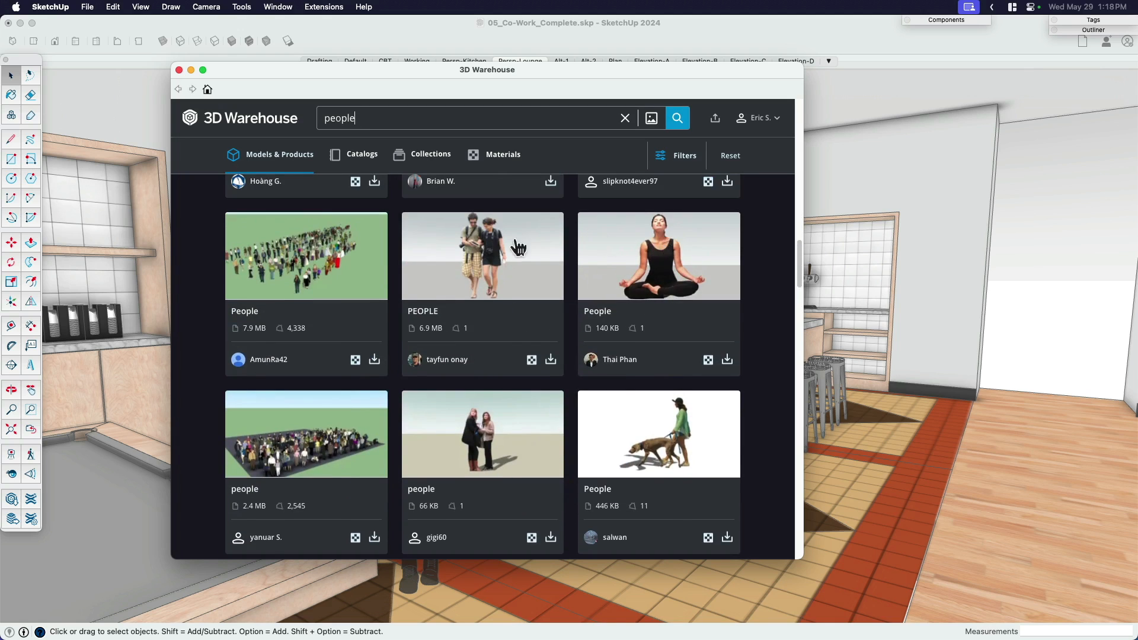
scroll(down, 3)
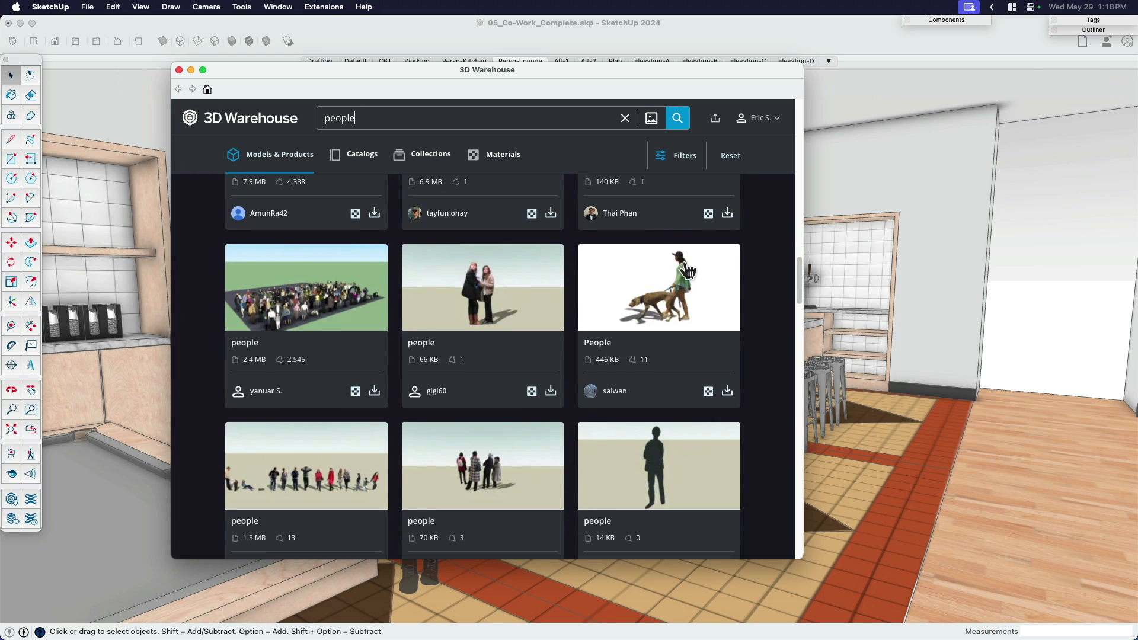
scroll(down, 3)
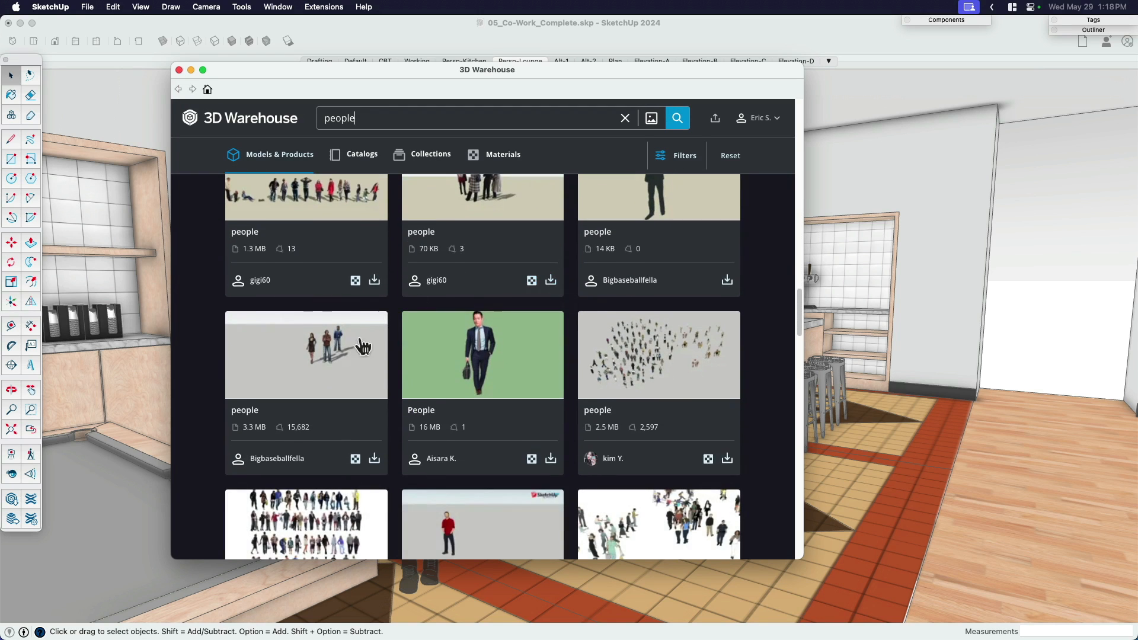
scroll(down, 3)
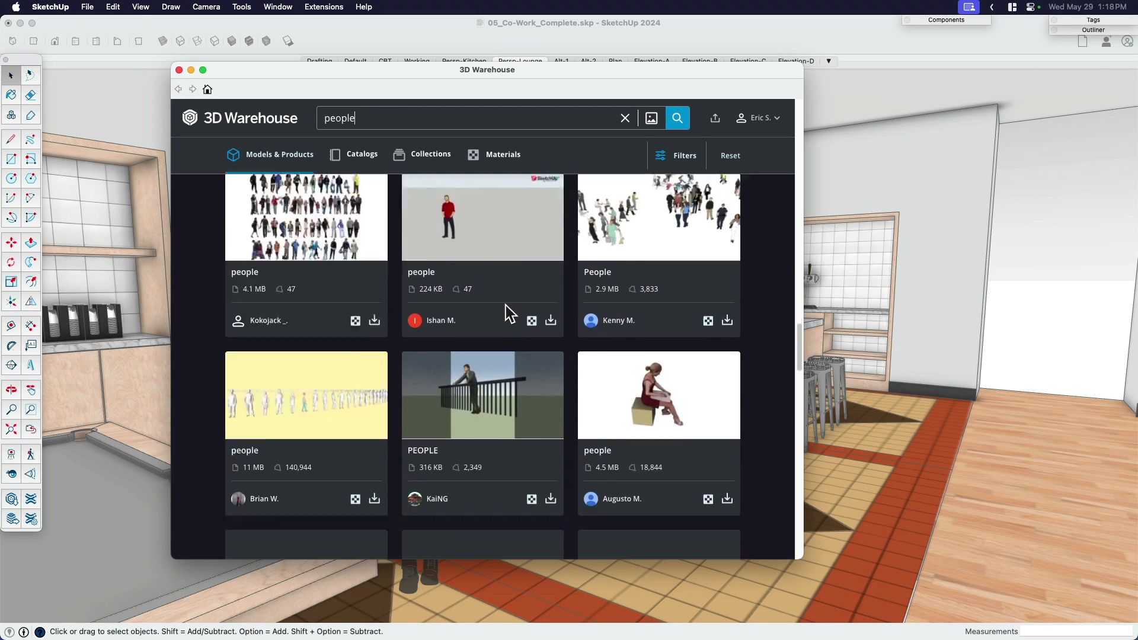
scroll(up, 3)
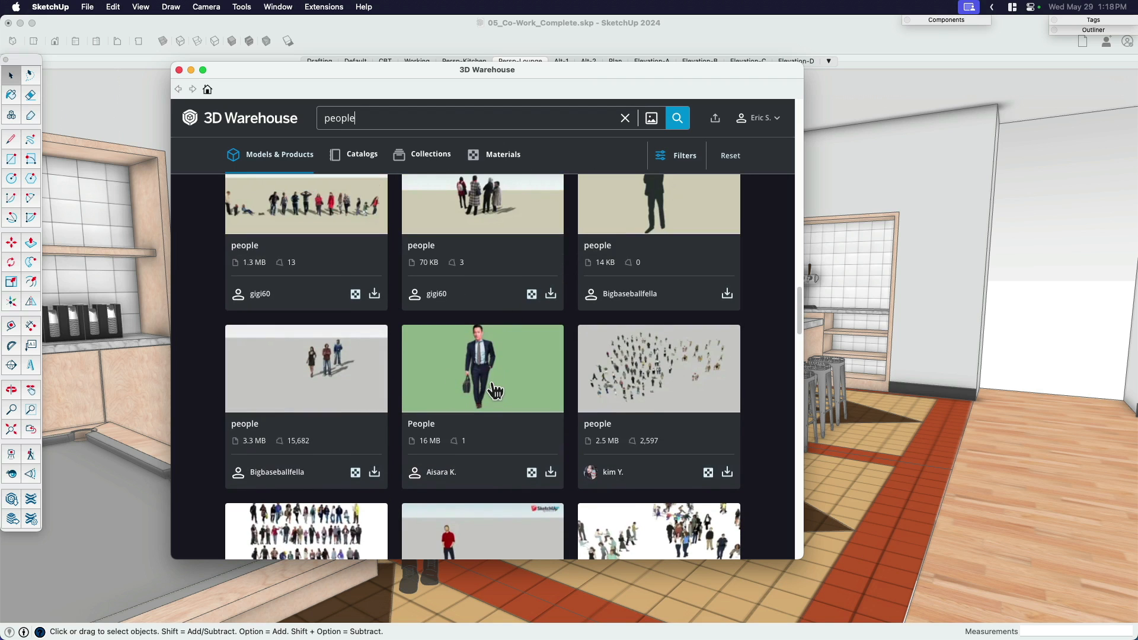
mouse_move(487, 366)
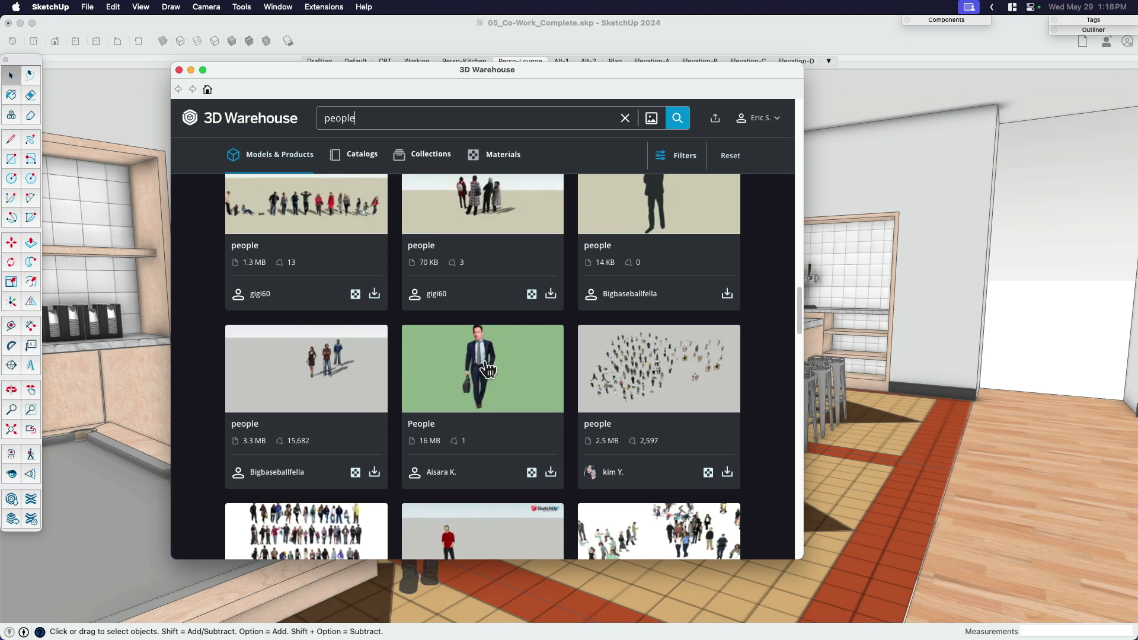
scroll(up, 3)
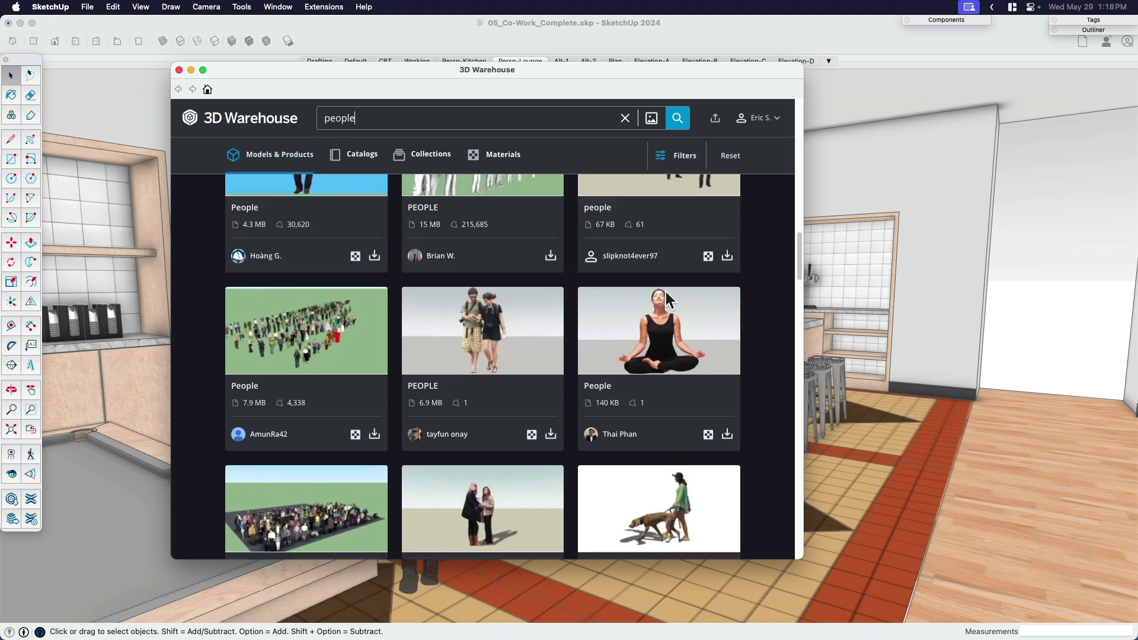
scroll(up, 3)
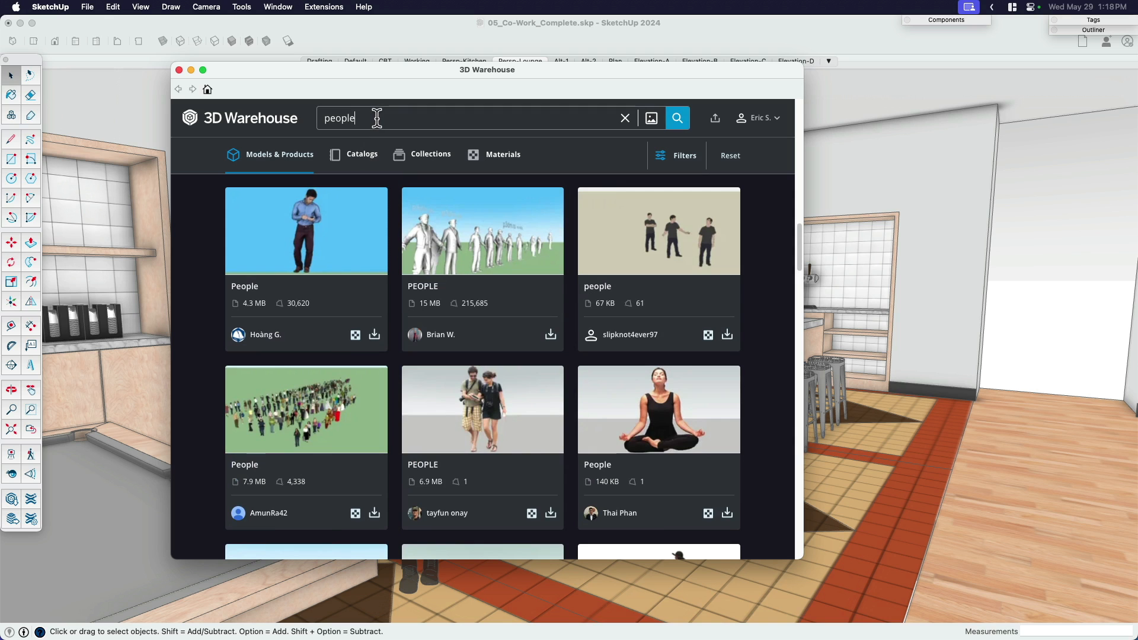
Search 'people photo' and download 'Photo Real People 0146 NOW with fine trim'.
text(photo)
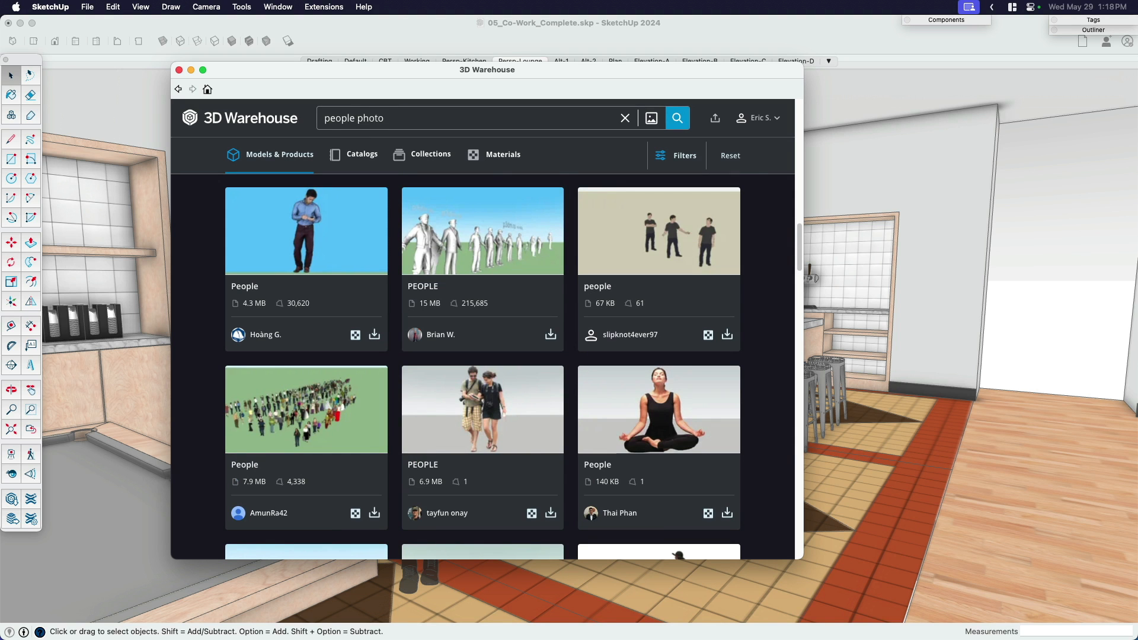
click(676, 118)
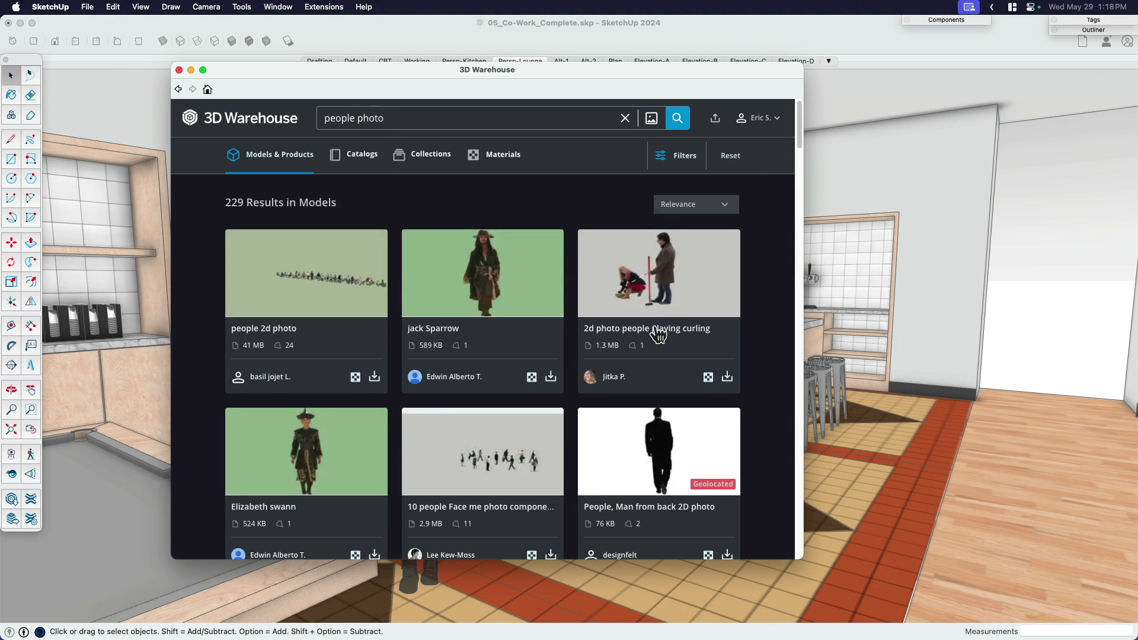
scroll(down, 3)
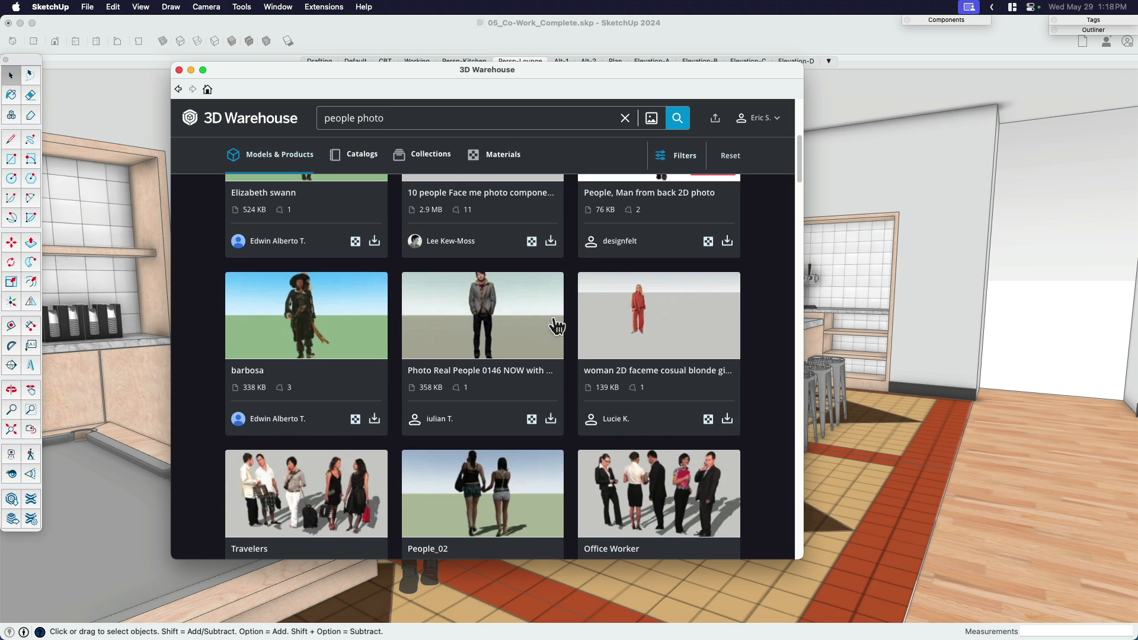
mouse_move(484, 311)
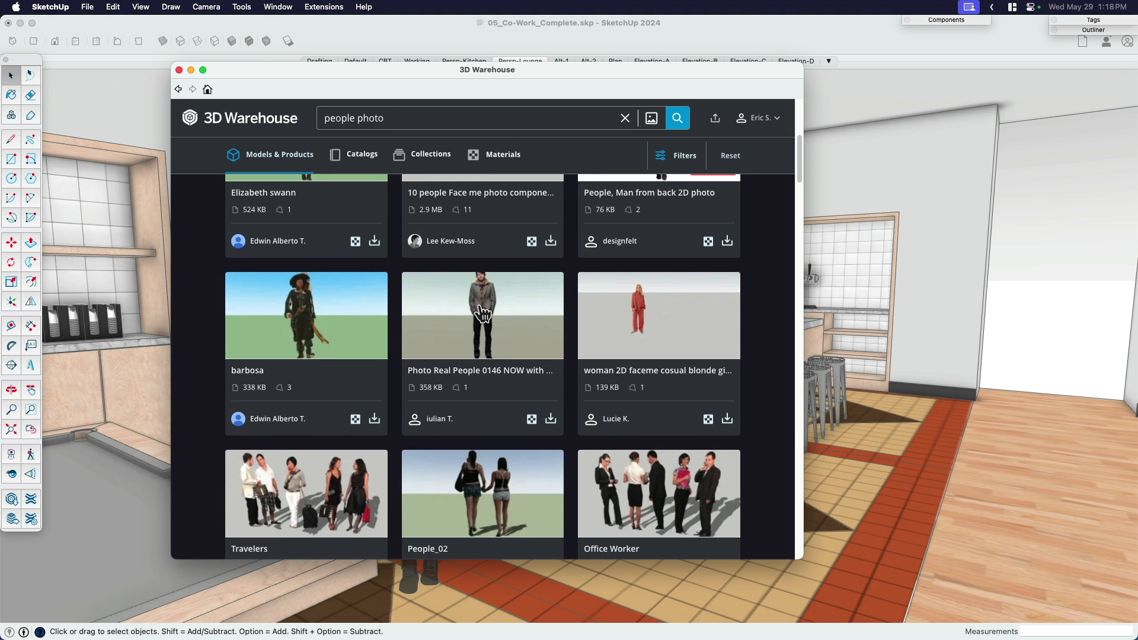
click(482, 316)
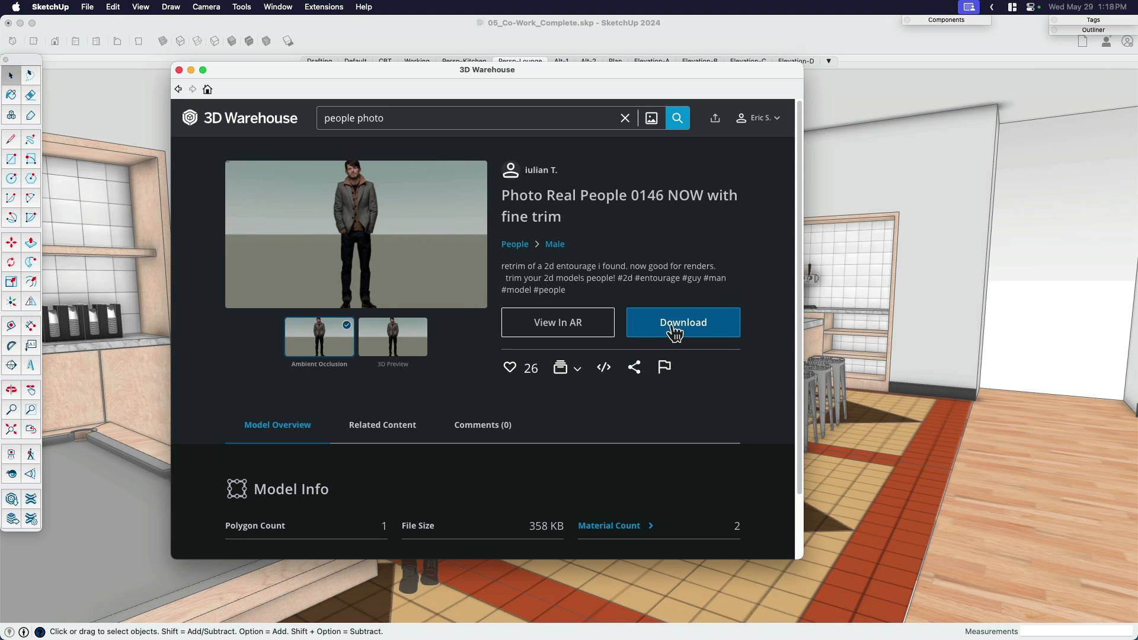
click(682, 323)
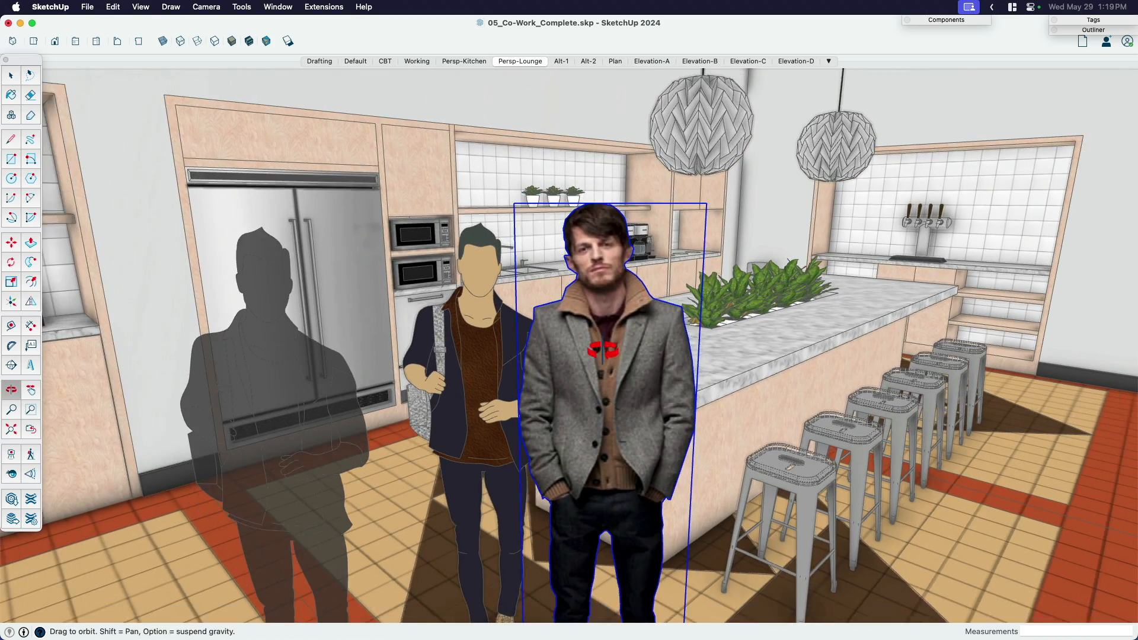
Insert the photo-real man and stand him beside the island stools.
click(231, 41)
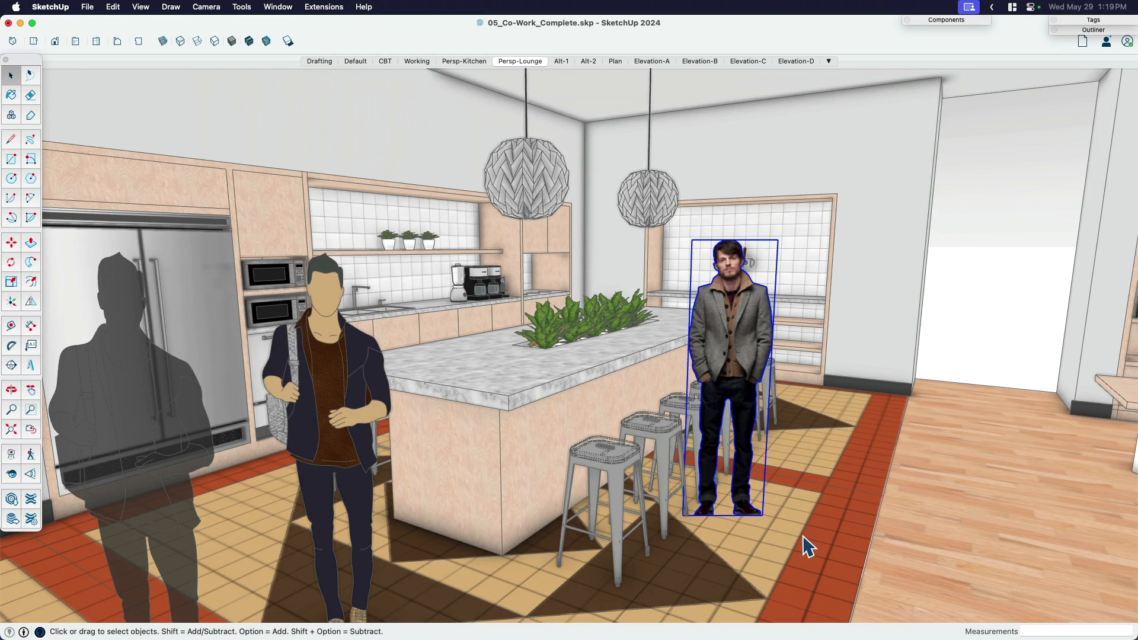
mouse_move(738, 360)
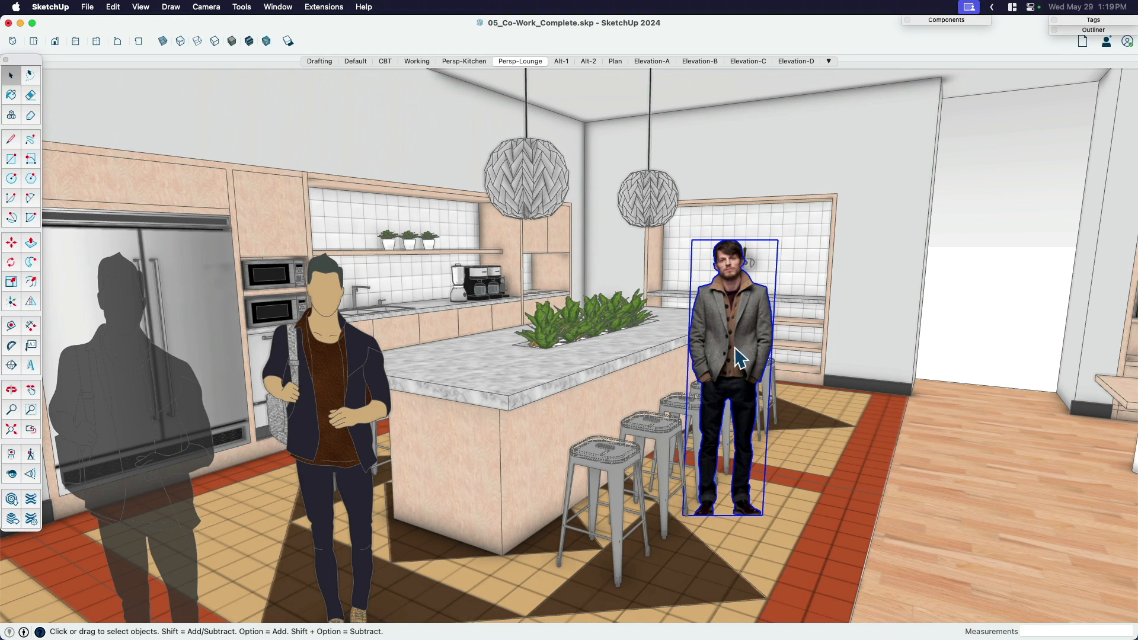
mouse_move(738, 364)
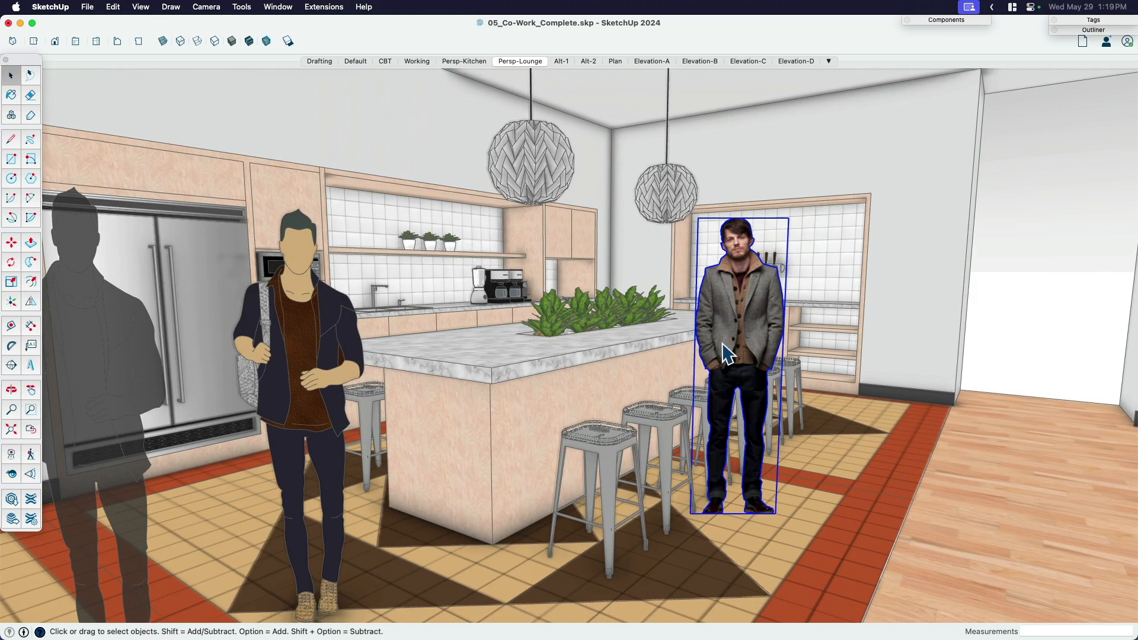
Duplicate the photo man, Explode the copy and paint it dark gray.
double_click(728, 352)
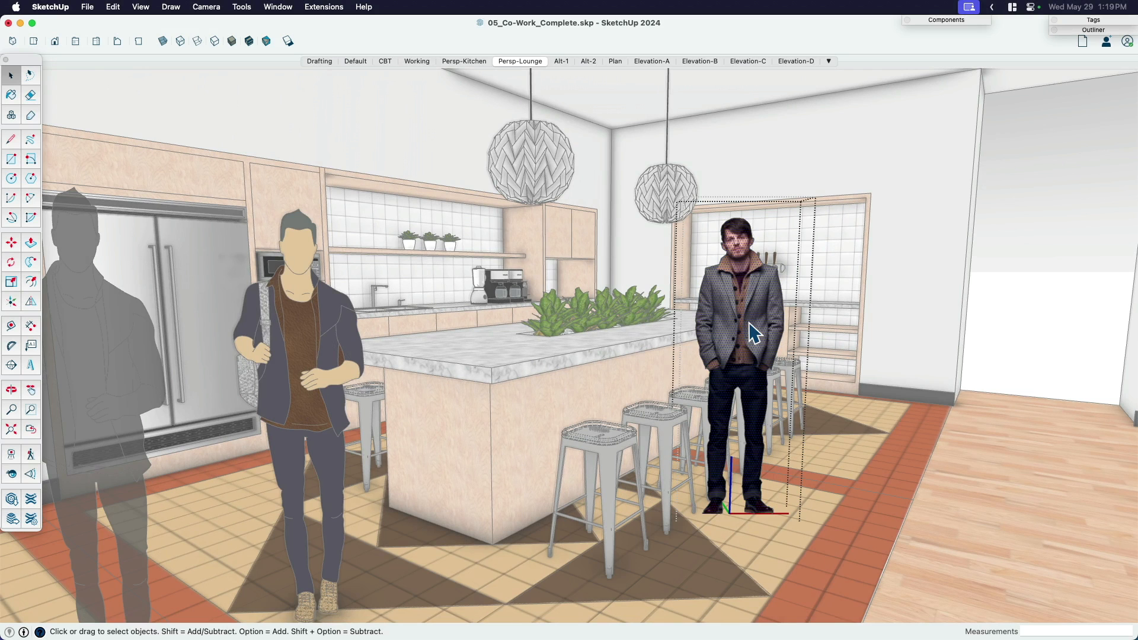
click(11, 242)
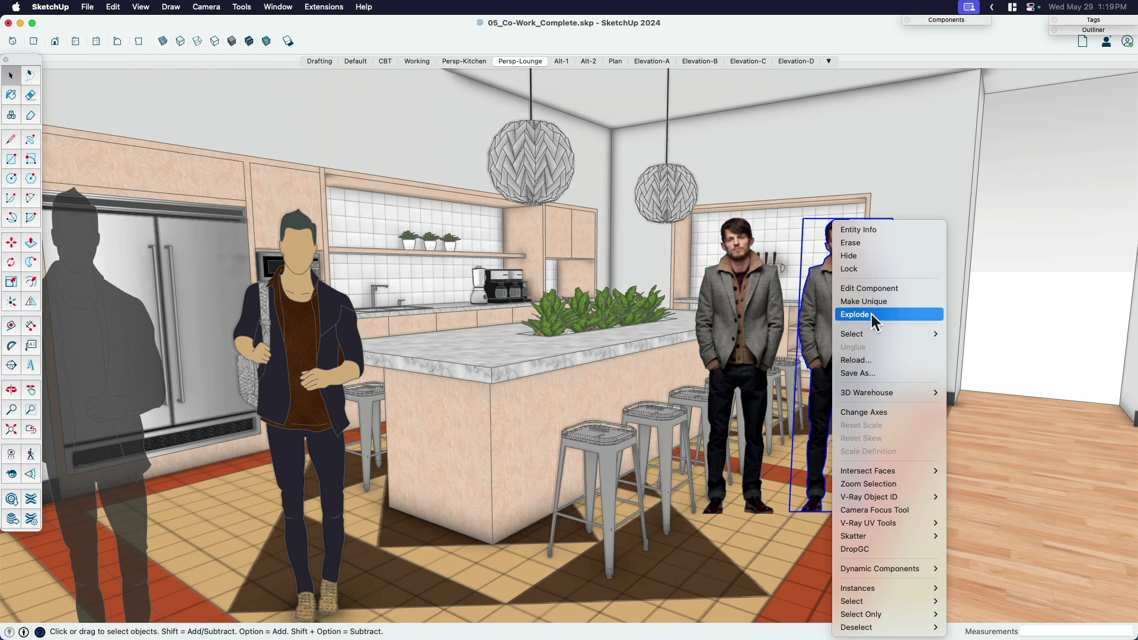
click(854, 314)
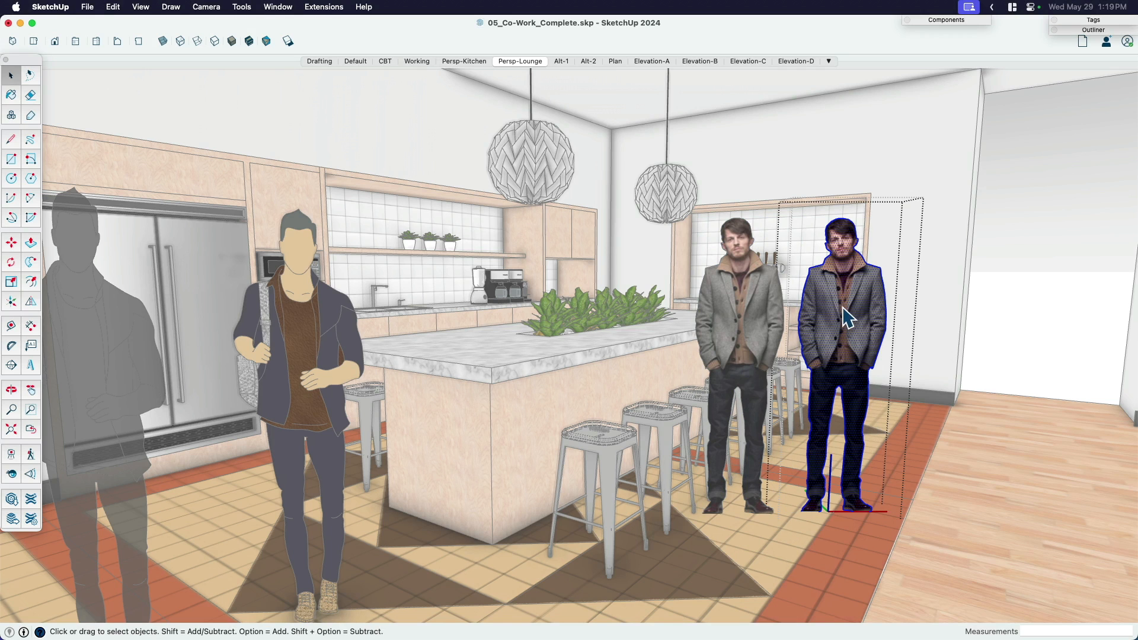
click(11, 95)
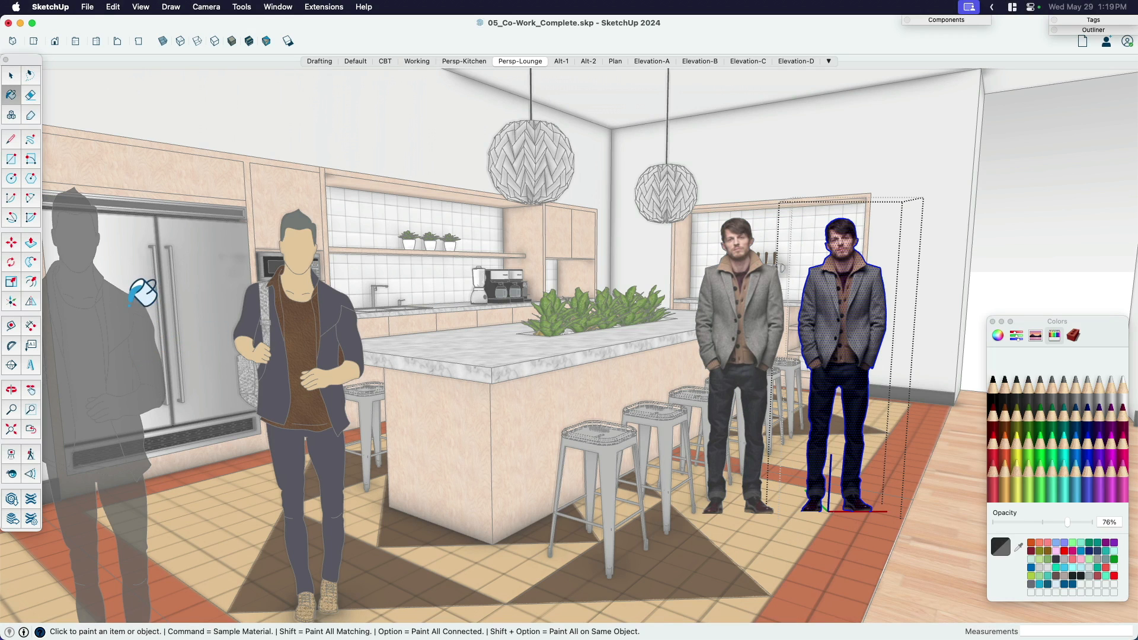
click(835, 327)
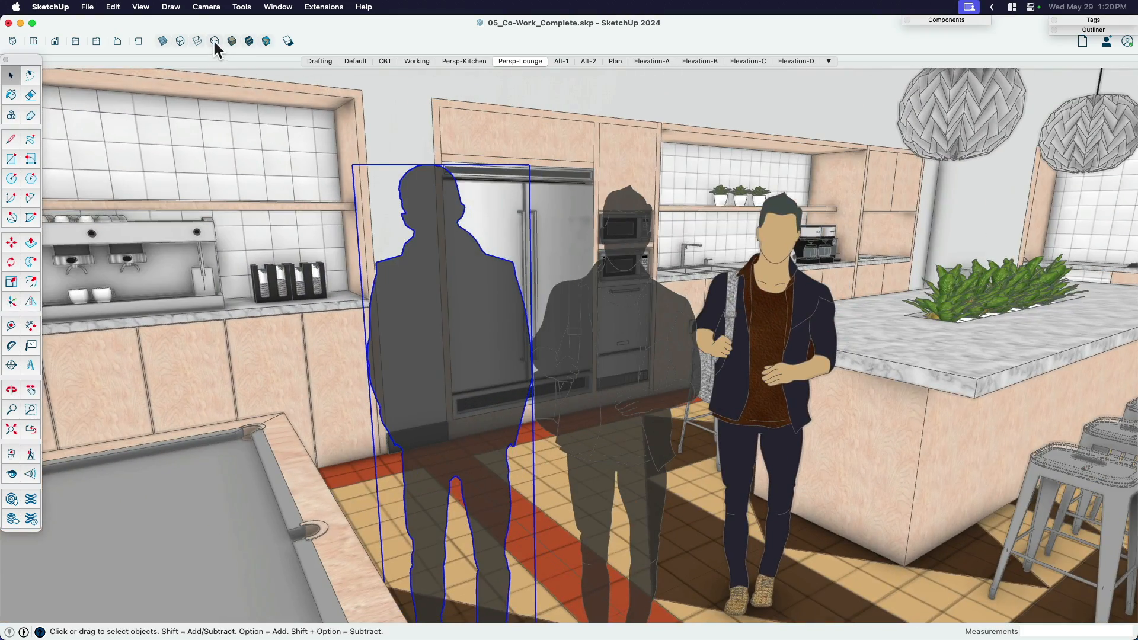
click(215, 41)
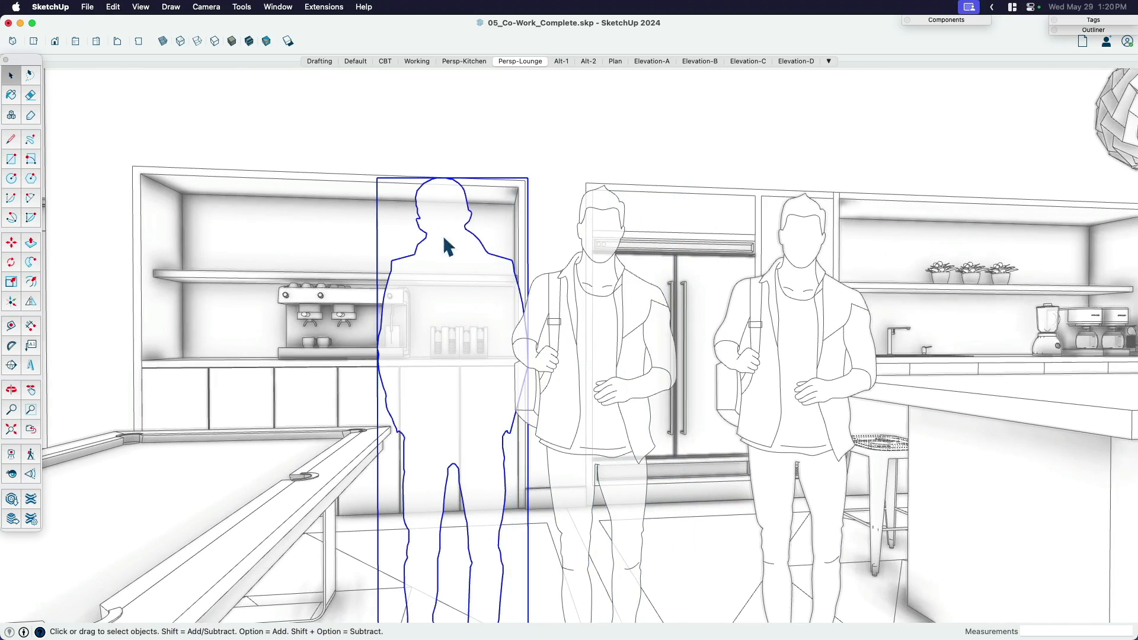
mouse_move(435, 272)
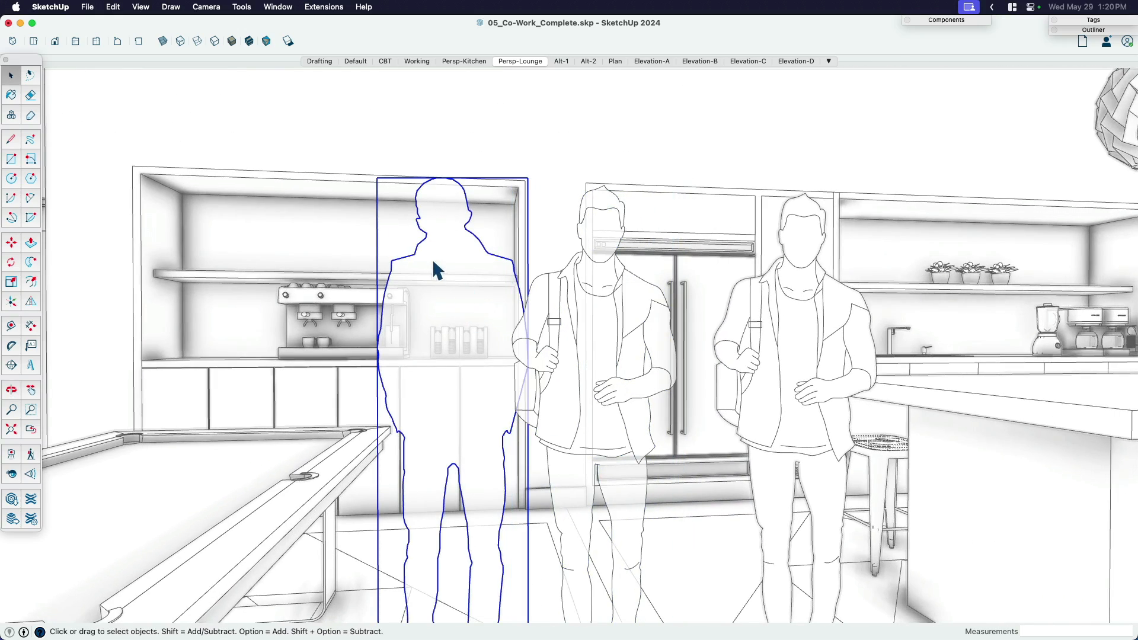
mouse_move(447, 199)
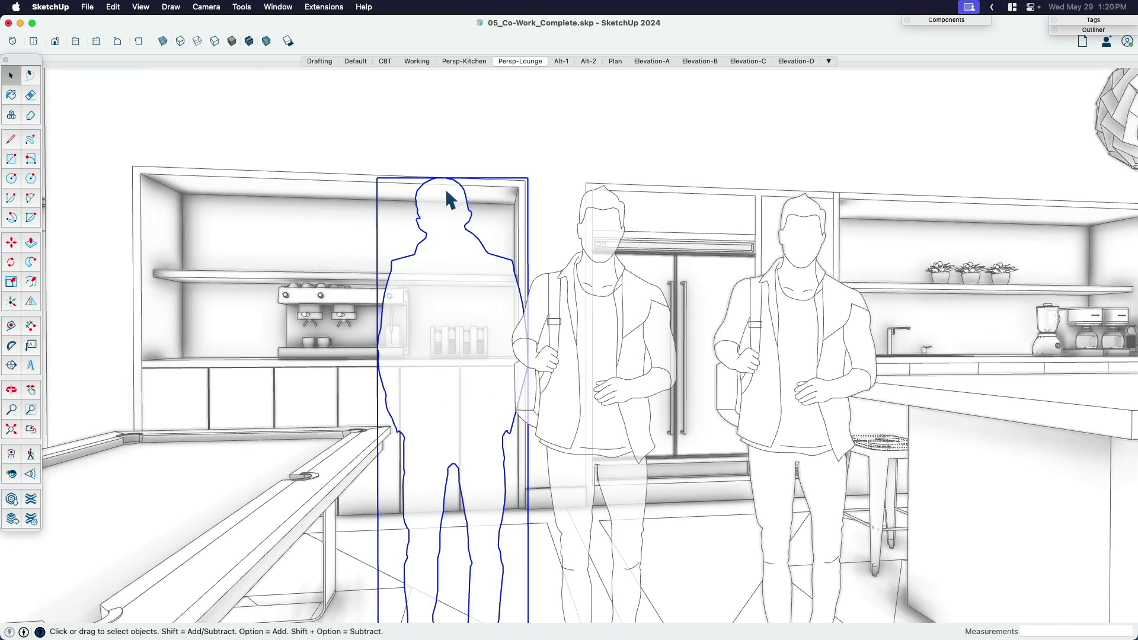
mouse_move(533, 296)
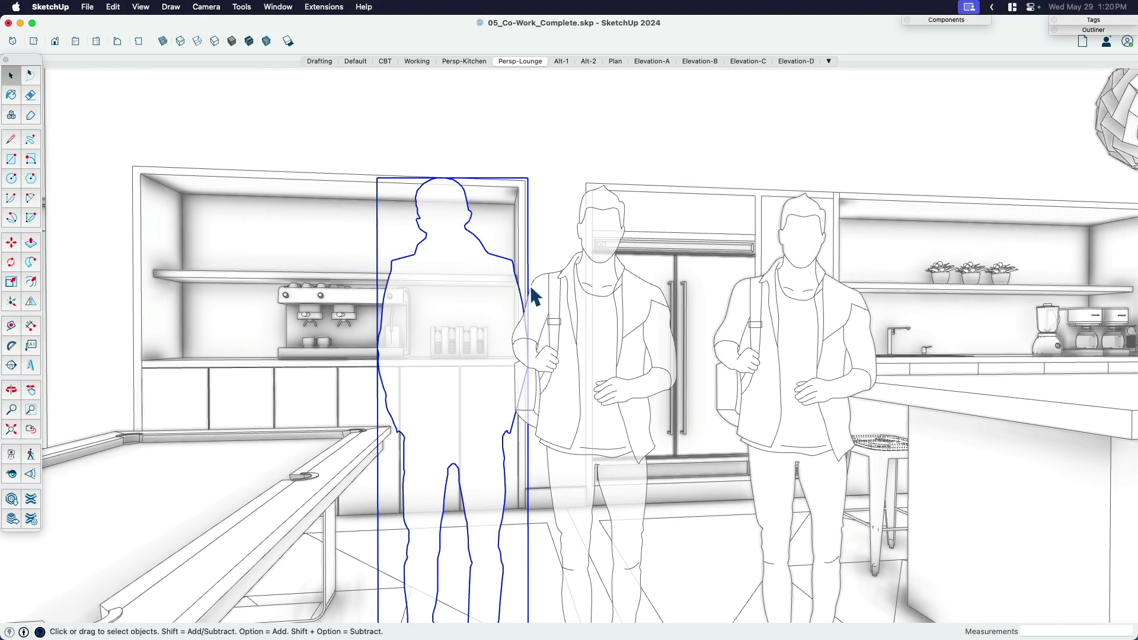
mouse_move(544, 410)
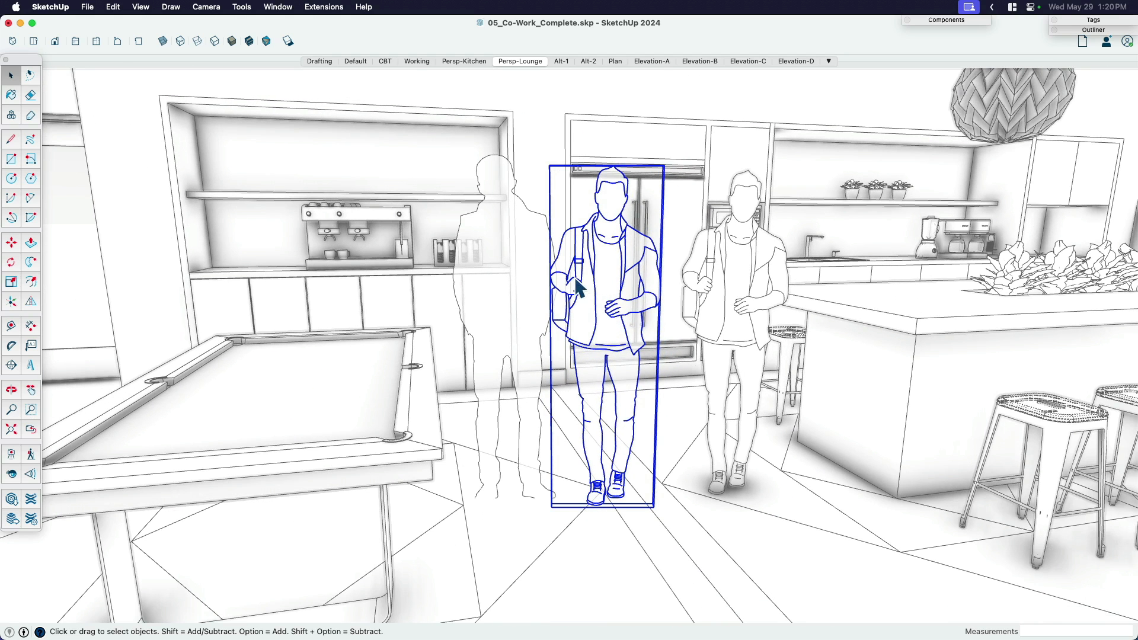
click(493, 327)
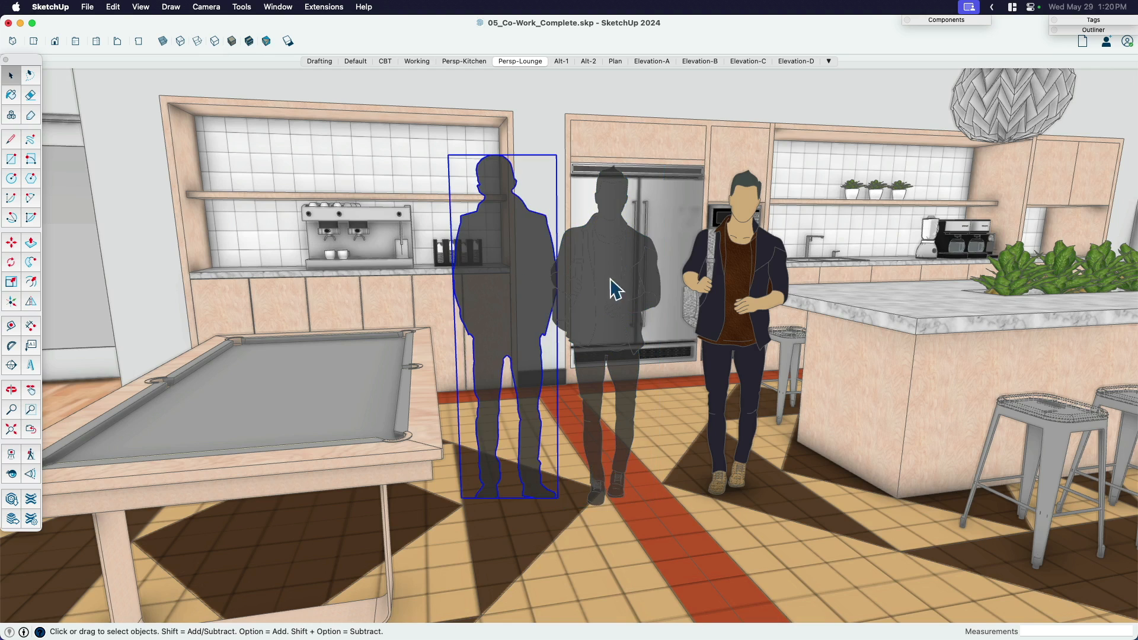
click(740, 260)
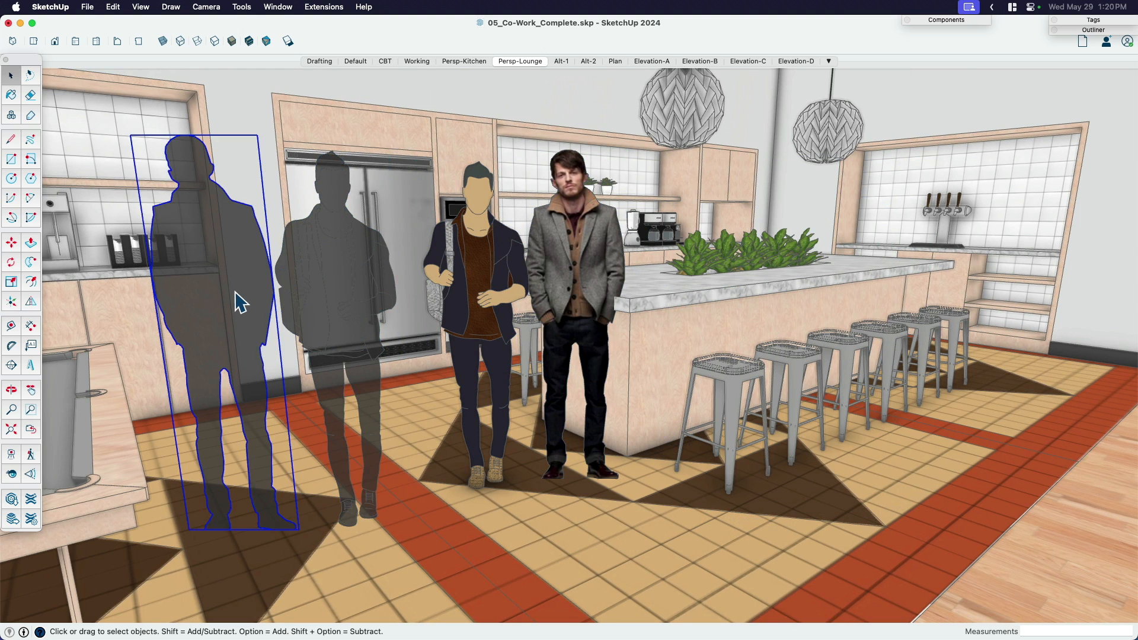
mouse_move(239, 283)
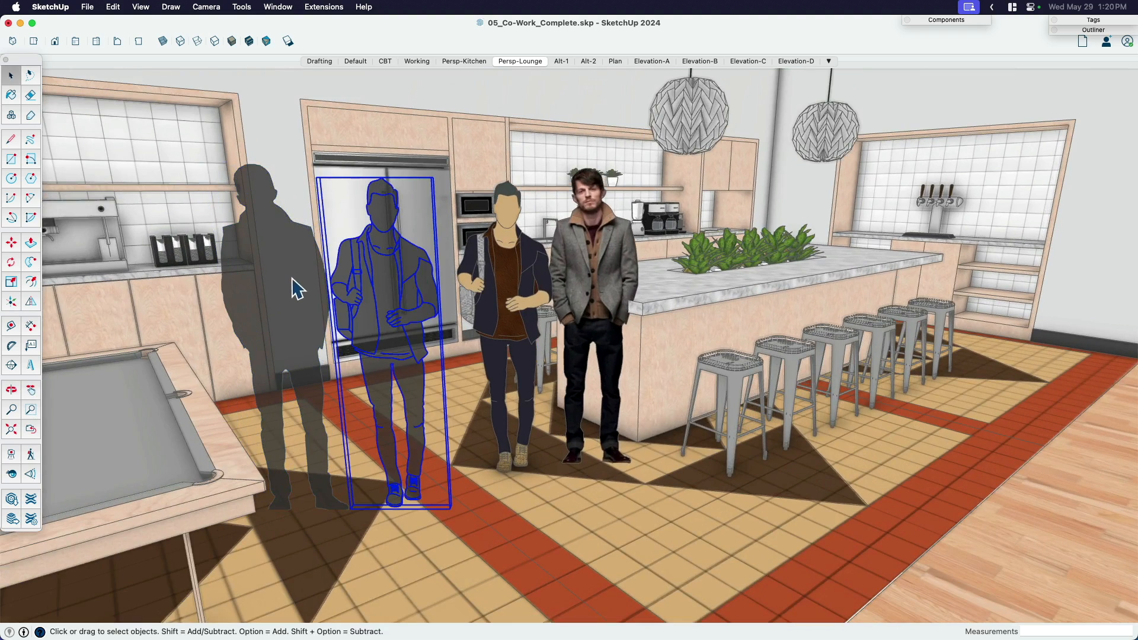
click(726, 308)
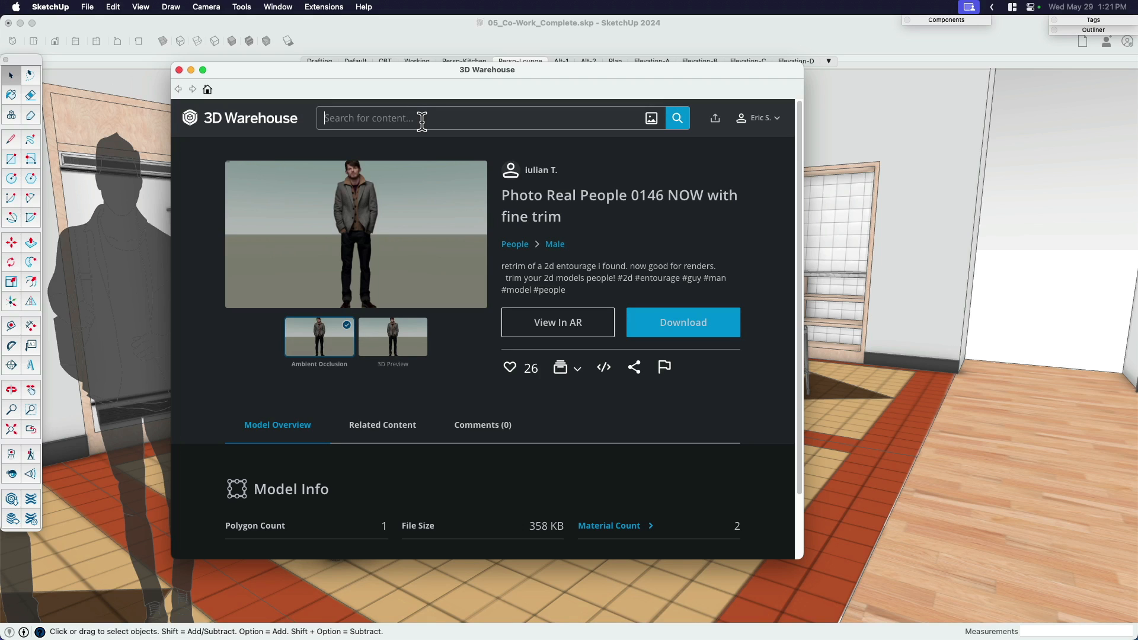
Search the warehouse for 'people 3d', view the Hermes People 3D group model page and return to results.
text(peopl)
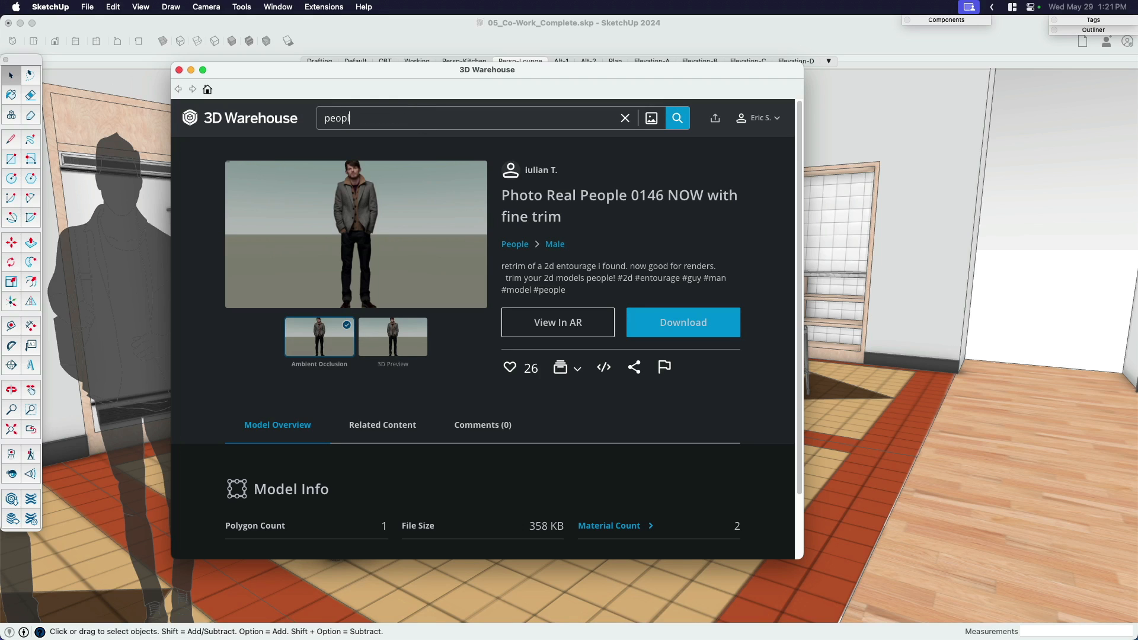
click(675, 118)
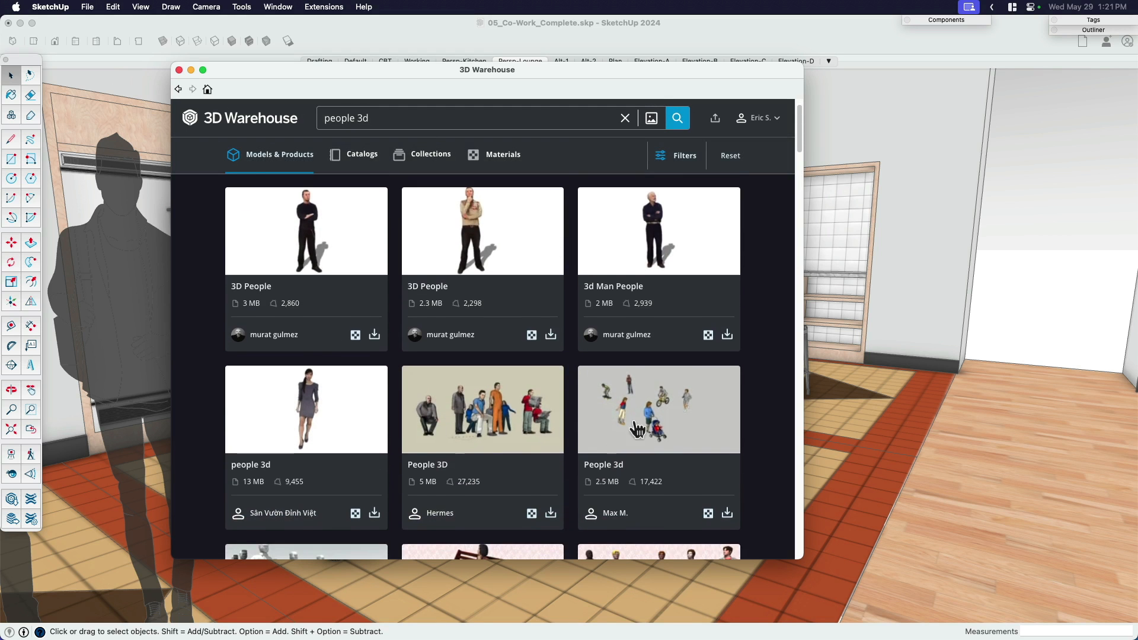
scroll(down, 3)
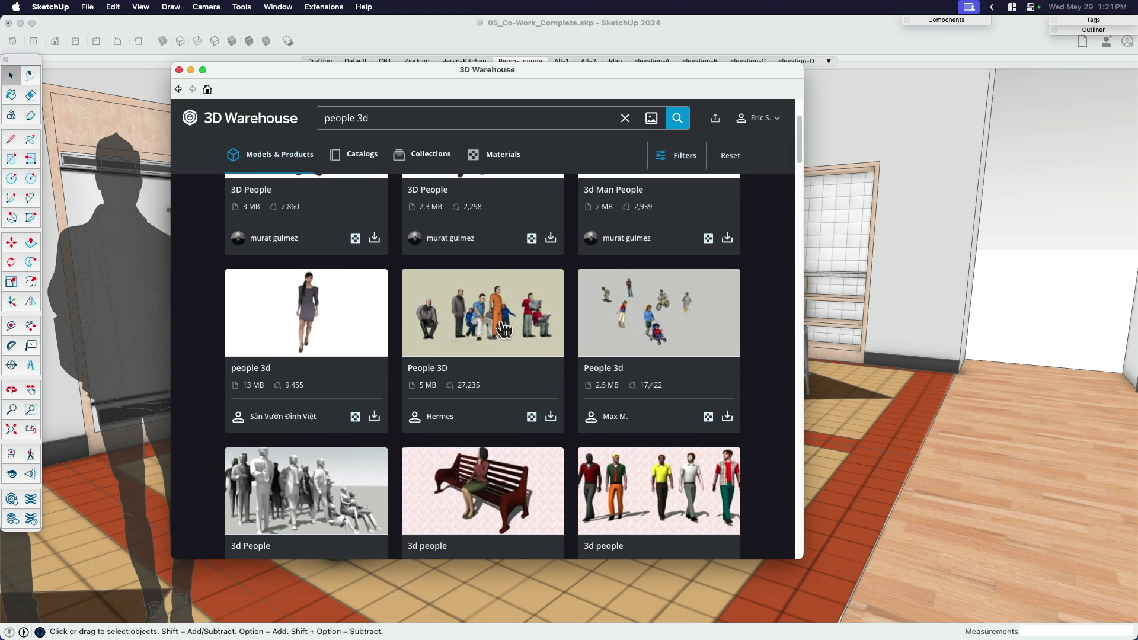
click(482, 312)
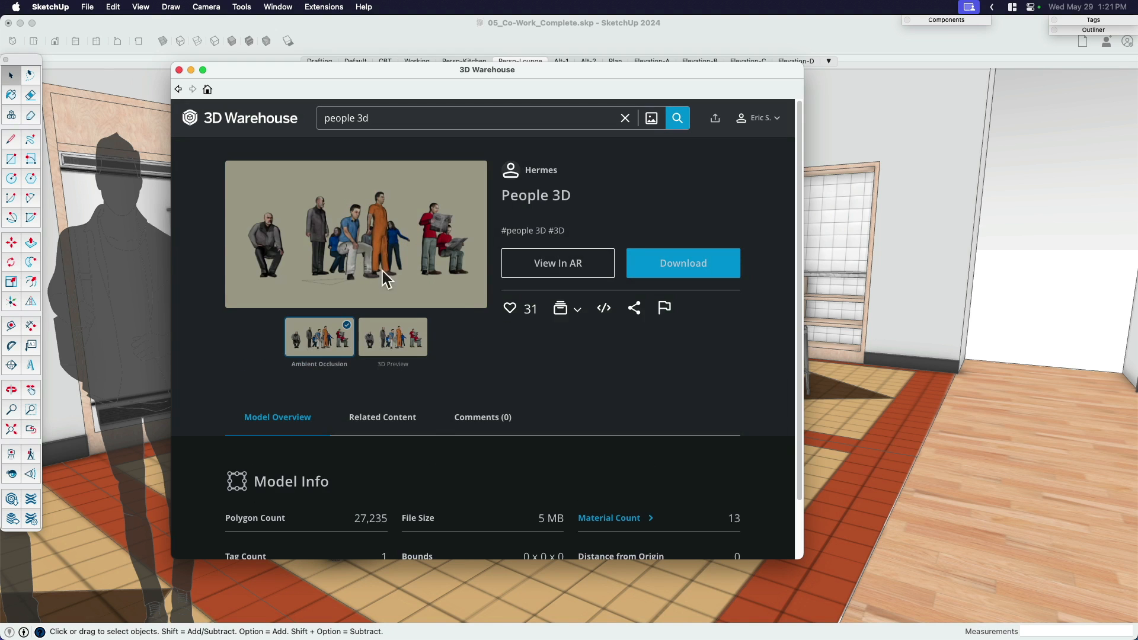
mouse_move(507, 340)
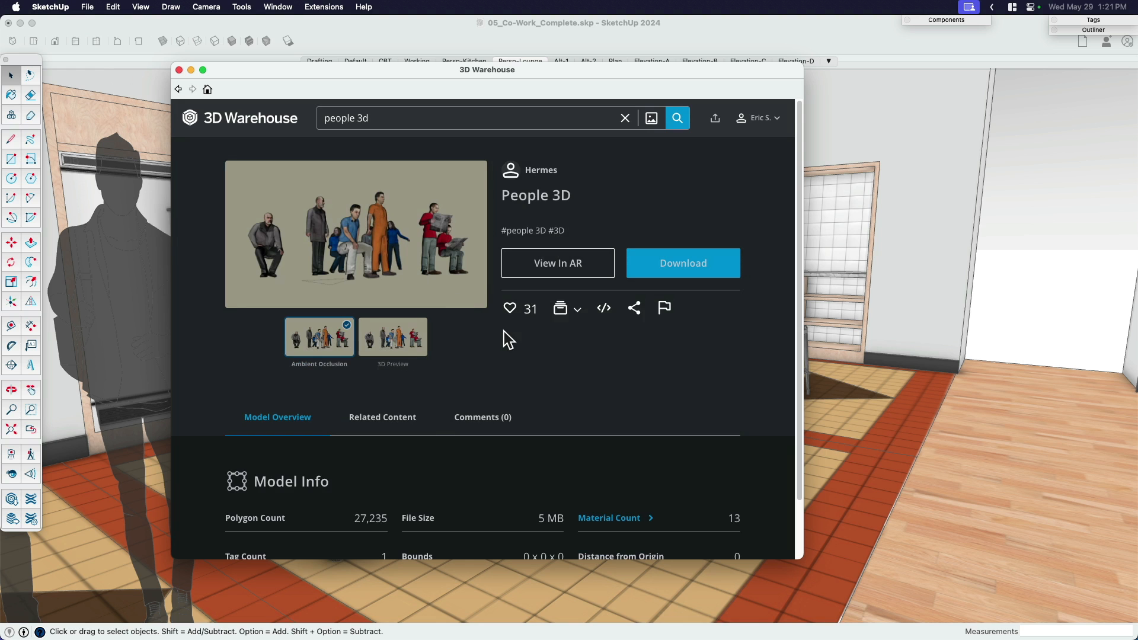
click(178, 89)
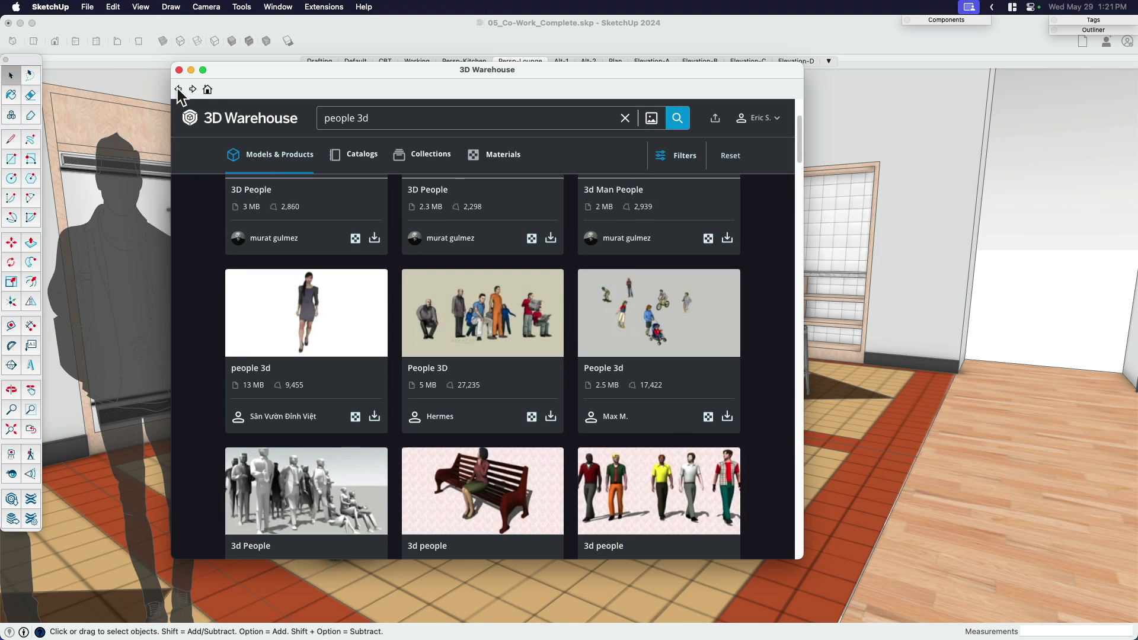
Browse further down the people 3d results toward the 3d Man People model.
scroll(down, 3)
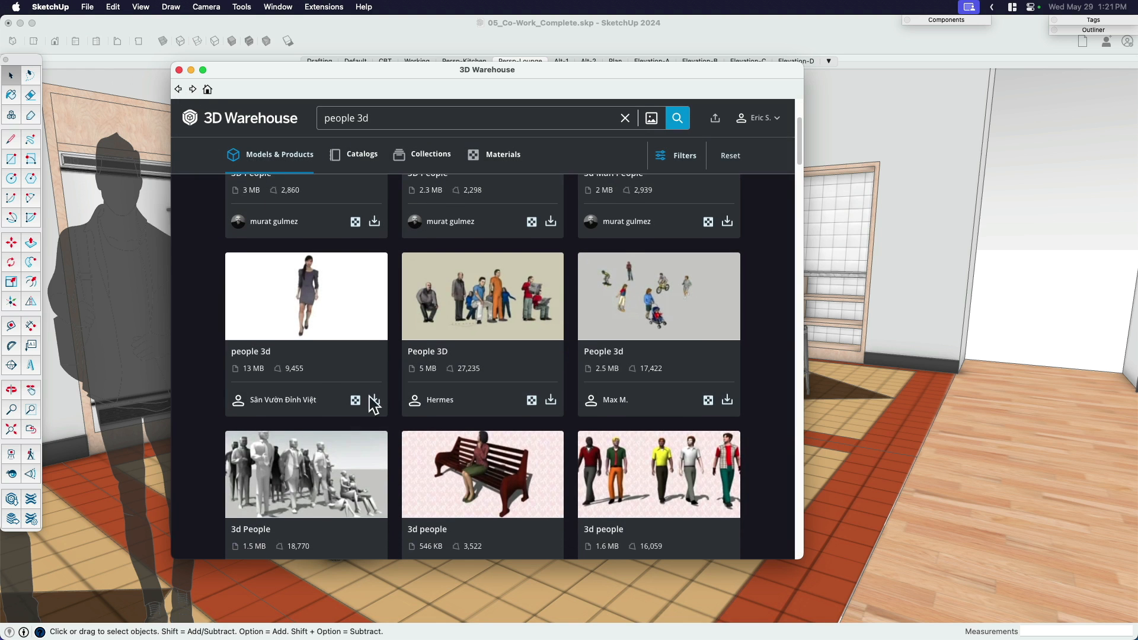
scroll(down, 3)
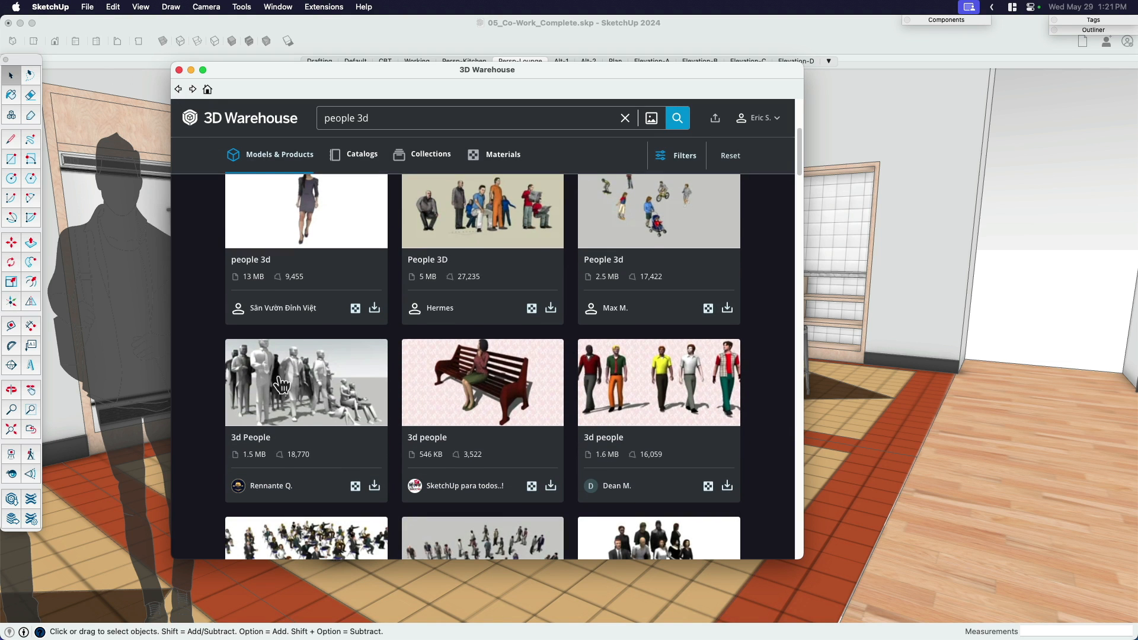
scroll(up, 3)
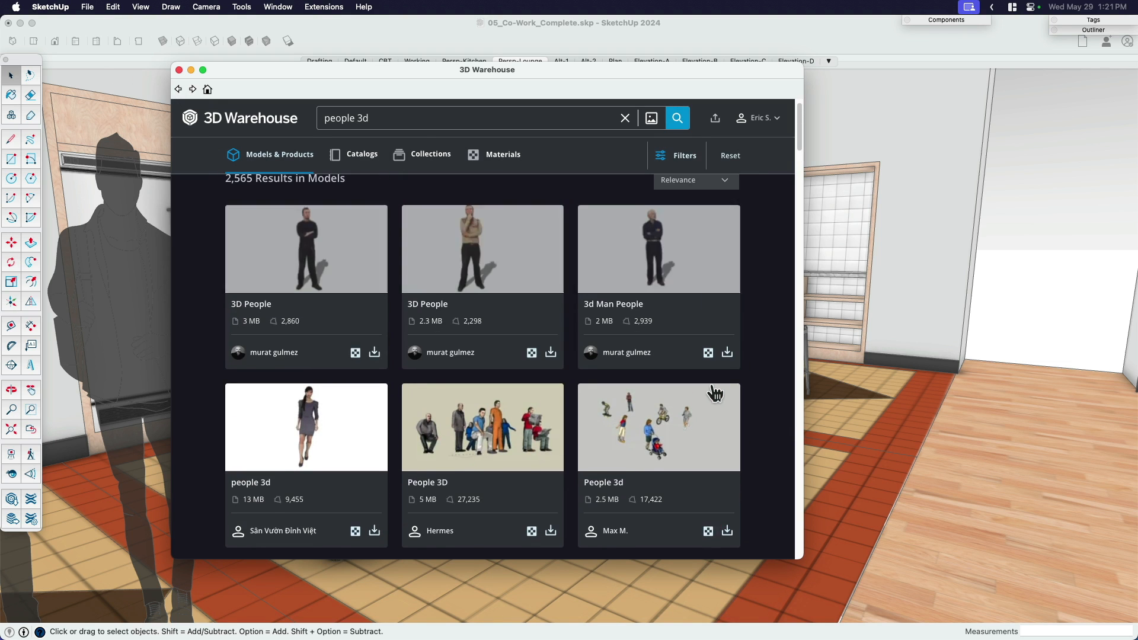
scroll(down, 3)
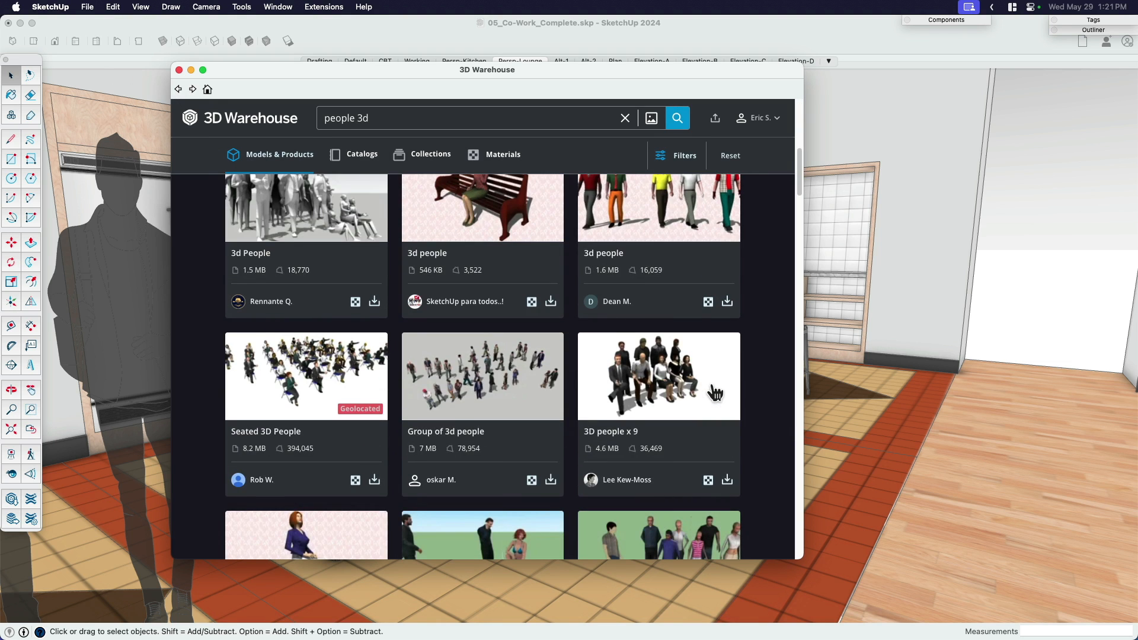
scroll(down, 3)
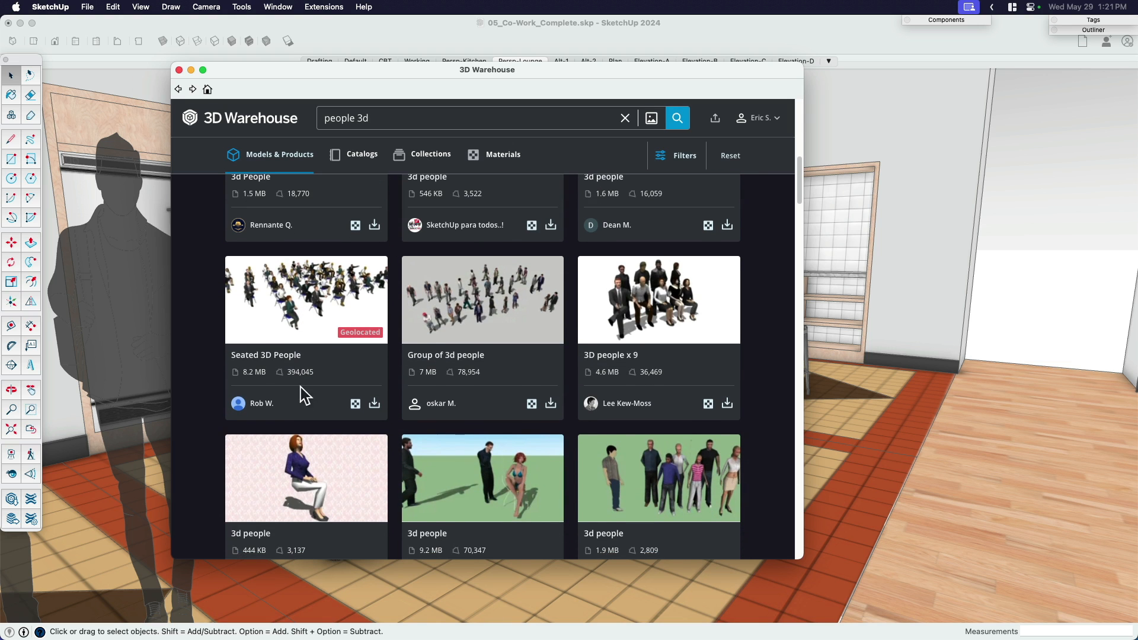
mouse_move(325, 313)
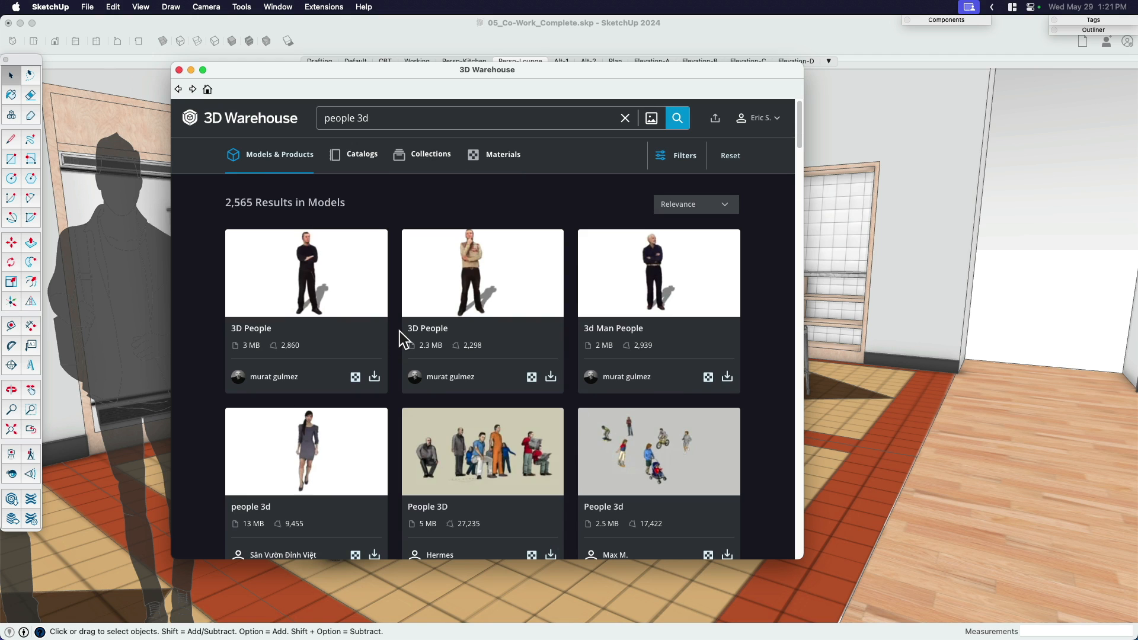
mouse_move(506, 353)
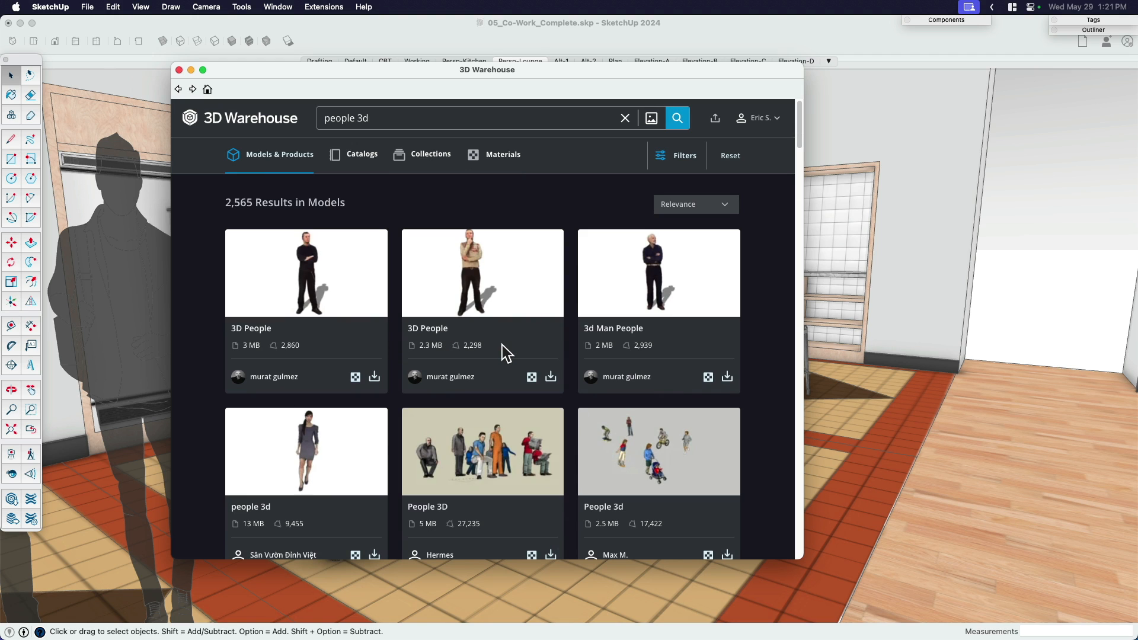
mouse_move(656, 276)
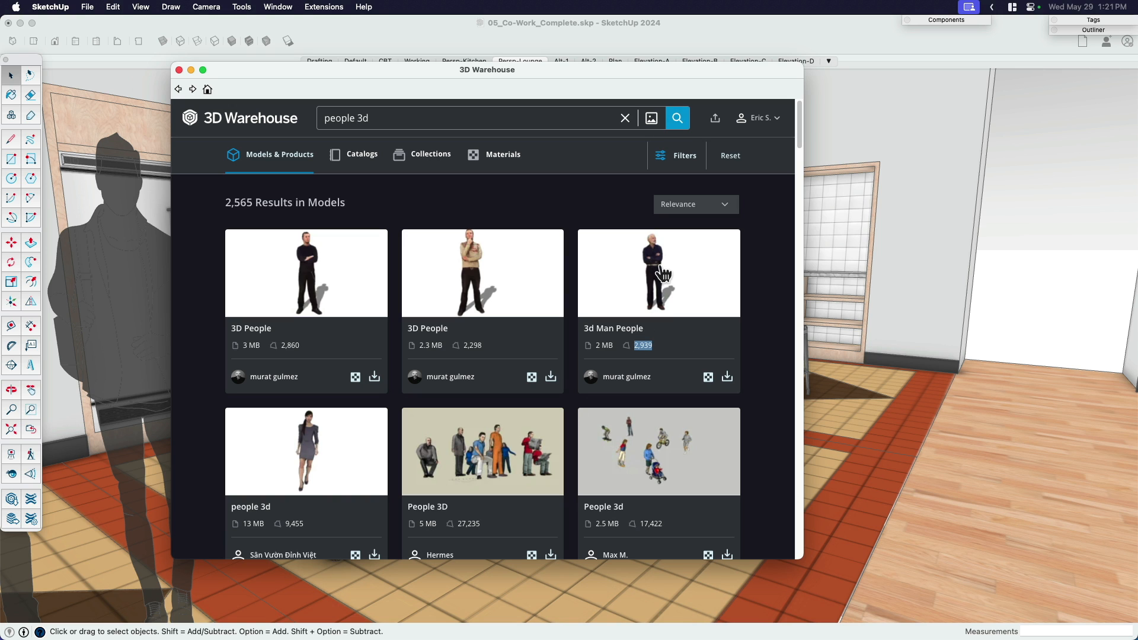
mouse_move(726, 377)
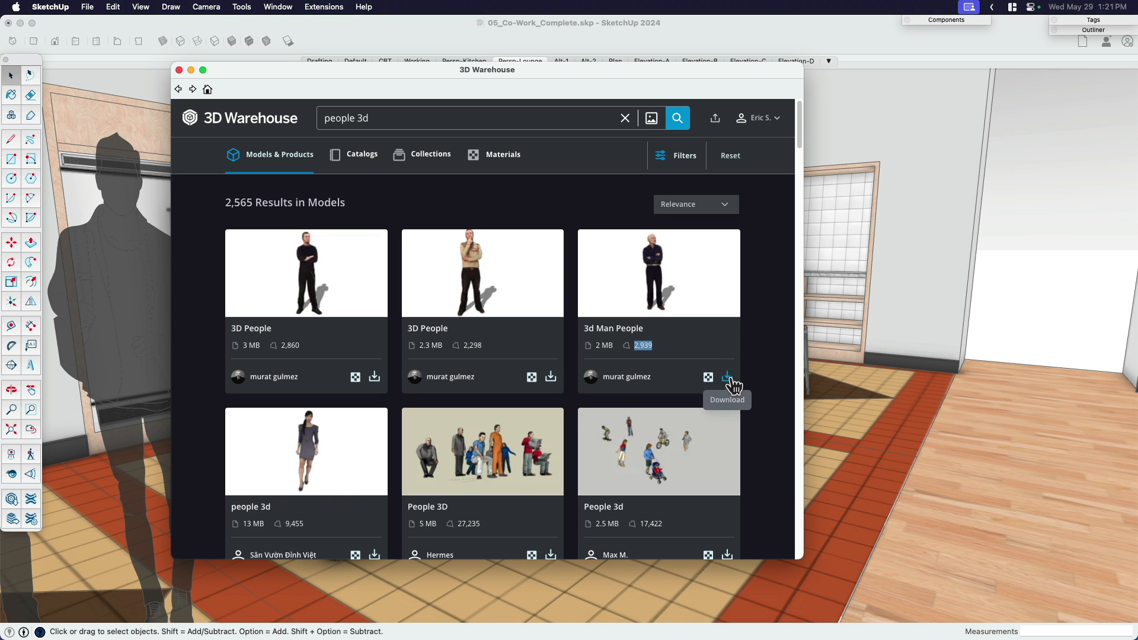
mouse_move(595, 249)
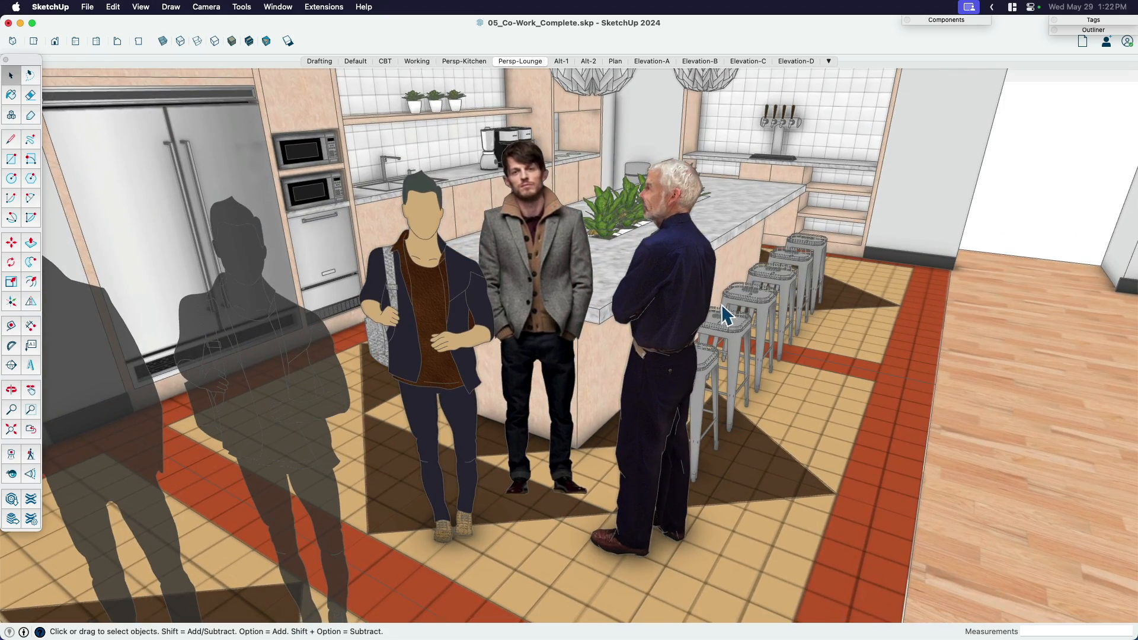
Drop the 3D man component beside the island and select it.
click(653, 342)
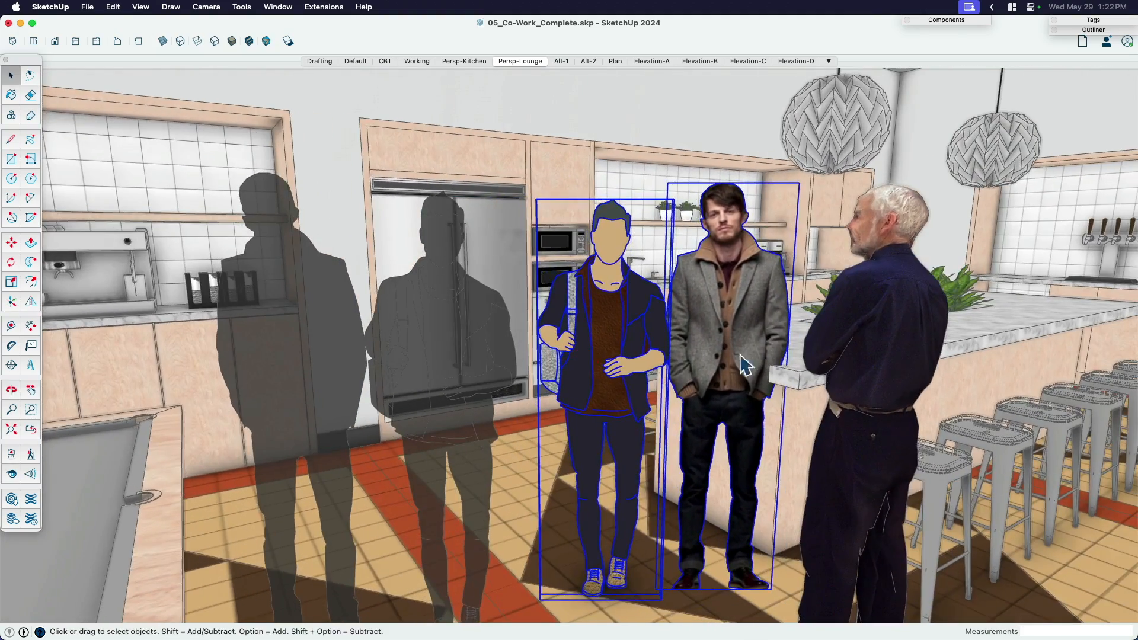
click(893, 327)
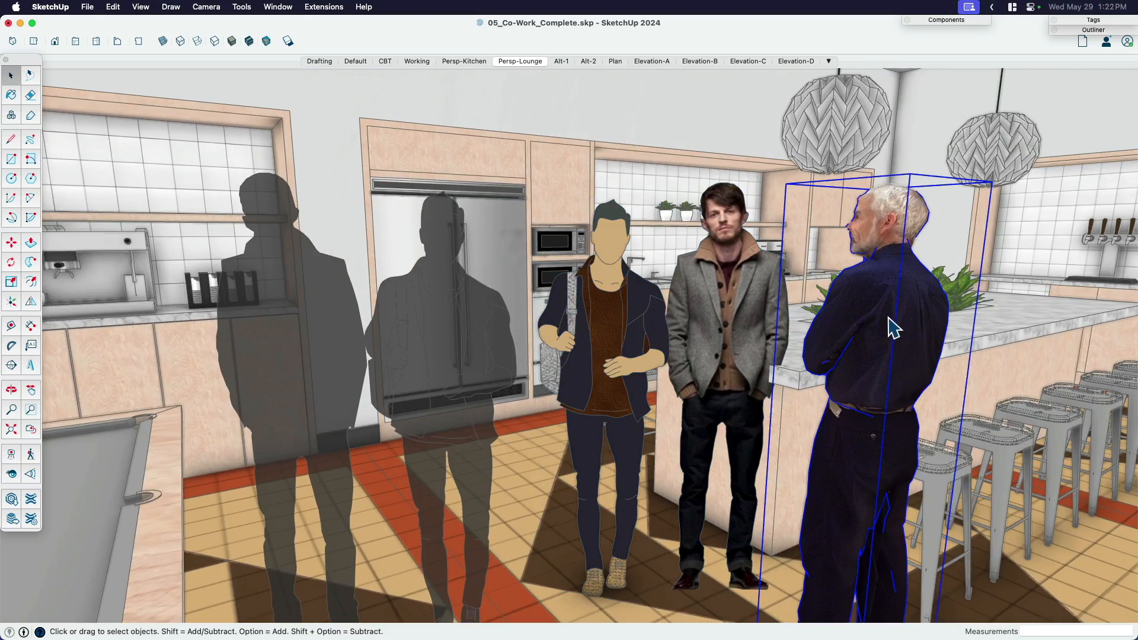
mouse_move(785, 274)
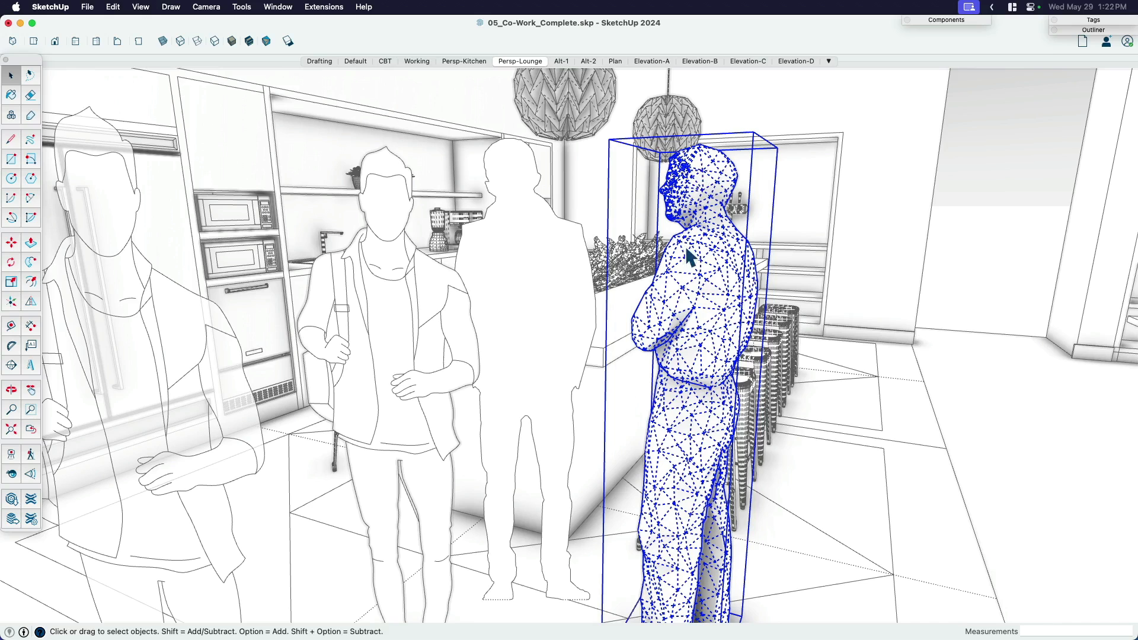
mouse_move(308, 35)
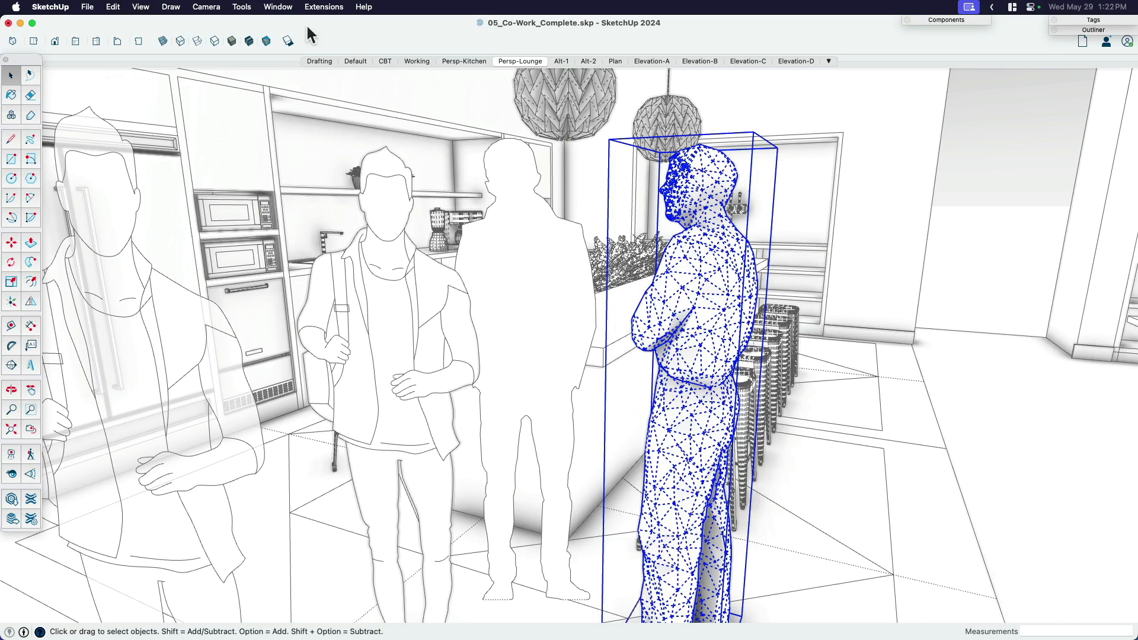
In the Shadows panel, set the sun time to about 10:29 AM mid-morning on 10/10.
click(278, 8)
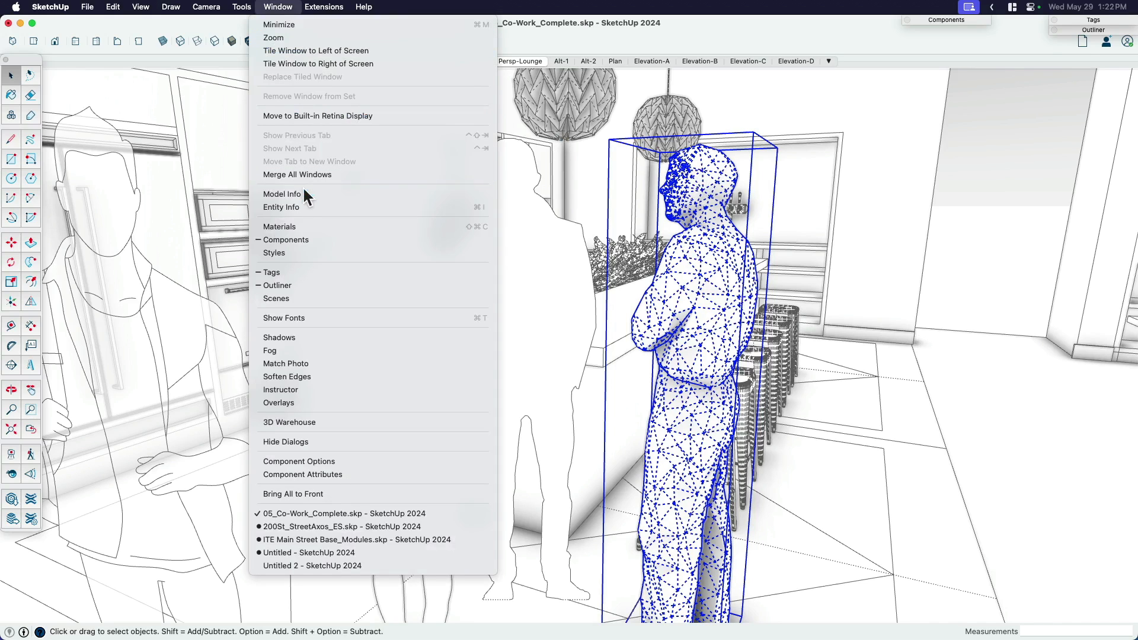
click(278, 336)
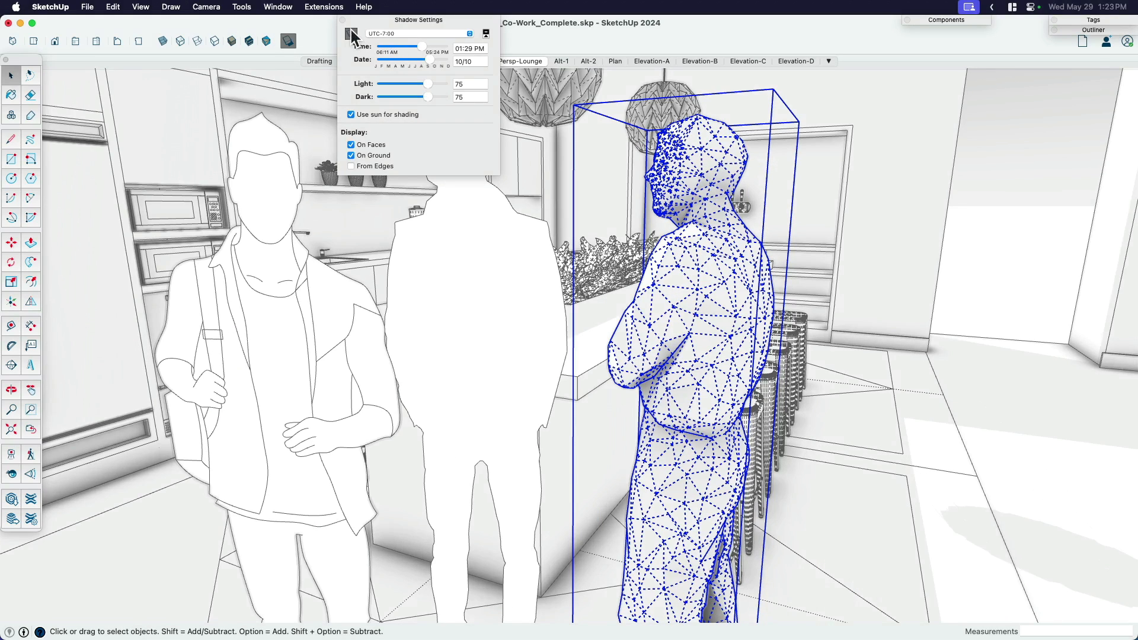
drag(423, 46, 392, 46)
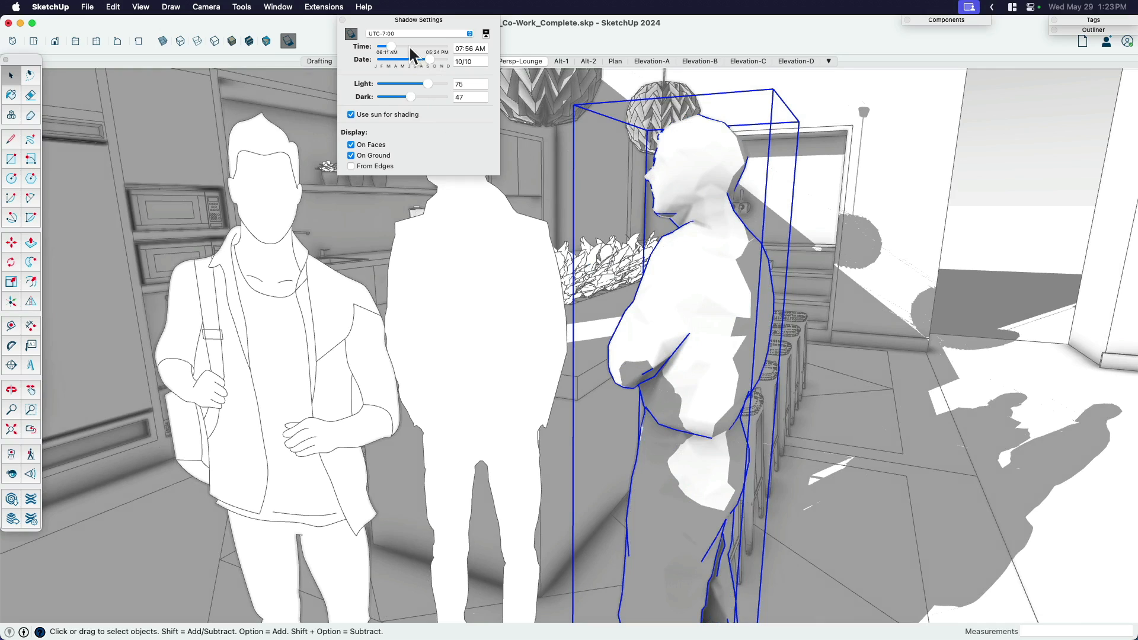
drag(398, 51, 414, 51)
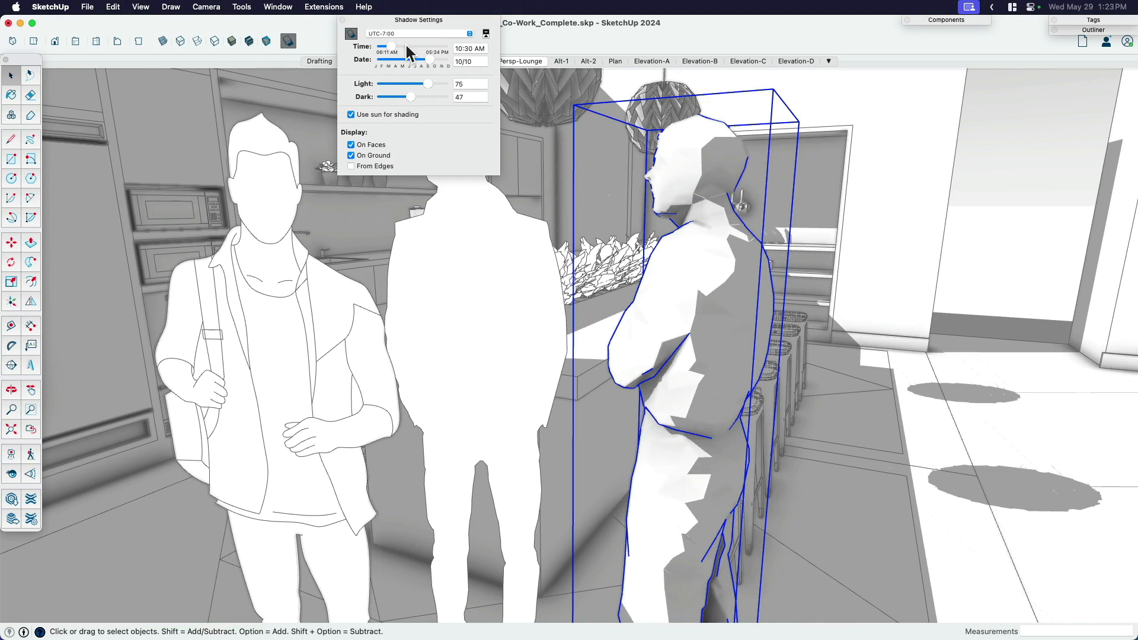
drag(396, 48, 399, 49)
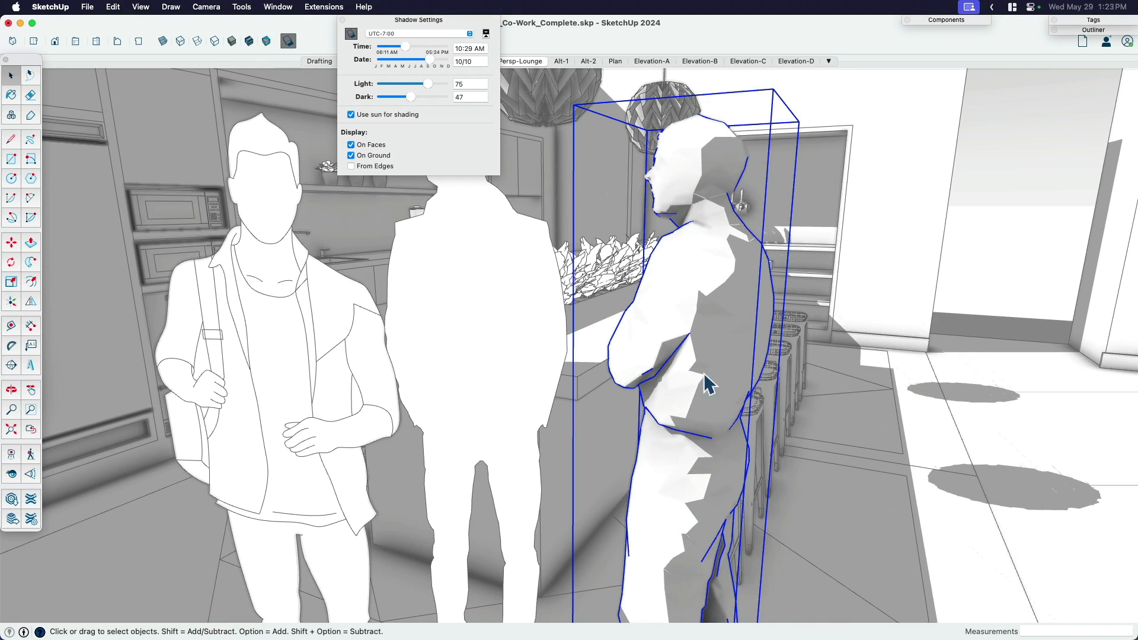
mouse_move(711, 156)
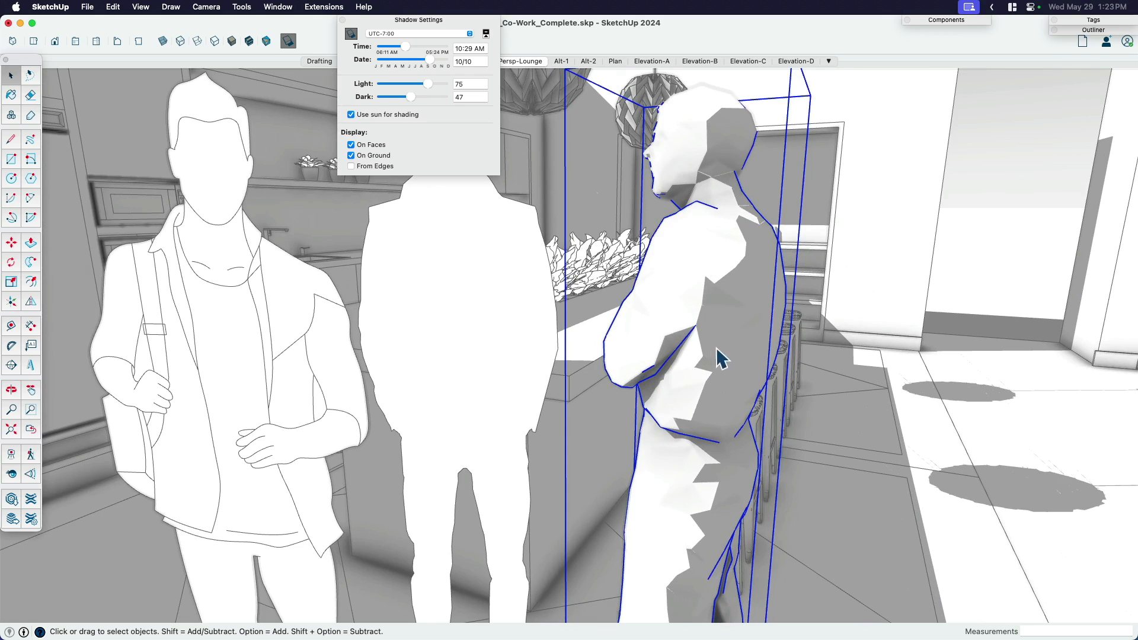
mouse_move(359, 44)
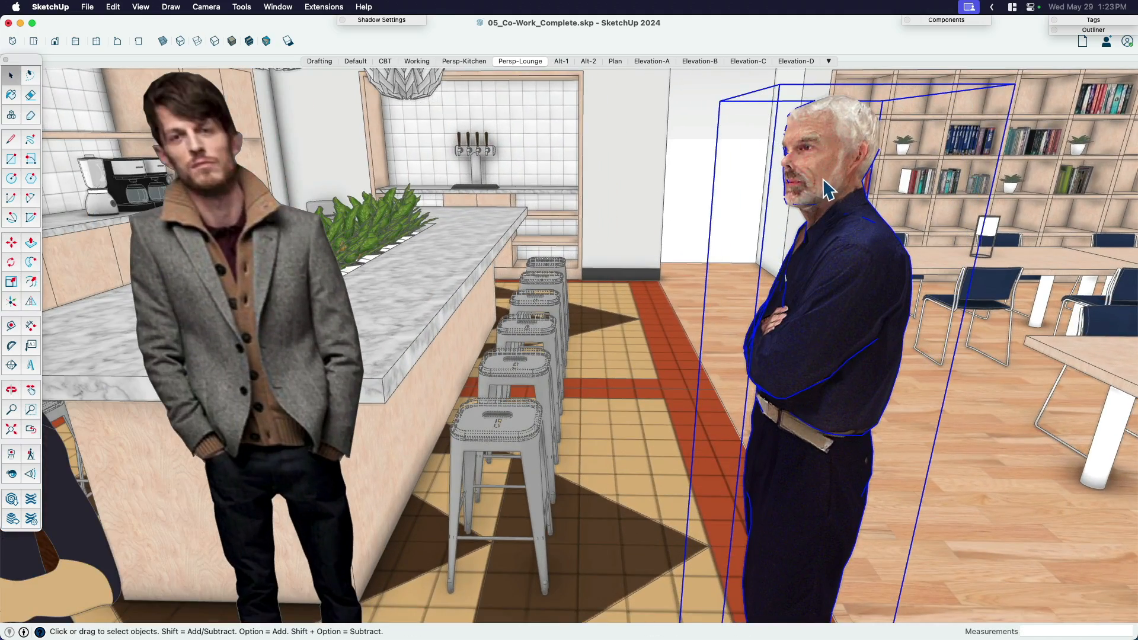
mouse_move(829, 364)
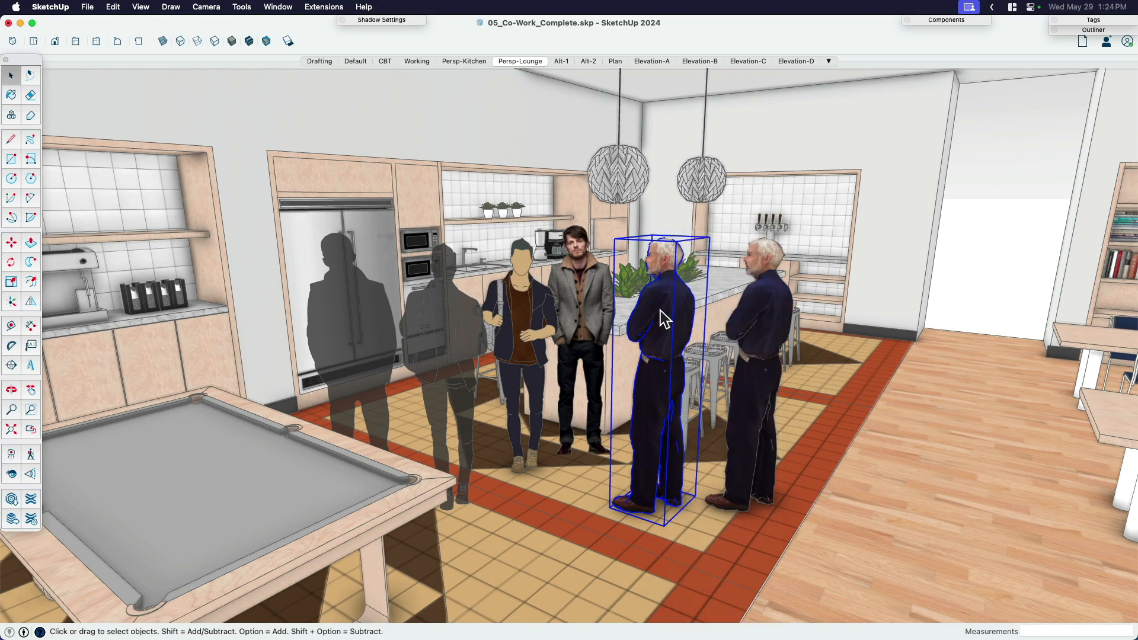
mouse_move(669, 331)
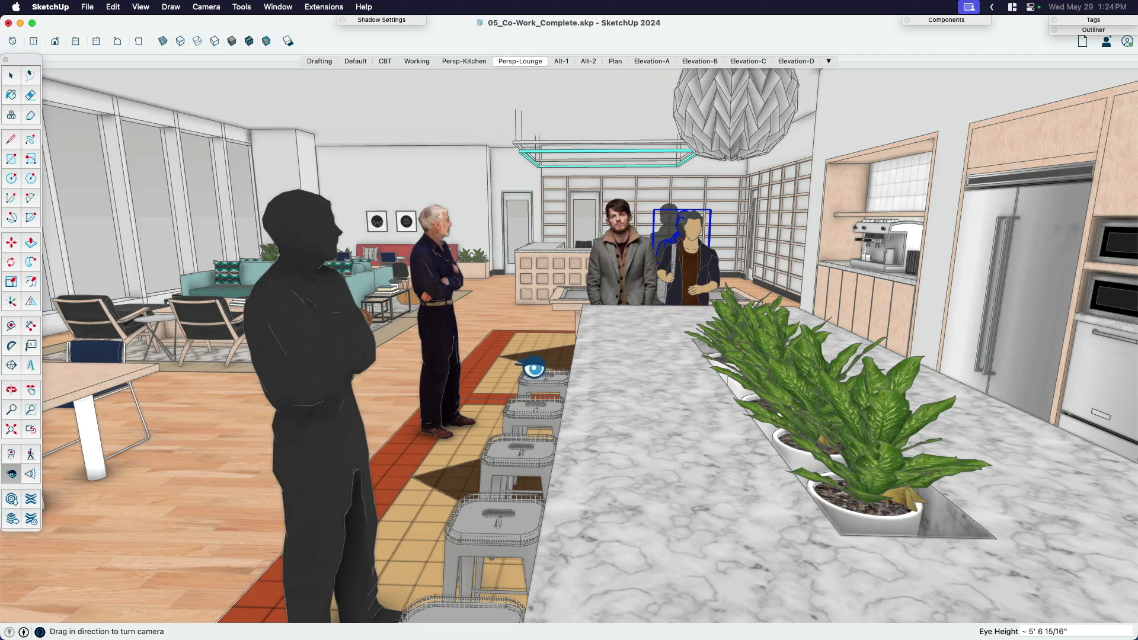
Look around the room, then select the gray-jacket photo figure and another figure to review.
click(10, 75)
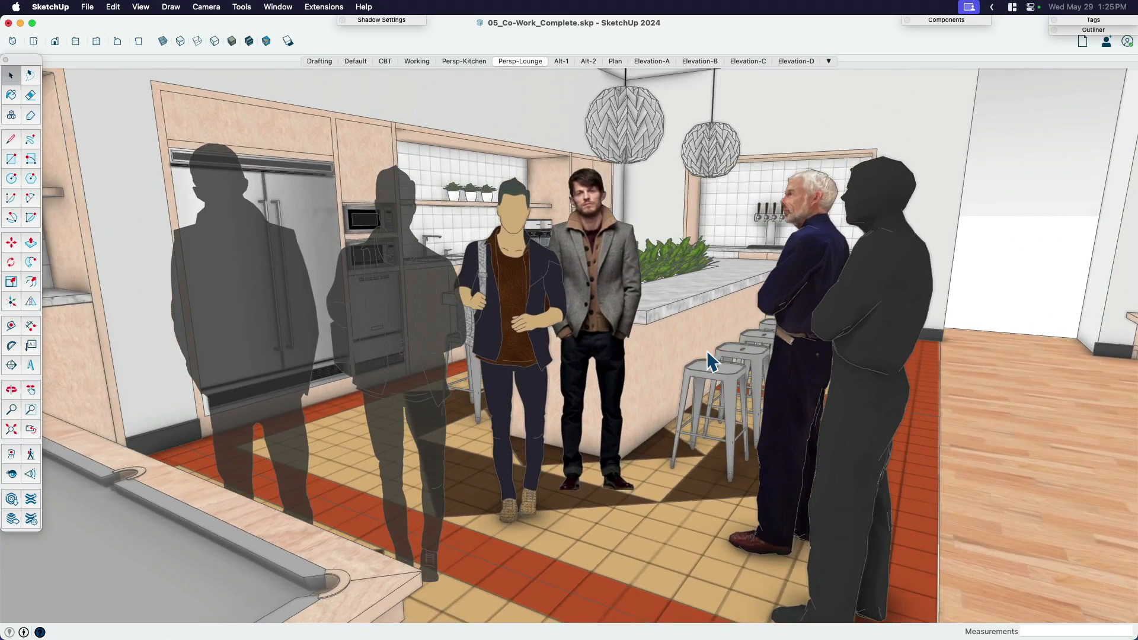
mouse_move(431, 336)
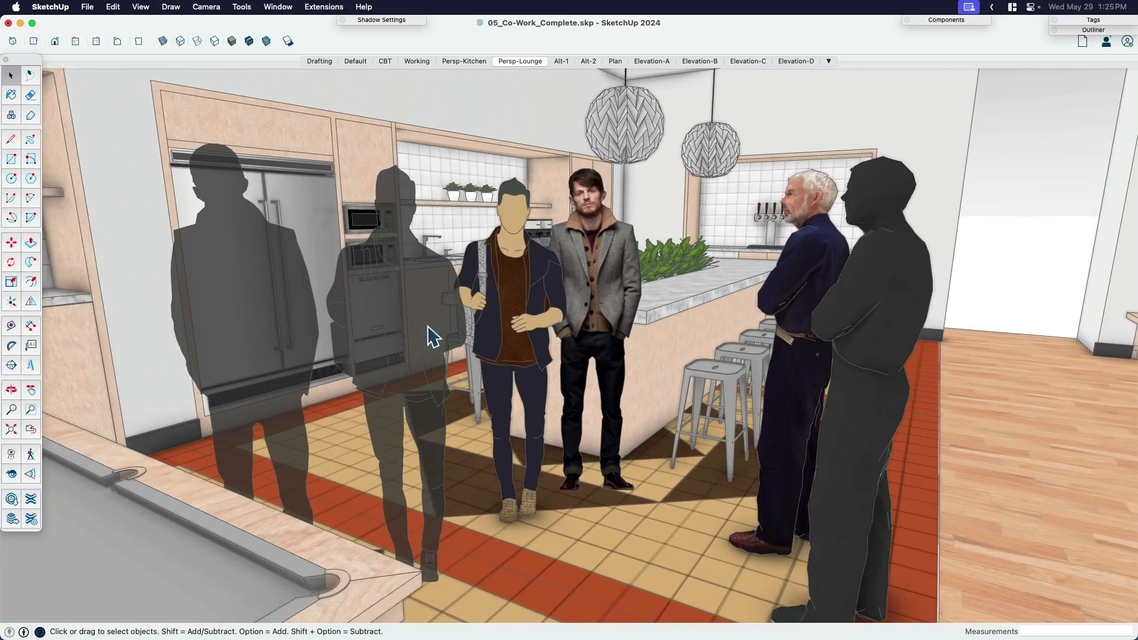
click(588, 327)
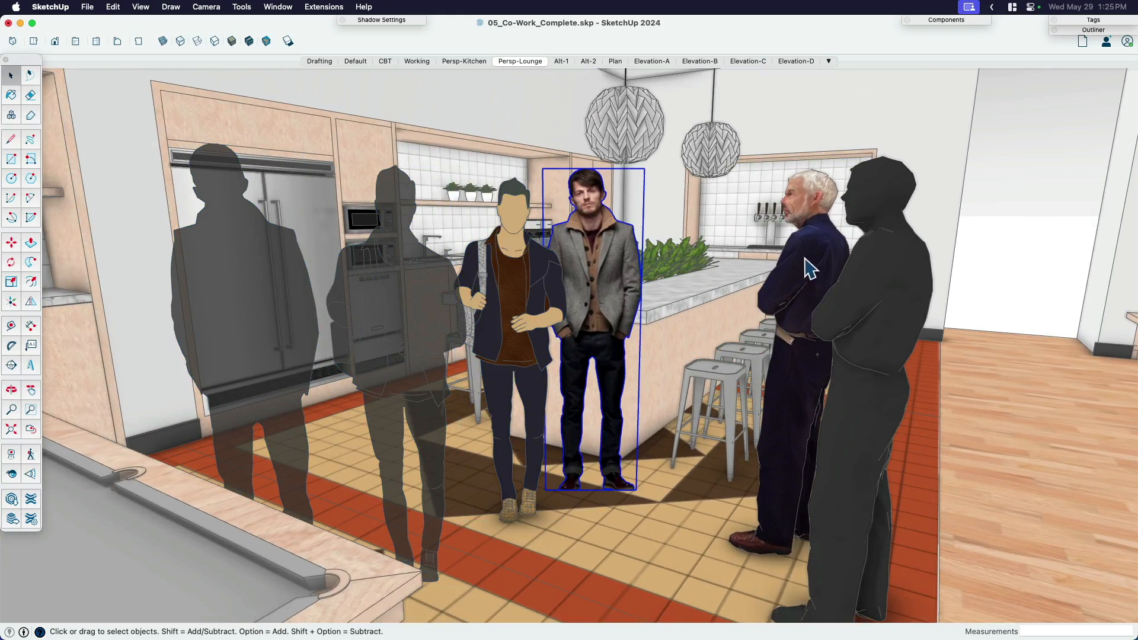
click(1002, 272)
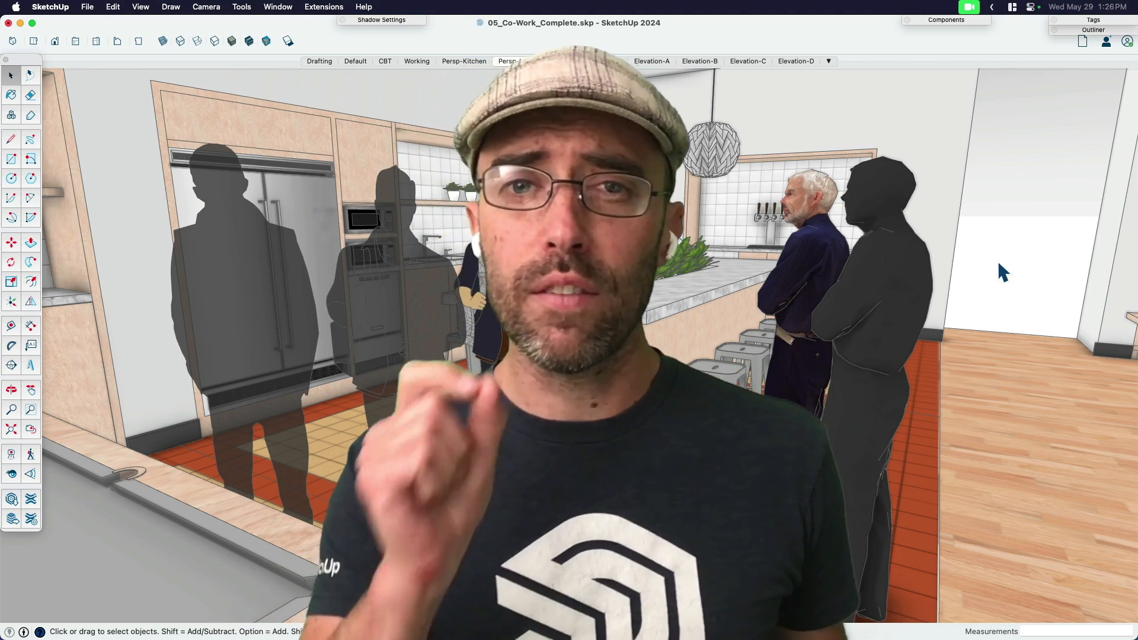
click(519, 61)
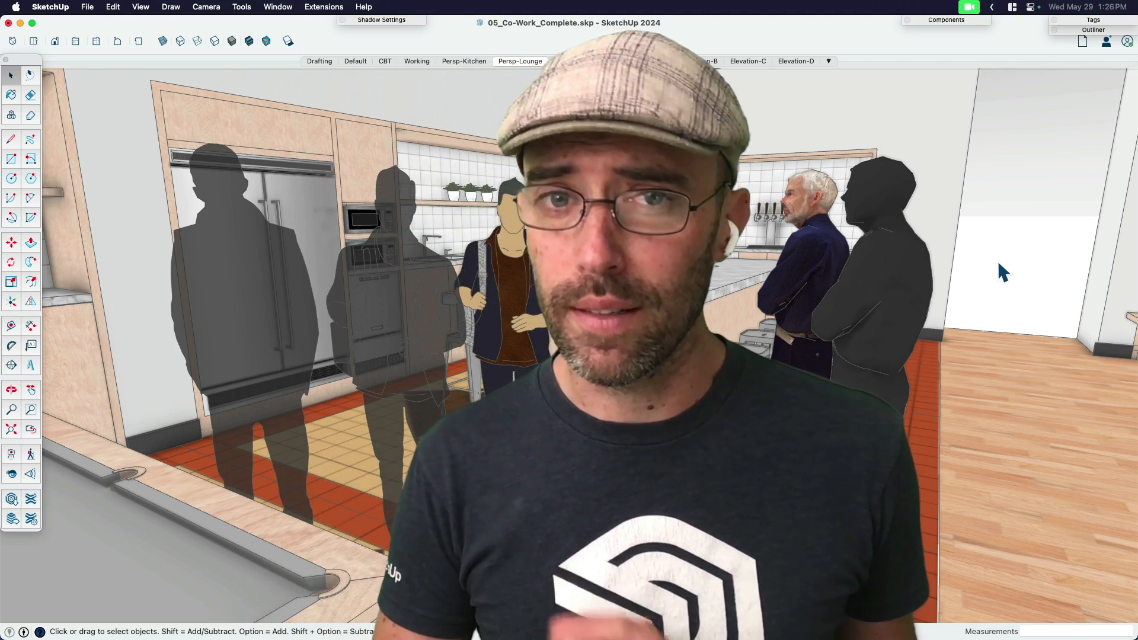